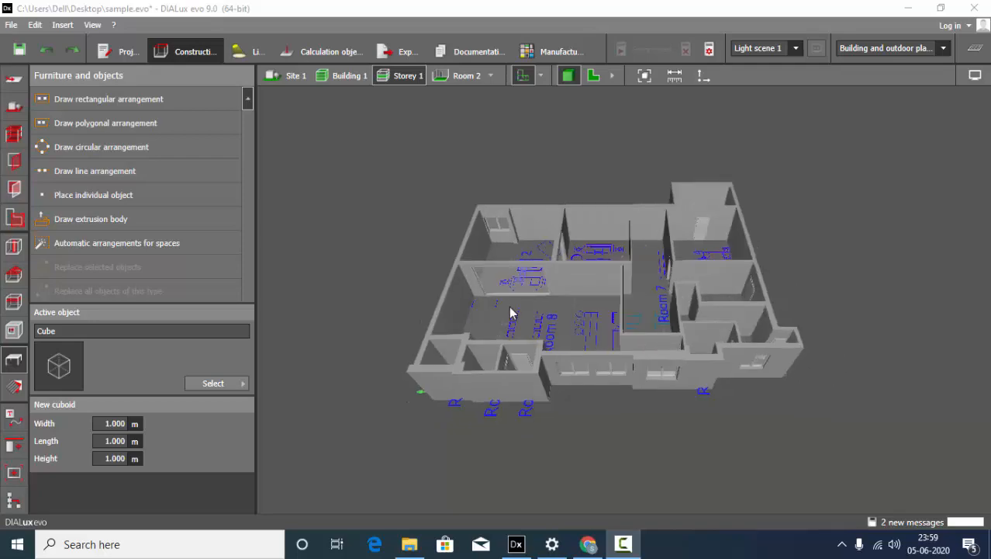
# Orbit the building model to inspect its rooms, floor plan and outer walls.
pyautogui.moveTo(512, 313); pyautogui.dragTo(692, 350)
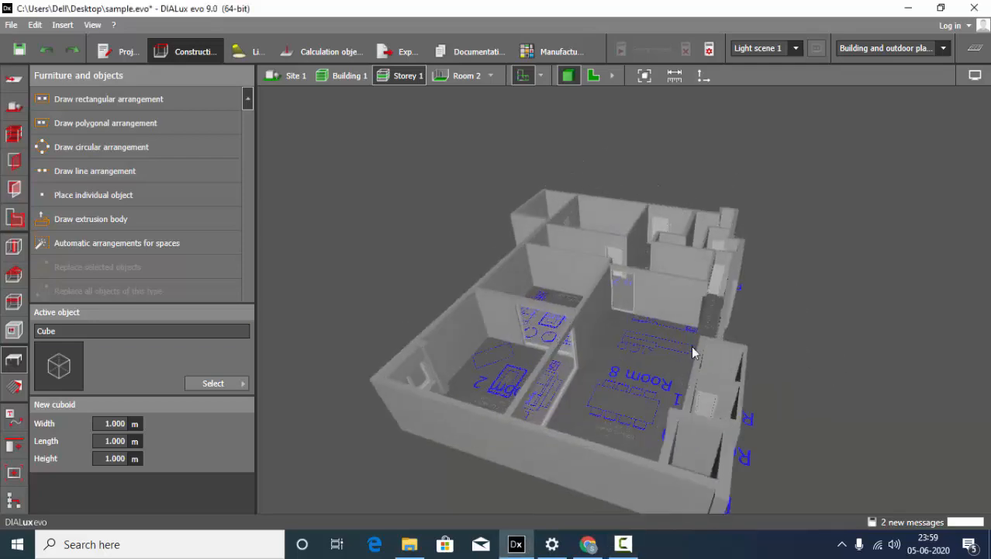
pyautogui.moveTo(696, 354); pyautogui.dragTo(540, 297)
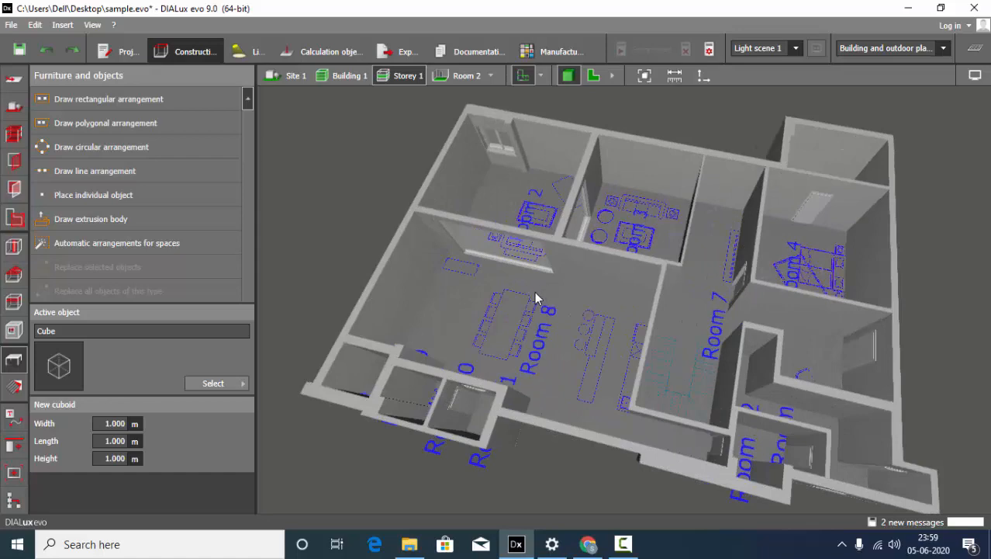
pyautogui.moveTo(540, 298); pyautogui.dragTo(540, 292)
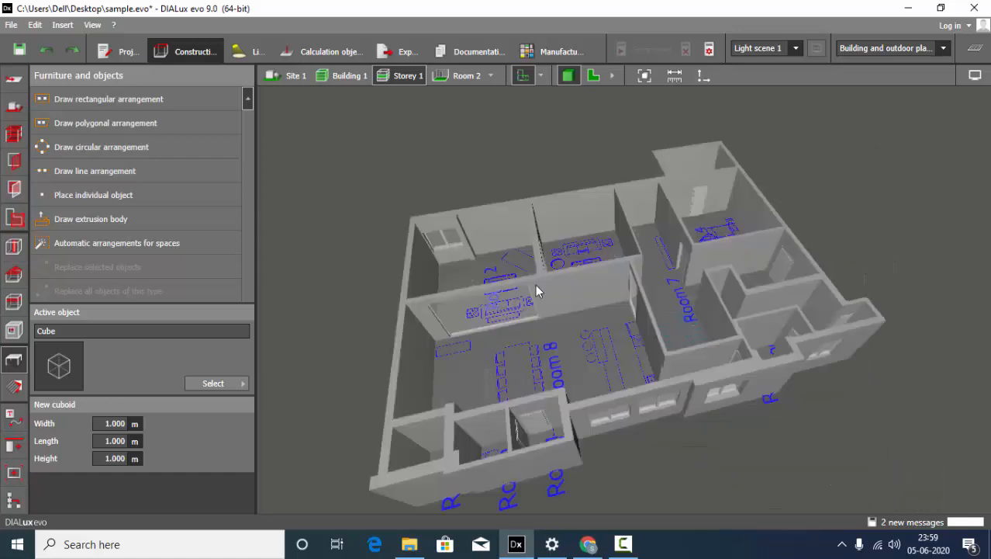
pyautogui.moveTo(540, 292); pyautogui.dragTo(481, 276)
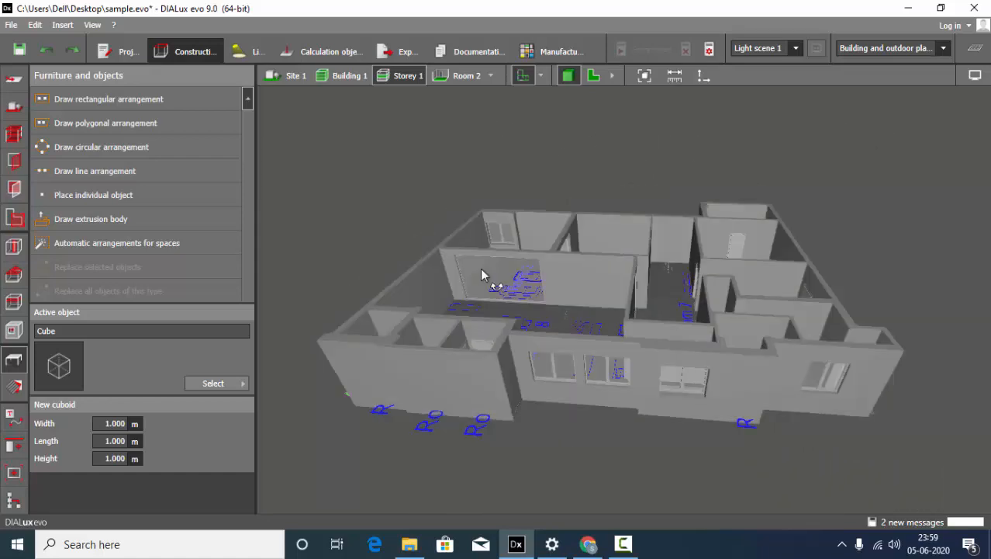
pyautogui.moveTo(497, 271); pyautogui.dragTo(497, 267)
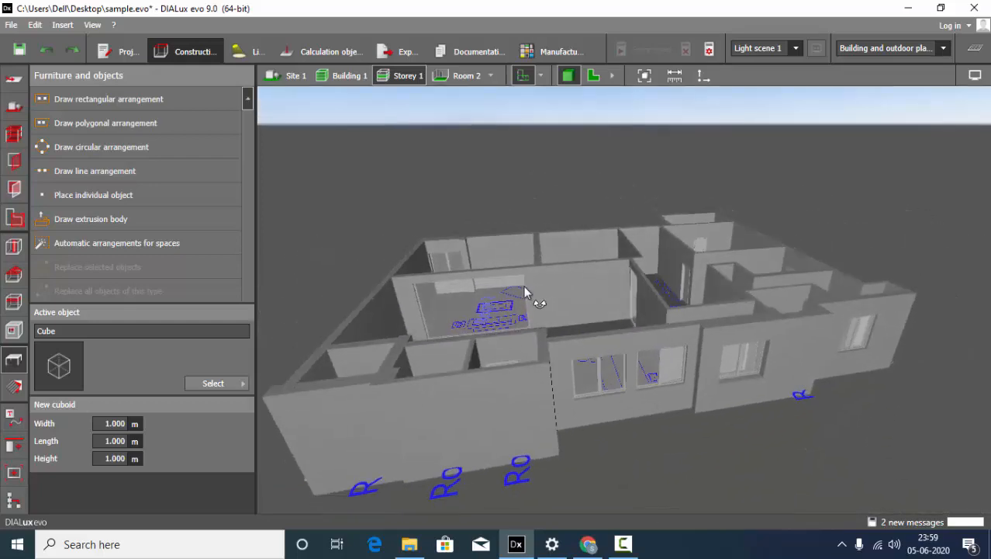
pyautogui.moveTo(528, 292); pyautogui.dragTo(505, 303)
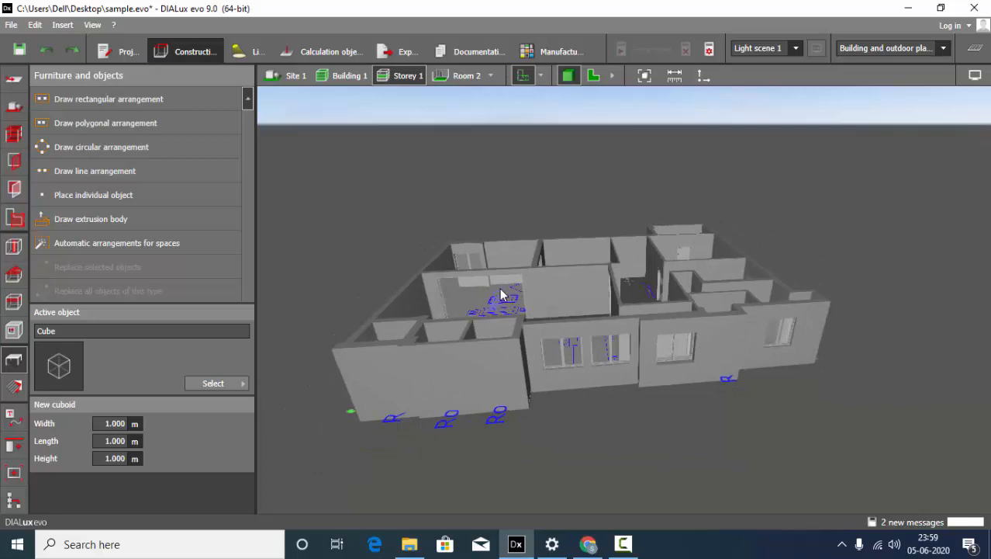
pyautogui.moveTo(500, 295); pyautogui.dragTo(670, 347)
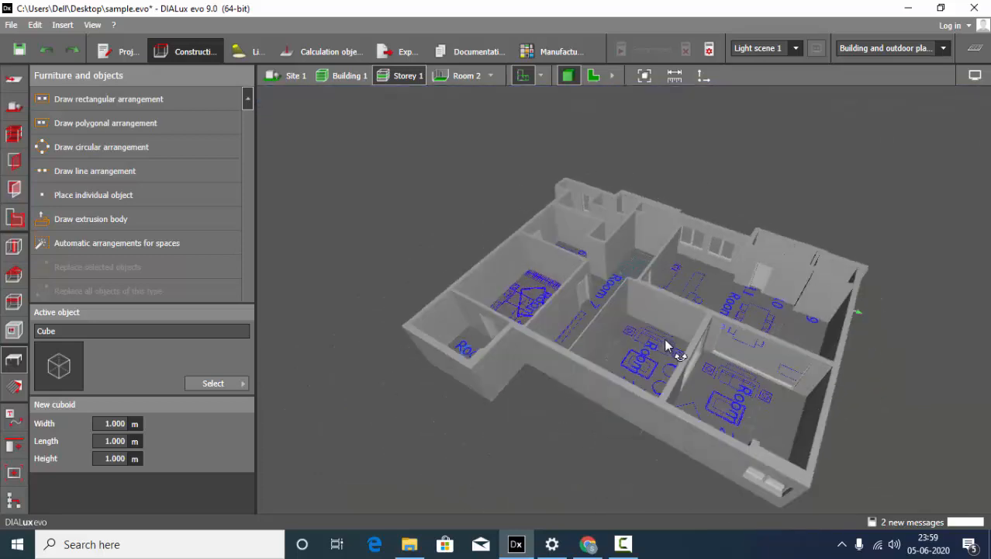
pyautogui.moveTo(671, 348); pyautogui.dragTo(823, 348)
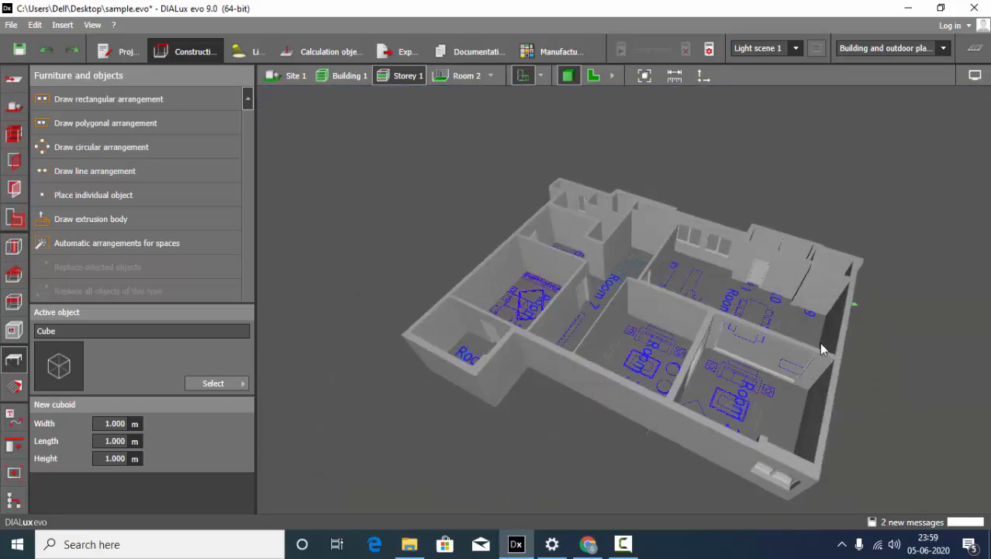
pyautogui.moveTo(822, 349); pyautogui.dragTo(655, 292)
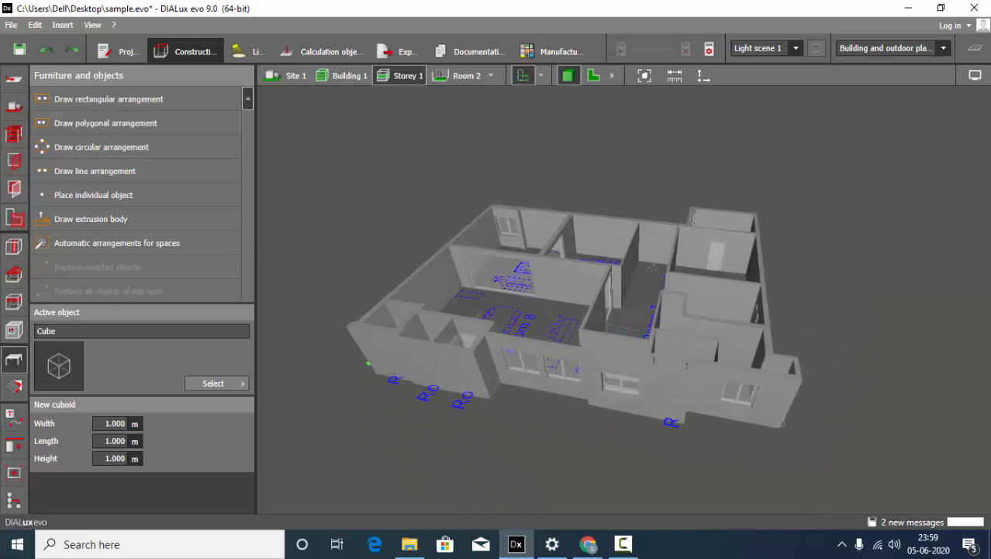
pyautogui.moveTo(14, 388)
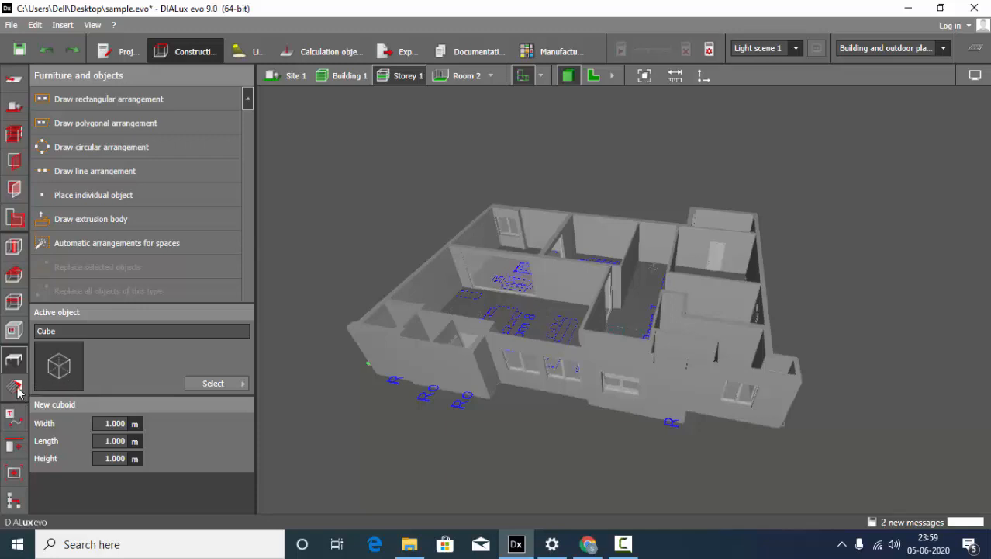
# In the Materials tools, settle on a dark blue colour (RGB 13, 36, 122) for the material.
pyautogui.click(14, 386)
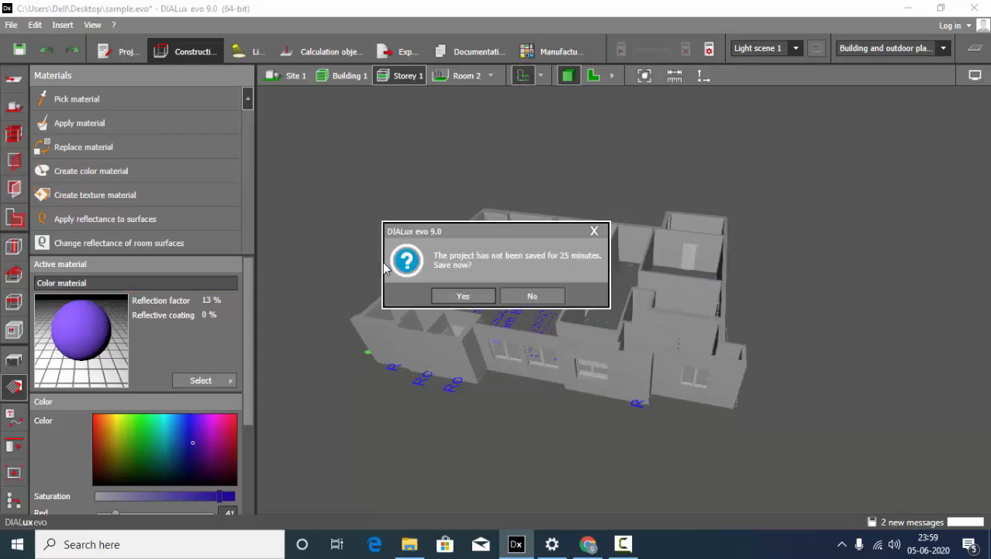
pyautogui.click(532, 295)
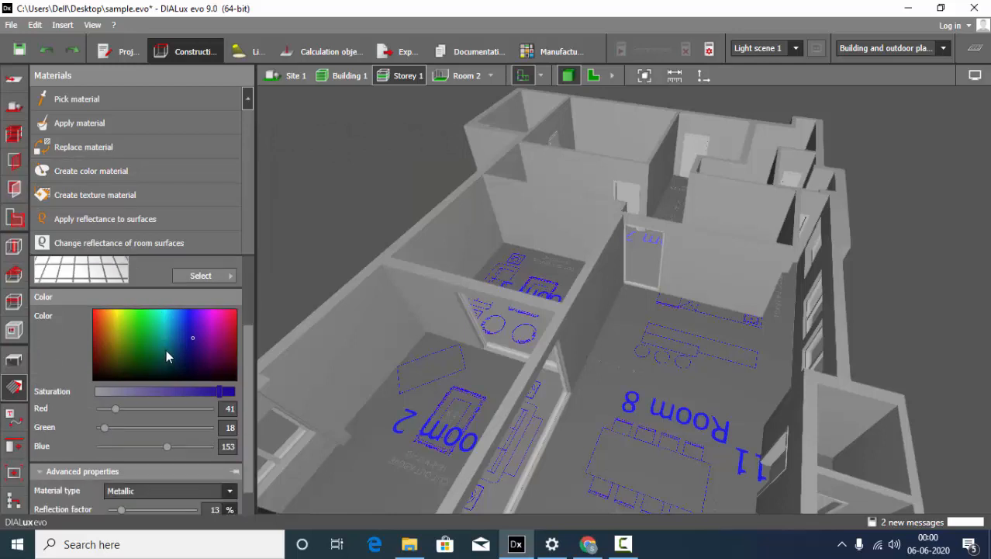
pyautogui.click(165, 326)
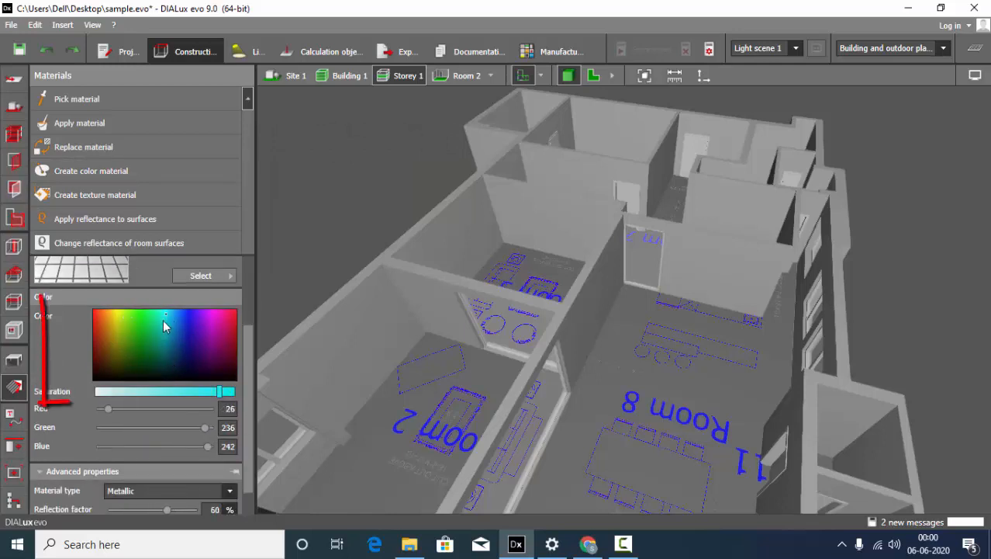
pyautogui.click(142, 368)
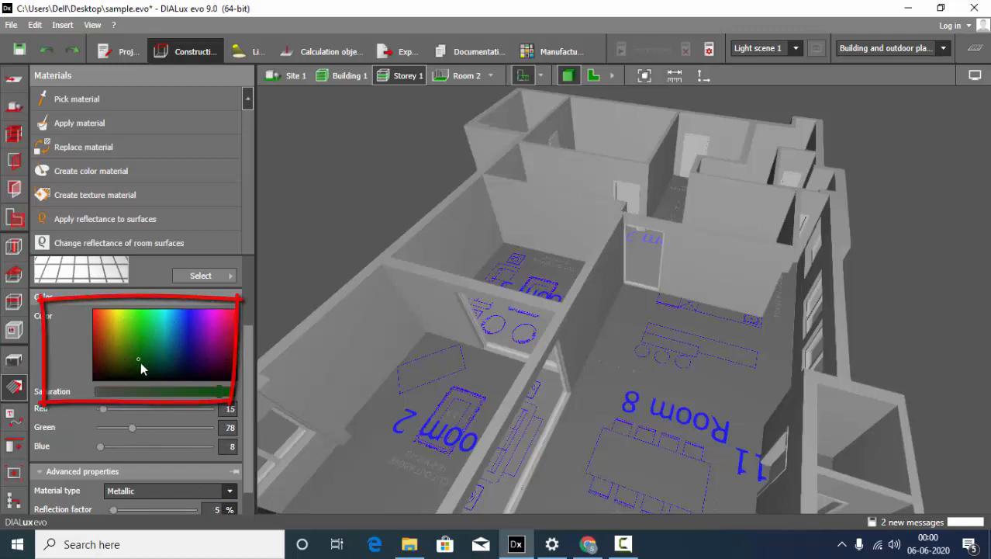
pyautogui.click(132, 350)
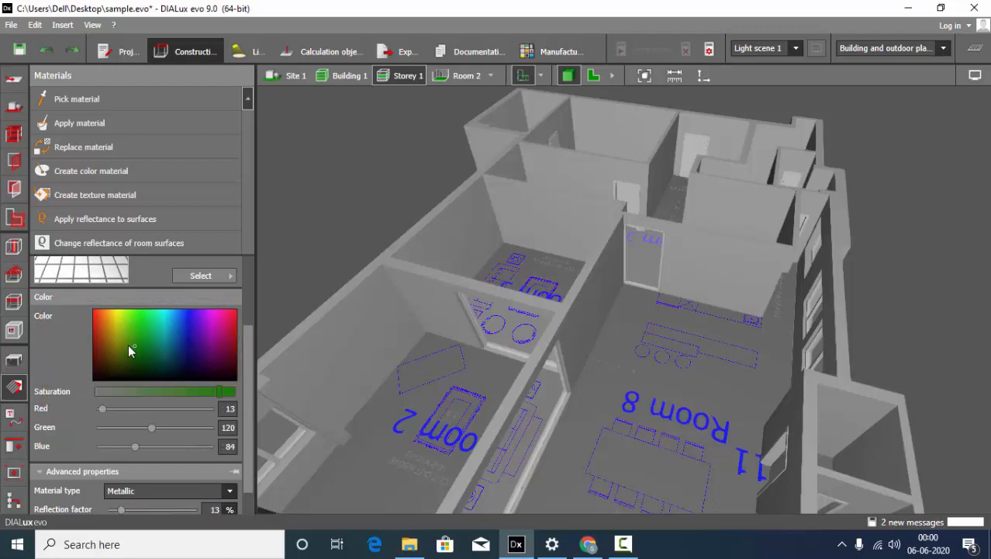
pyautogui.click(211, 320)
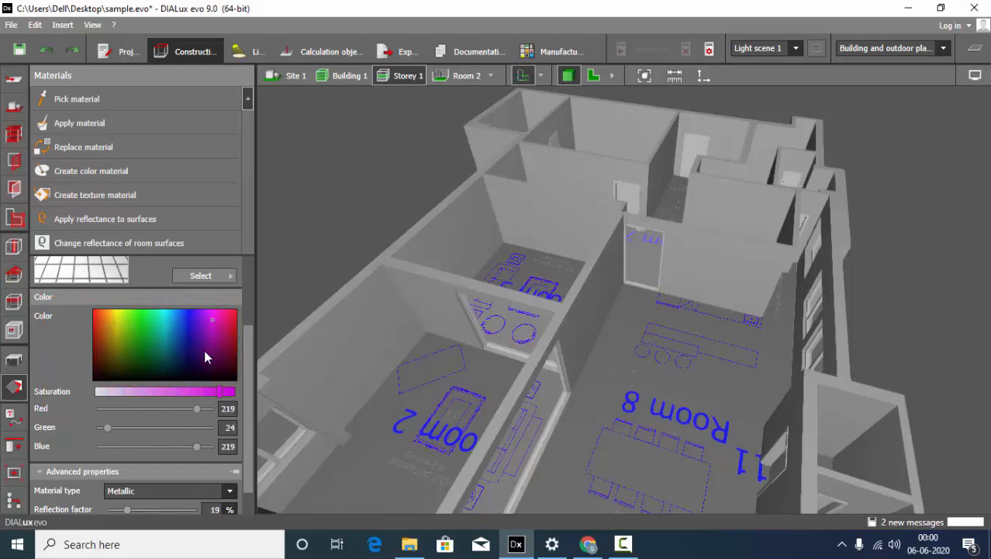
pyautogui.click(183, 314)
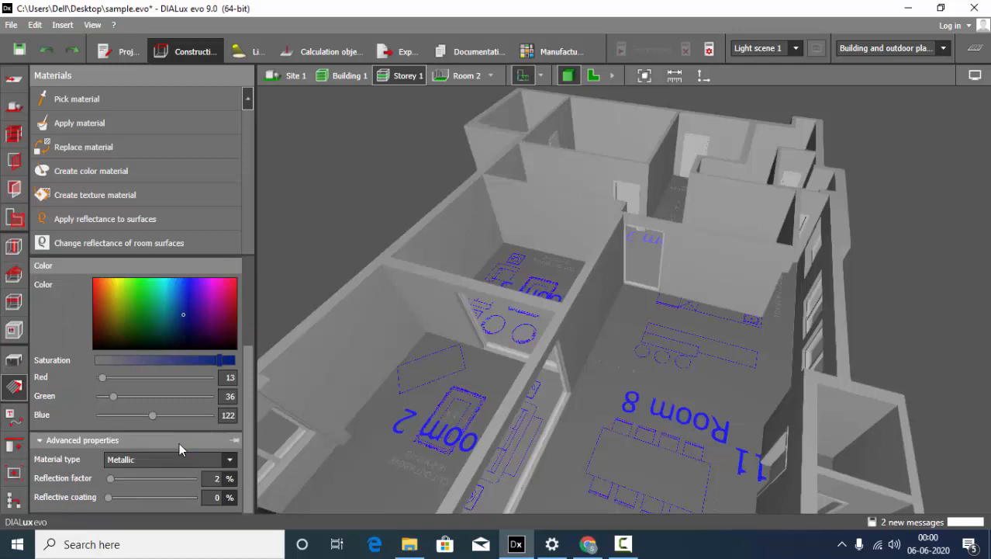
pyautogui.click(230, 459)
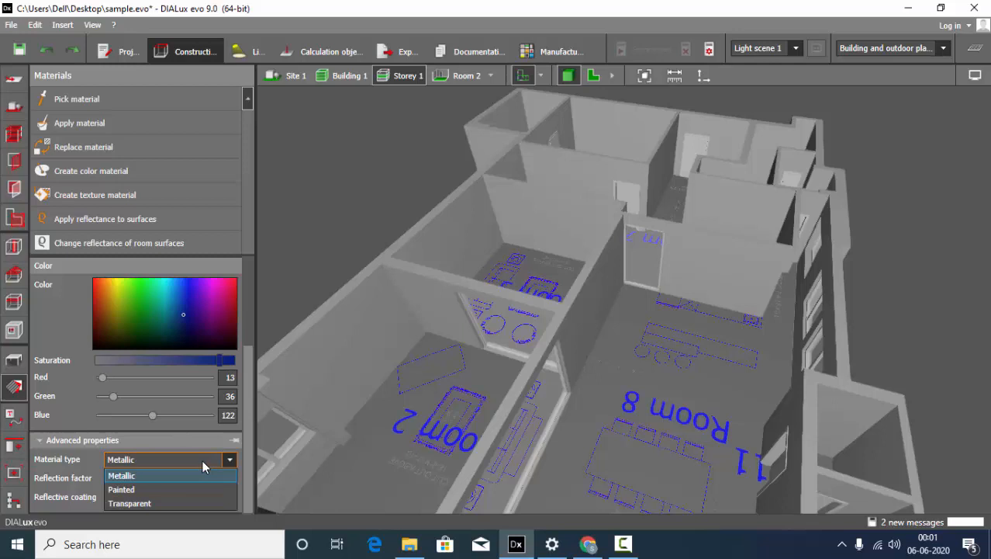
# Keep Metallic as the material type for the material.
pyautogui.click(121, 475)
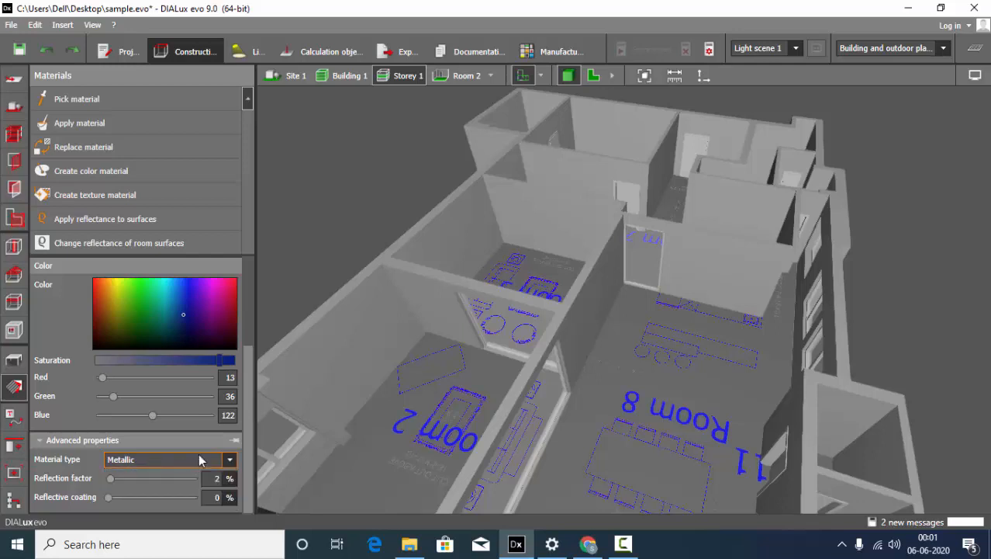
pyautogui.moveTo(87, 478)
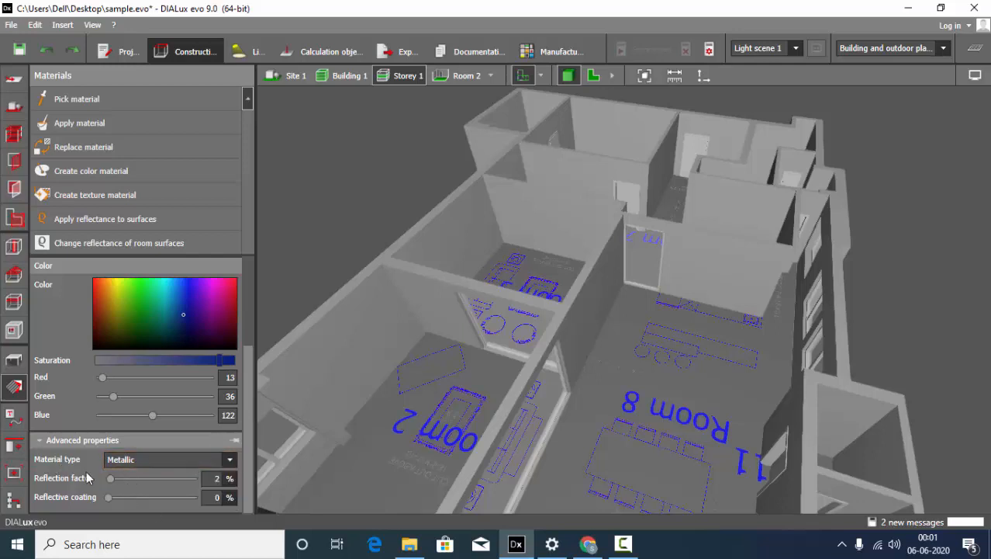
pyautogui.moveTo(88, 496)
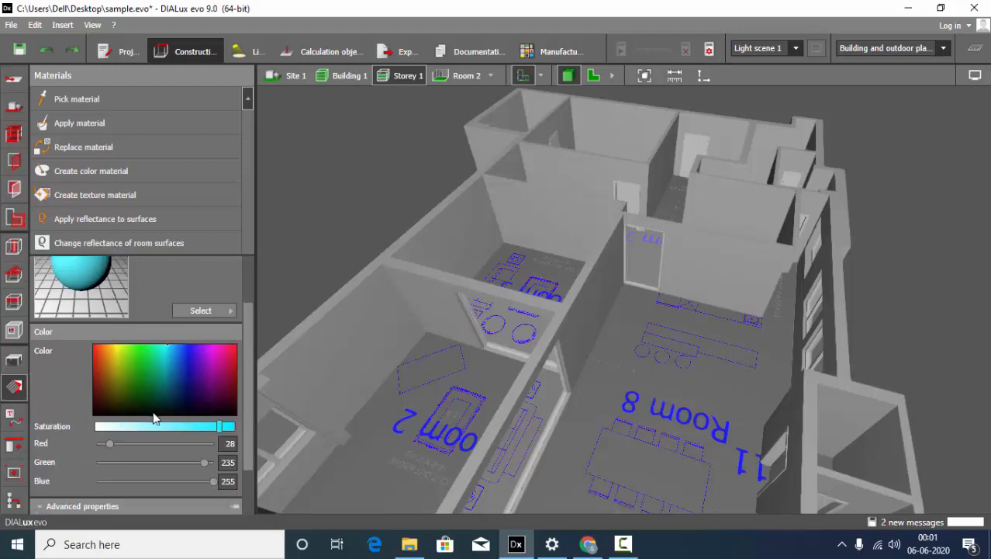
# Apply the cyan metallic material to one wall of the room.
pyautogui.click(82, 505)
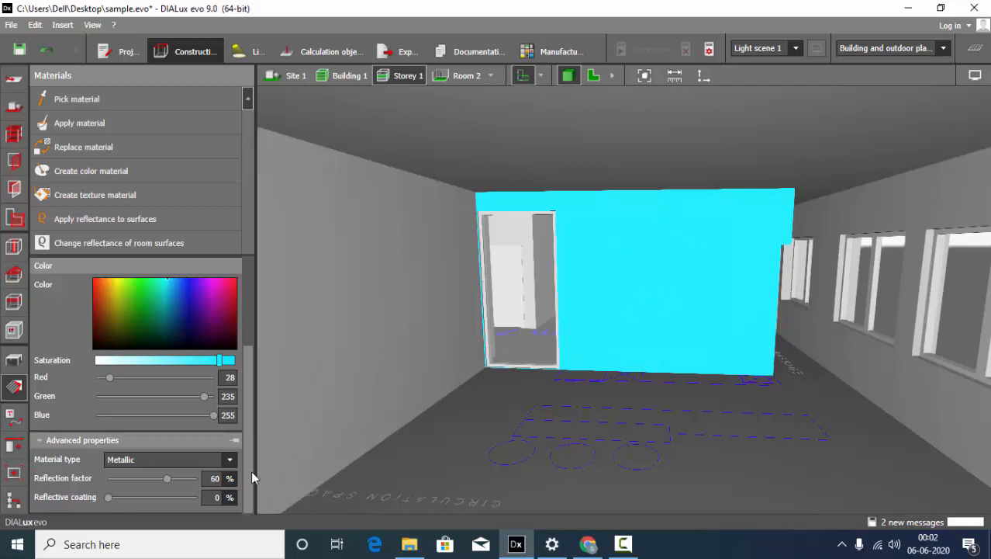
pyautogui.moveTo(605, 374)
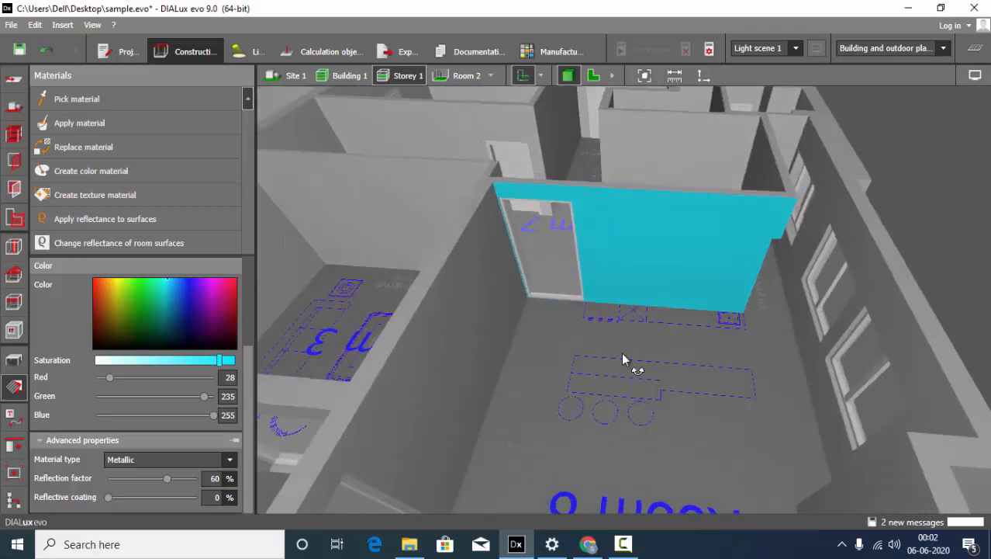
# Lighten the colour to near white (RGB 231, 253, 255) and set the type to Painted.
pyautogui.moveTo(627, 358); pyautogui.dragTo(360, 326)
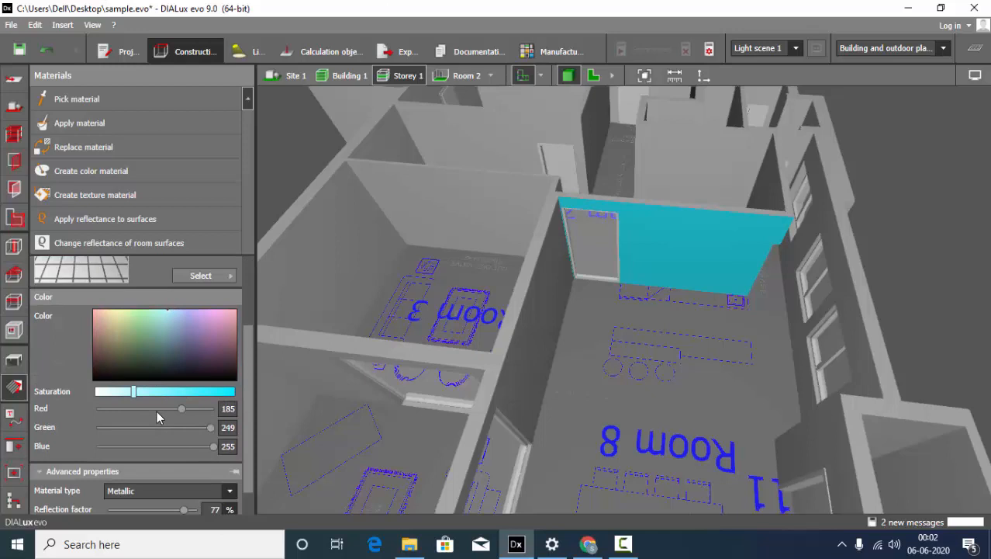
pyautogui.moveTo(133, 391); pyautogui.dragTo(105, 360)
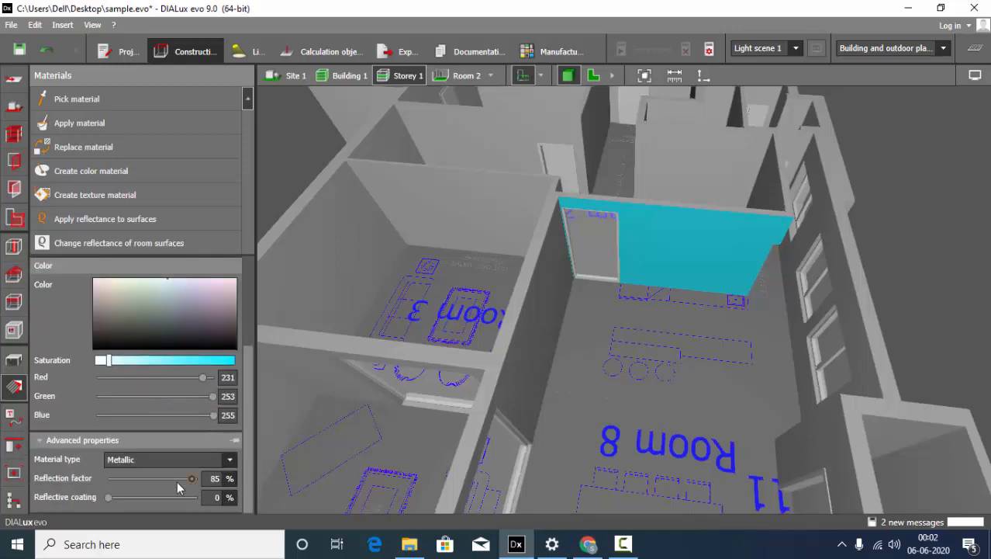
pyautogui.click(169, 459)
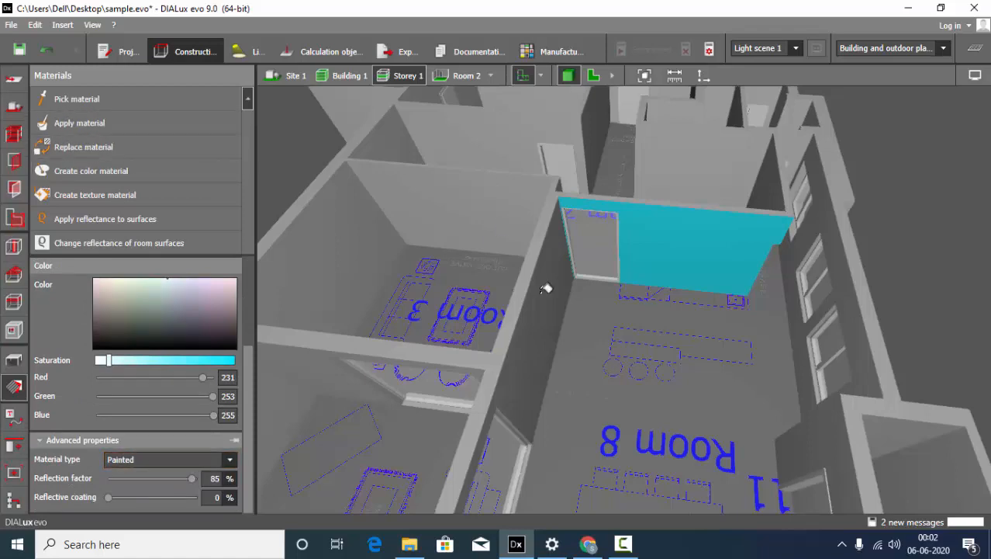
pyautogui.moveTo(546, 289); pyautogui.dragTo(527, 267)
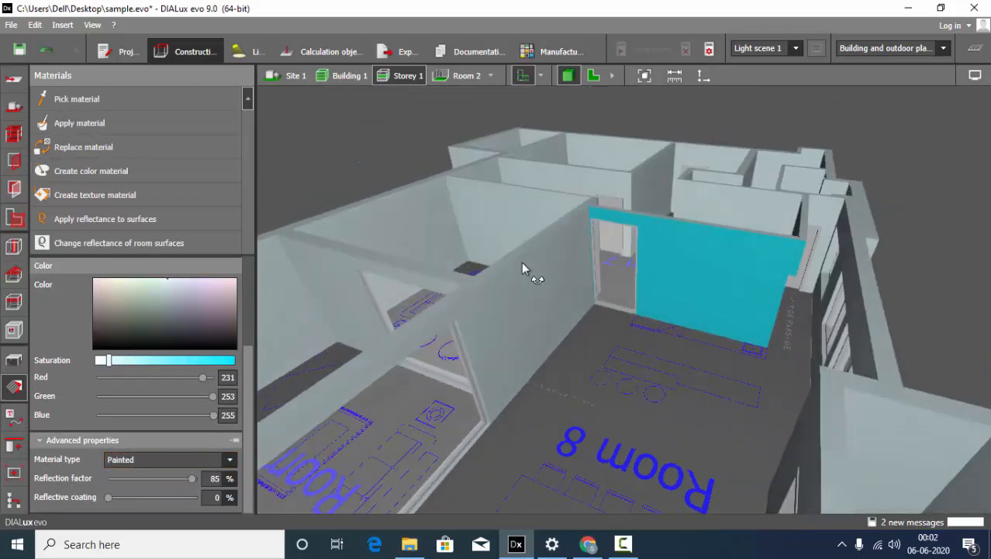
pyautogui.moveTo(525, 267); pyautogui.dragTo(518, 324)
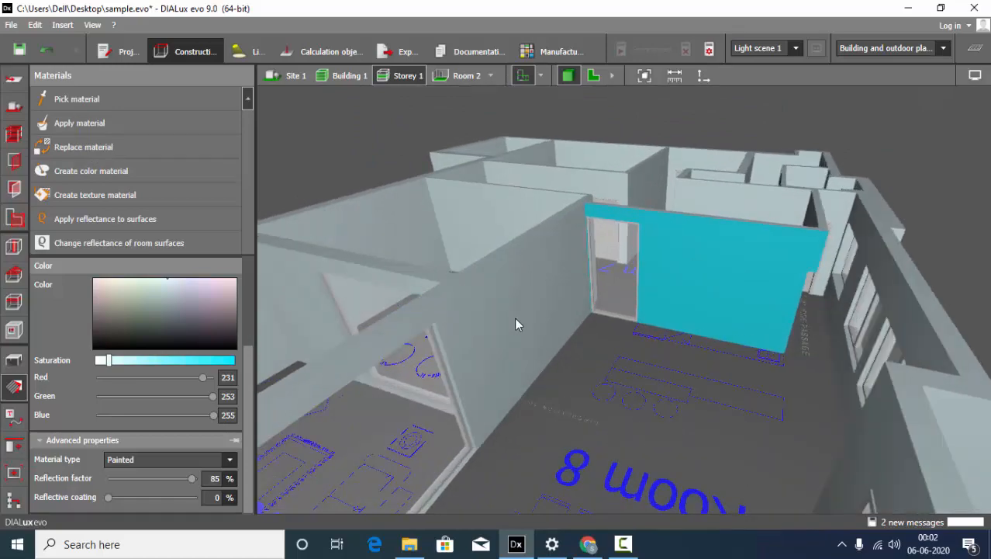
pyautogui.moveTo(518, 324); pyautogui.dragTo(613, 267)
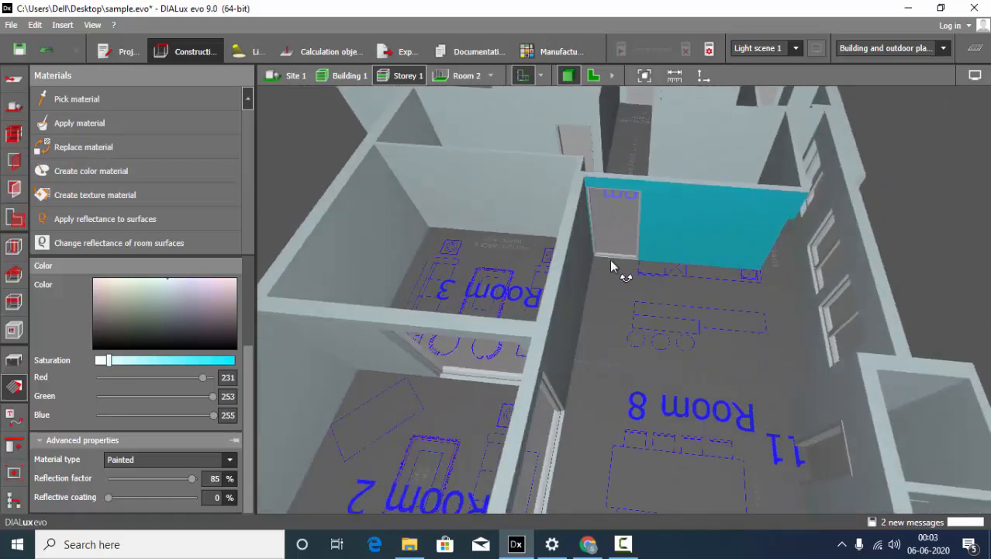
pyautogui.moveTo(620, 264); pyautogui.dragTo(652, 233)
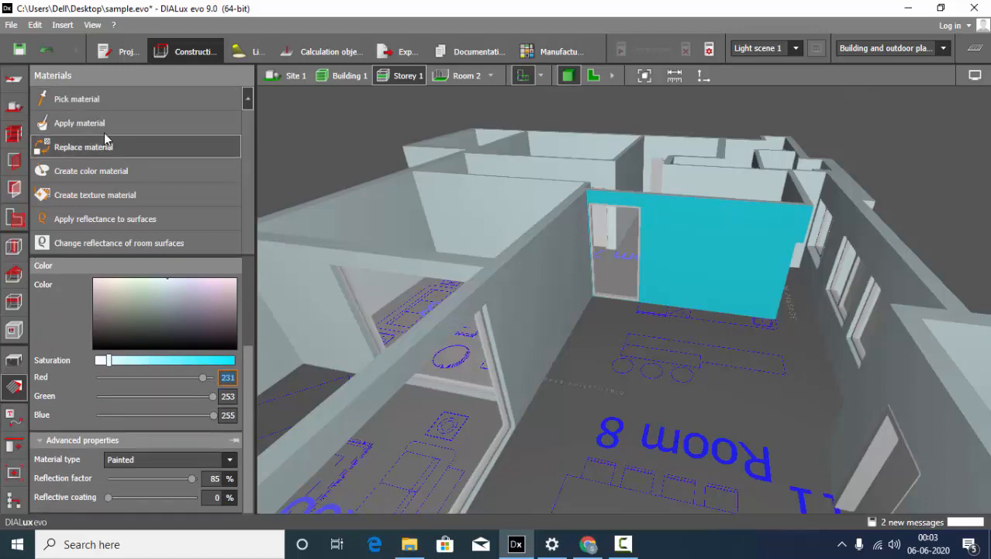
pyautogui.moveTo(111, 152)
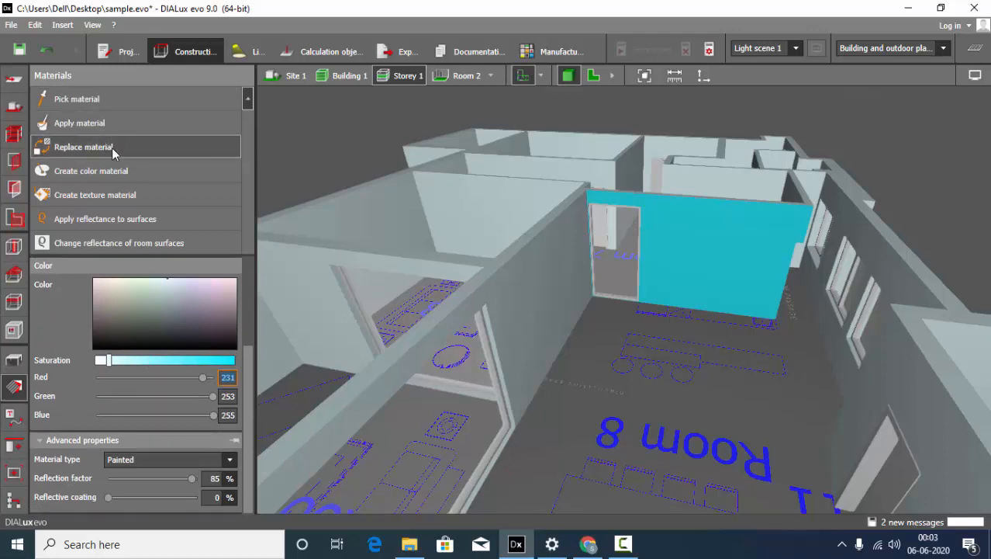
# Bring up the colour catalogue of painted colours from the Materials panel.
pyautogui.click(84, 146)
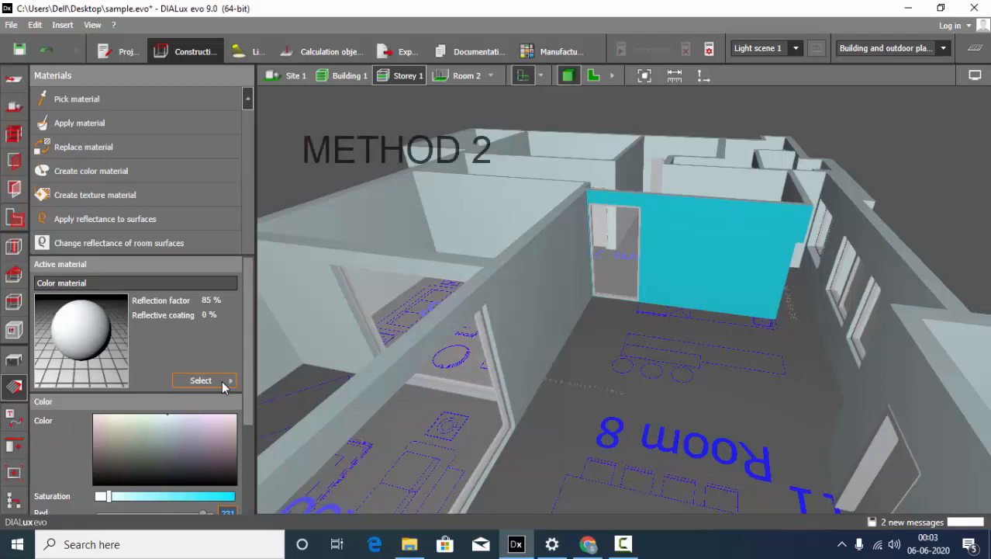
pyautogui.click(201, 380)
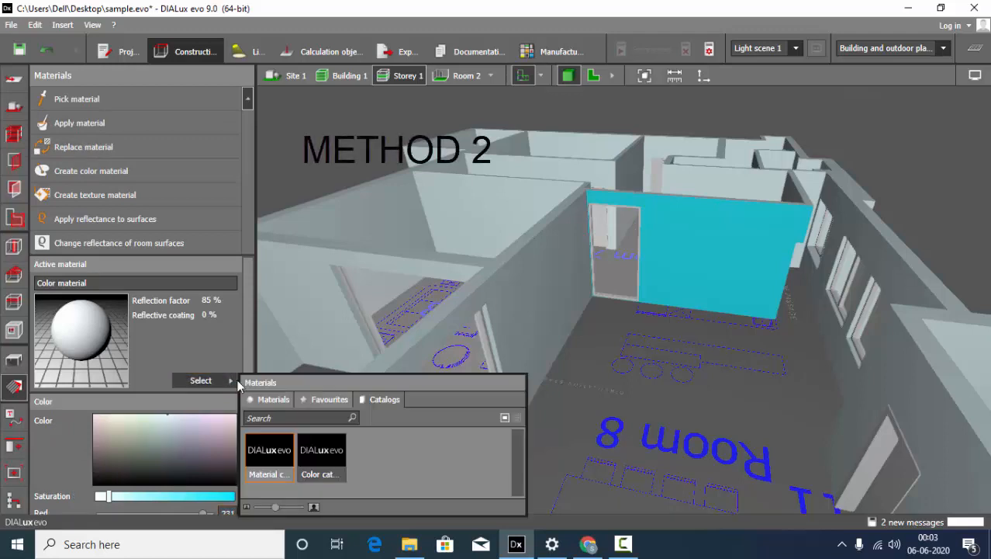
pyautogui.moveTo(350, 453)
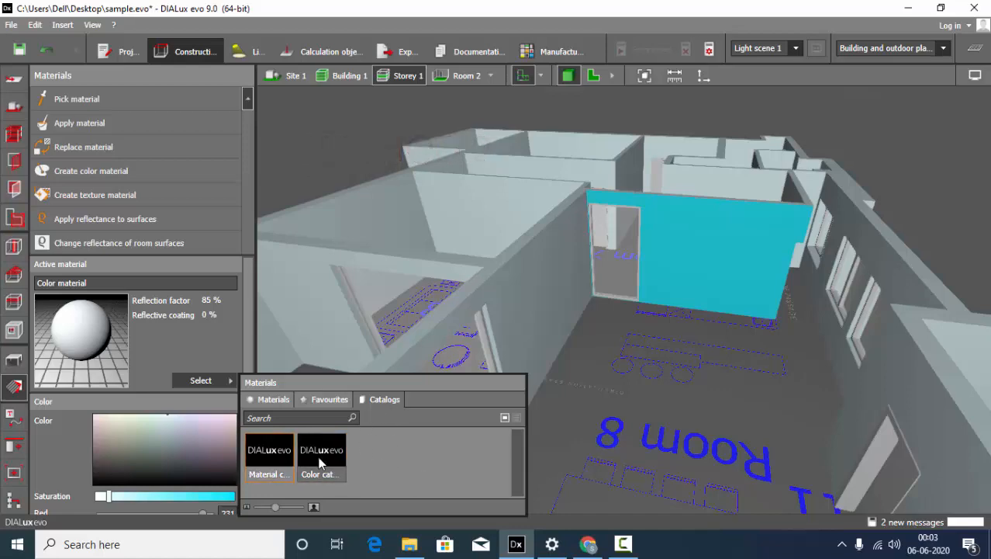
pyautogui.doubleClick(321, 458)
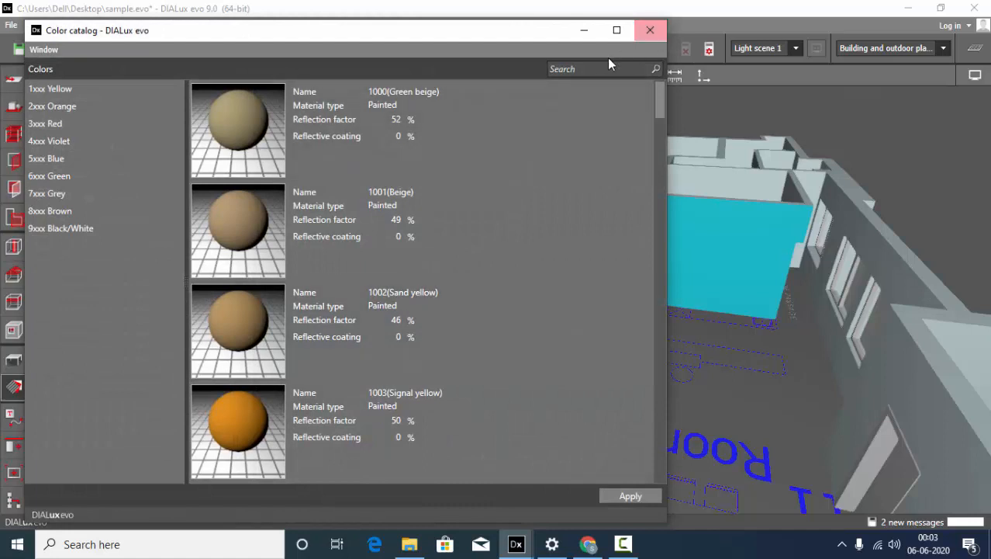
# Browse the Yellow, 6xxx Green and 7xxx Grey ranges down to Telegrey 4 (59%).
pyautogui.click(618, 31)
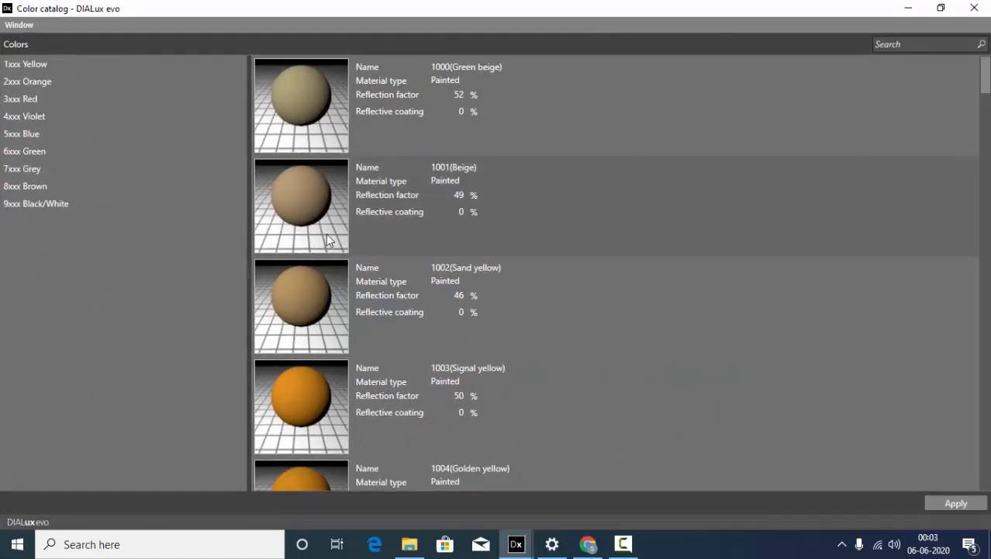
pyautogui.moveTo(59, 256)
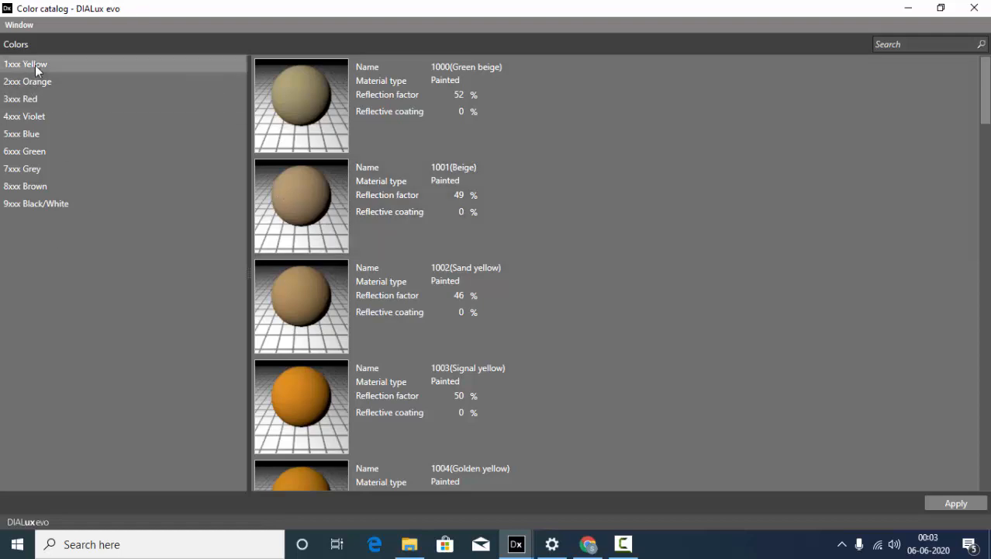
pyautogui.scroll(-3)
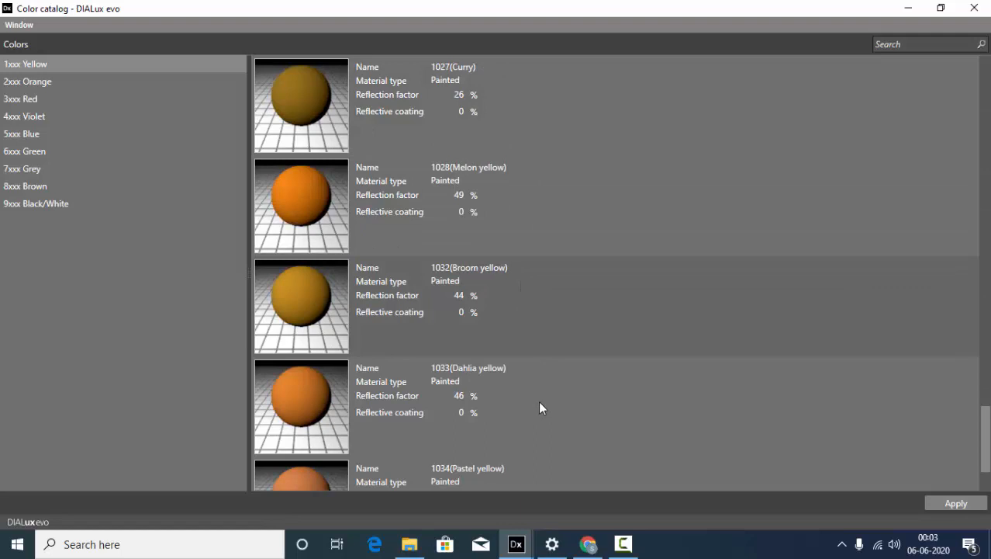
pyautogui.scroll(3)
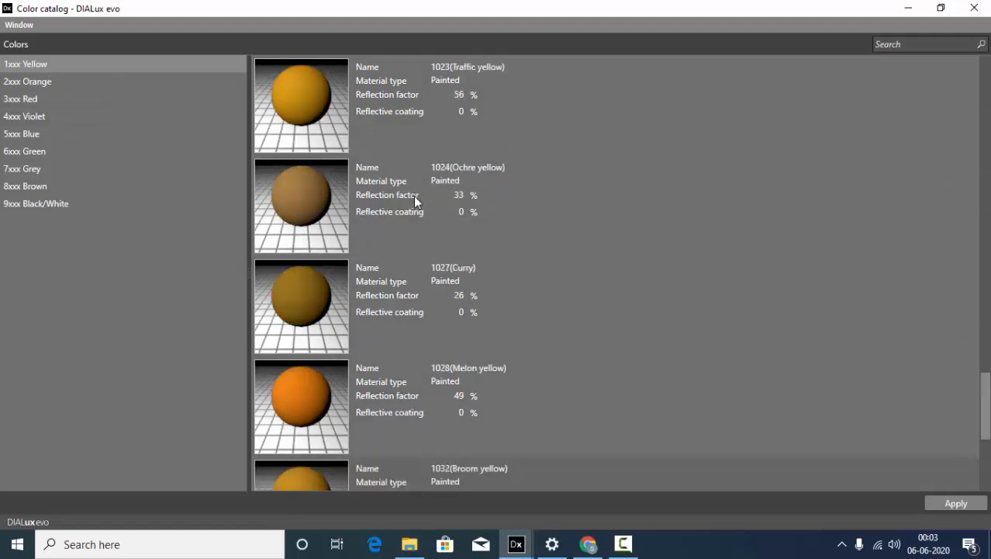
pyautogui.scroll(3)
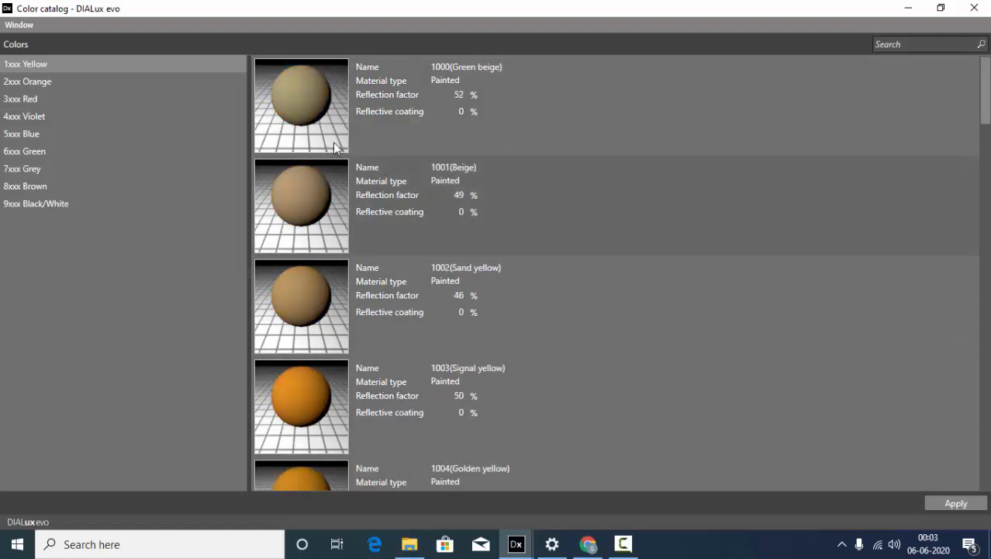
pyautogui.click(24, 152)
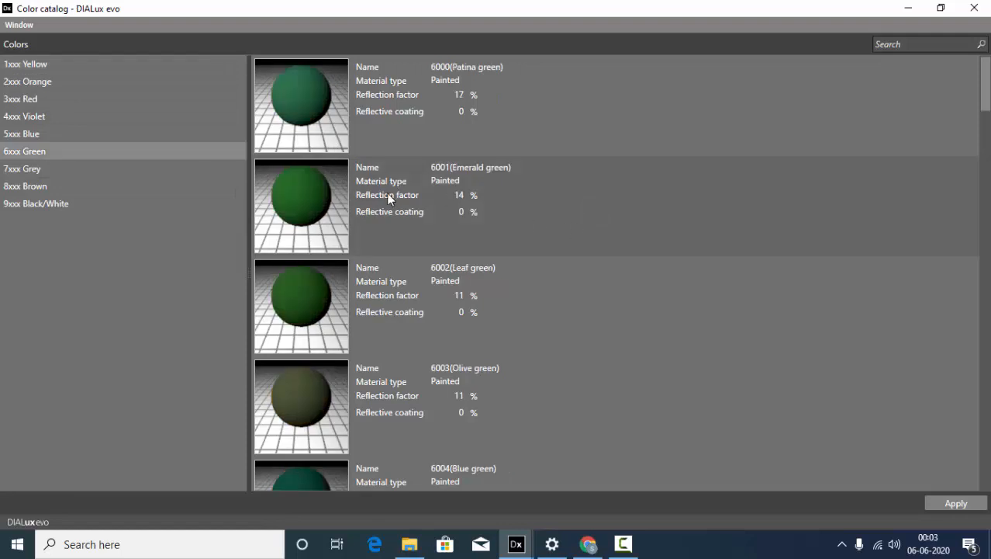
pyautogui.scroll(-3)
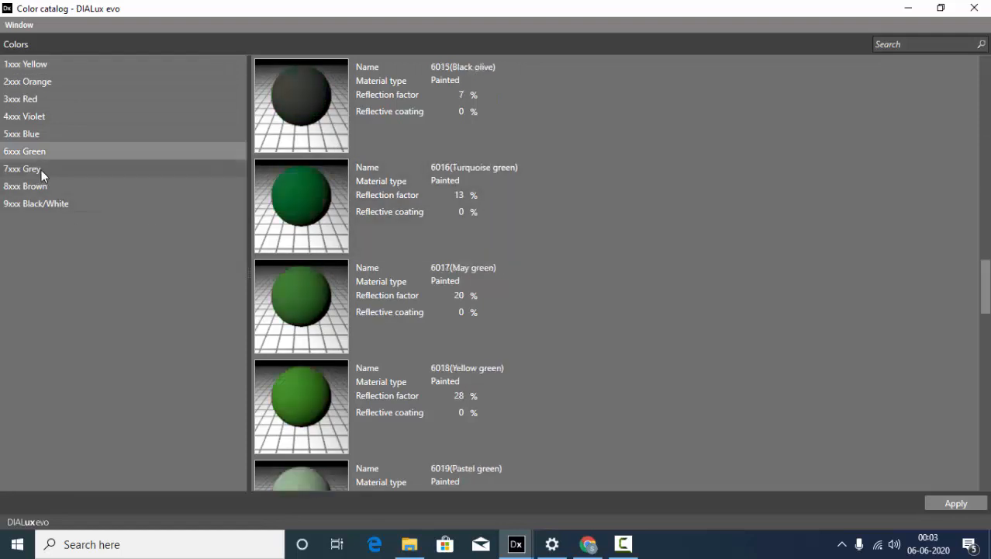
pyautogui.click(22, 168)
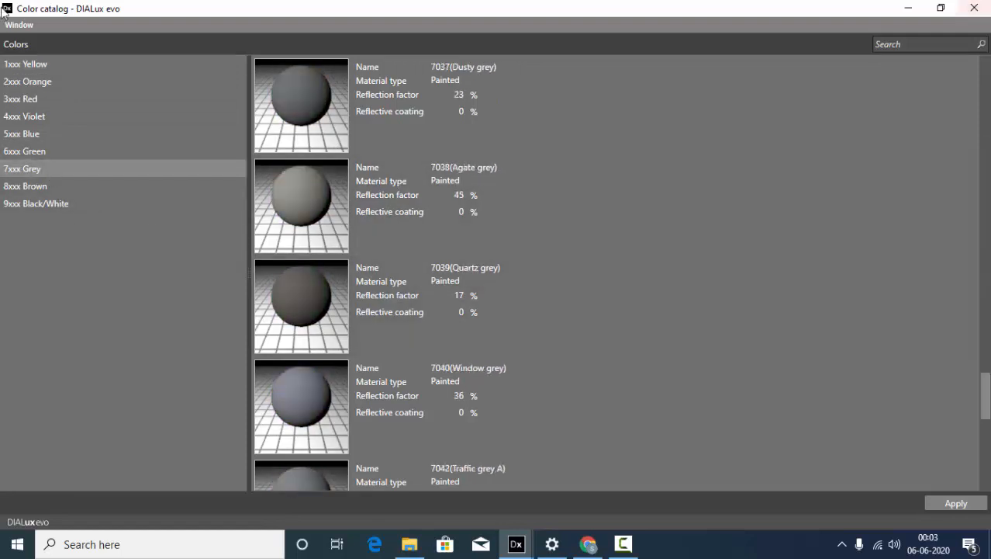
pyautogui.scroll(-3)
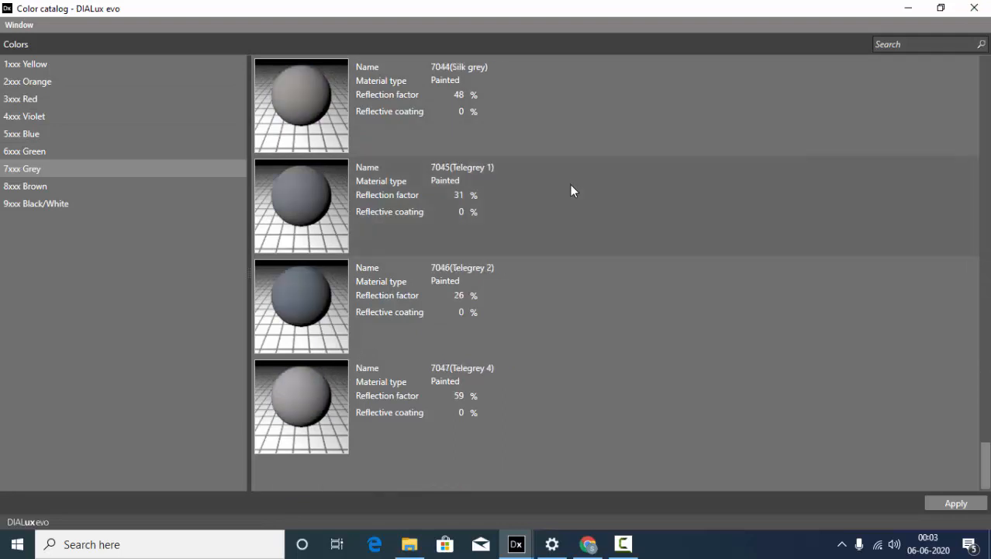
pyautogui.scroll(3)
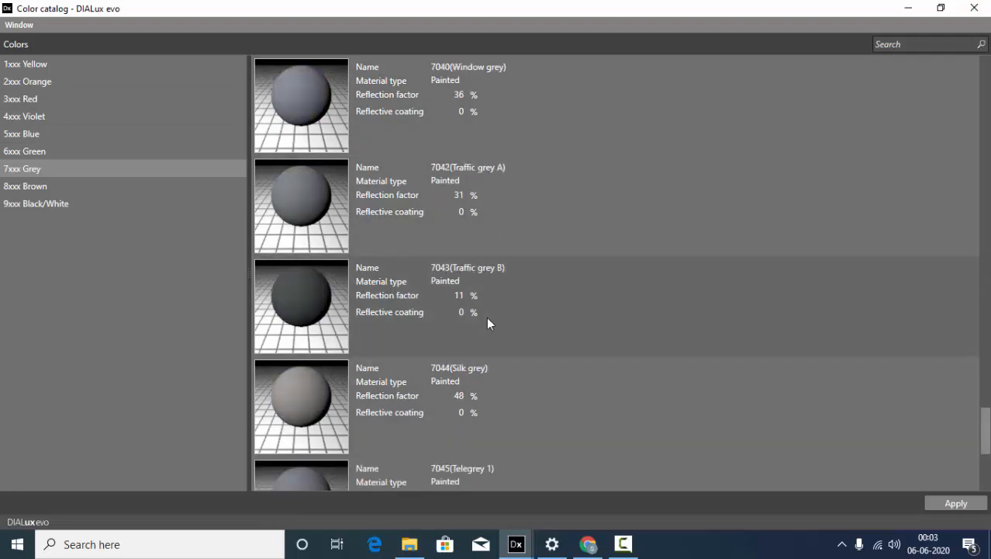
pyautogui.scroll(-3)
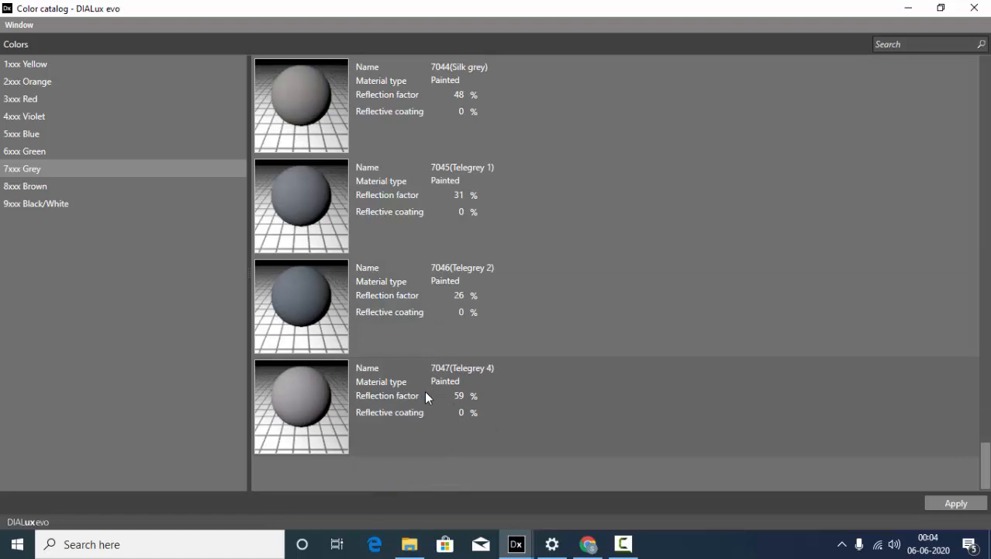
pyautogui.moveTo(394, 406)
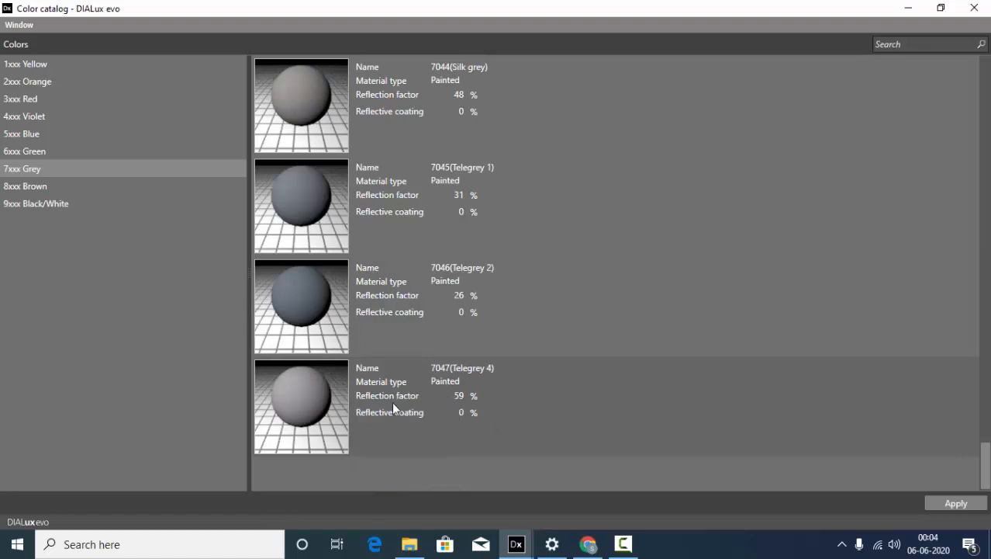
pyautogui.moveTo(473, 408)
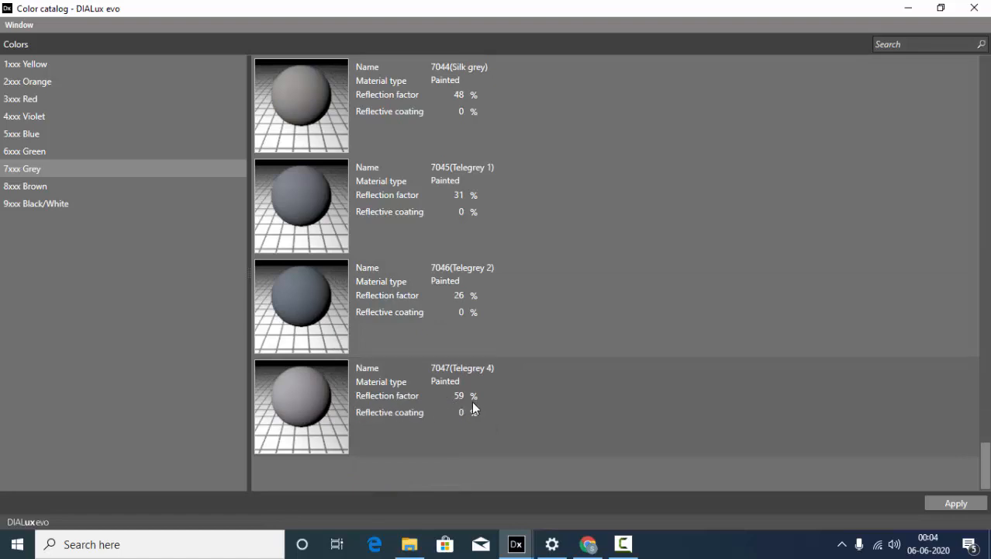
pyautogui.moveTo(469, 410)
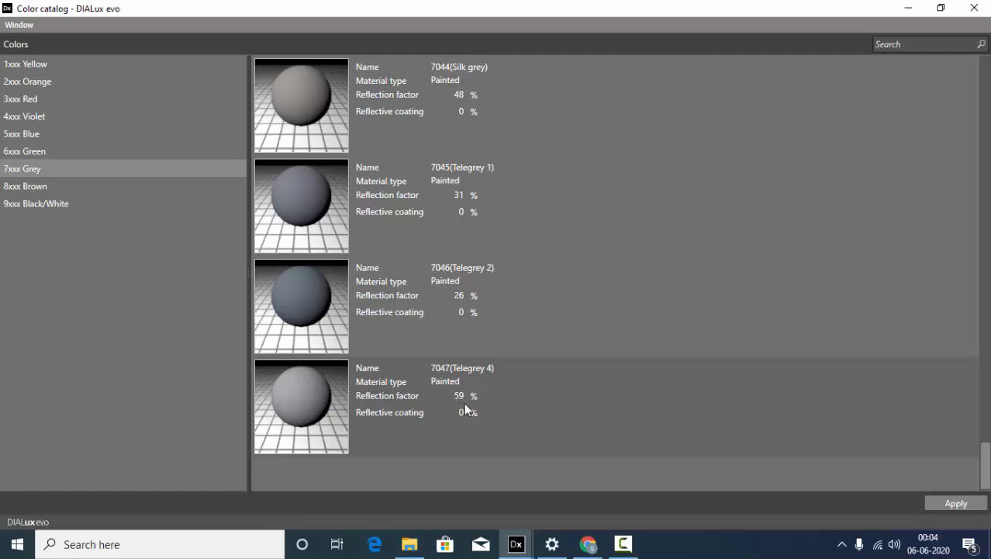
pyautogui.moveTo(894, 412)
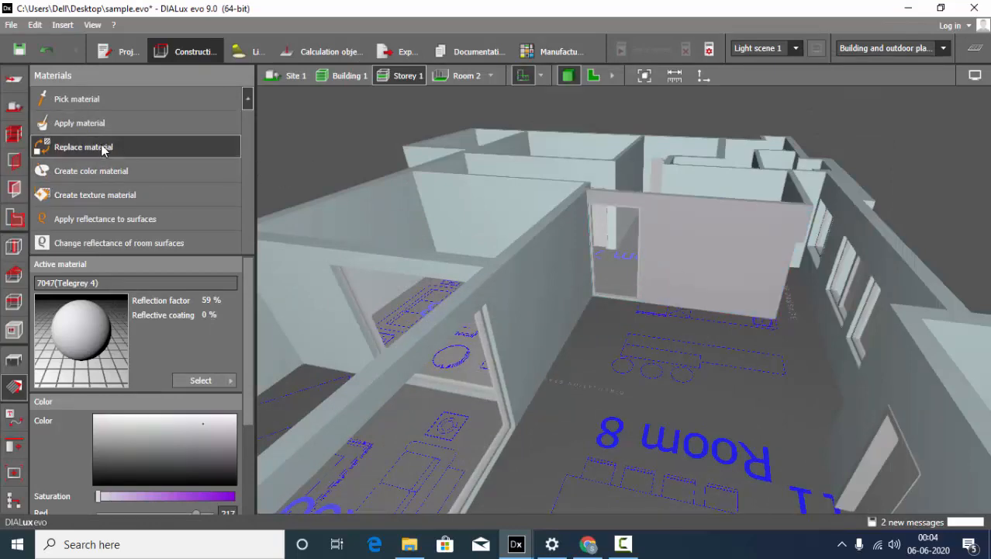
# Orbit and zoom around Rooms 2 and 3 to inspect the grey Telegrey 4 walls.
pyautogui.moveTo(620, 310); pyautogui.dragTo(670, 287)
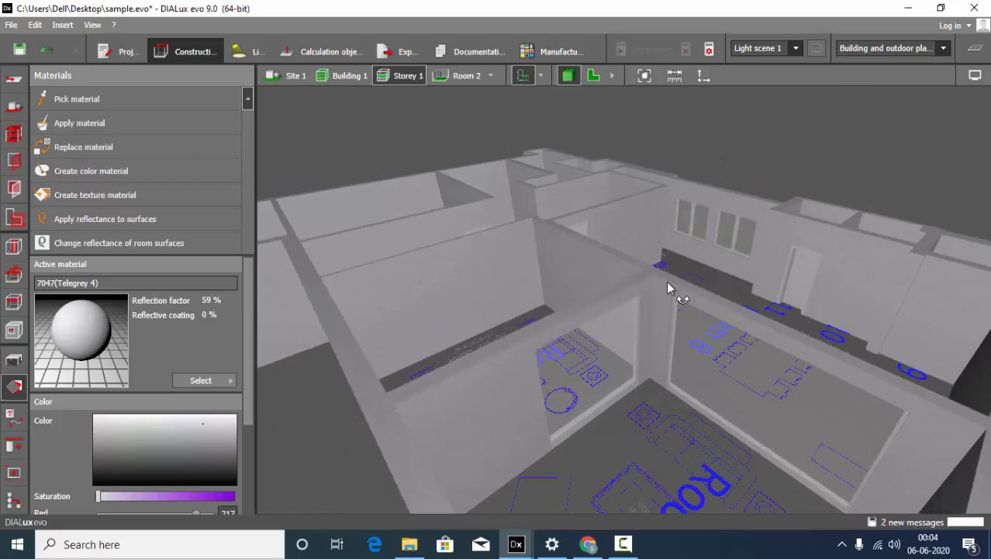
pyautogui.moveTo(670, 287); pyautogui.dragTo(509, 287)
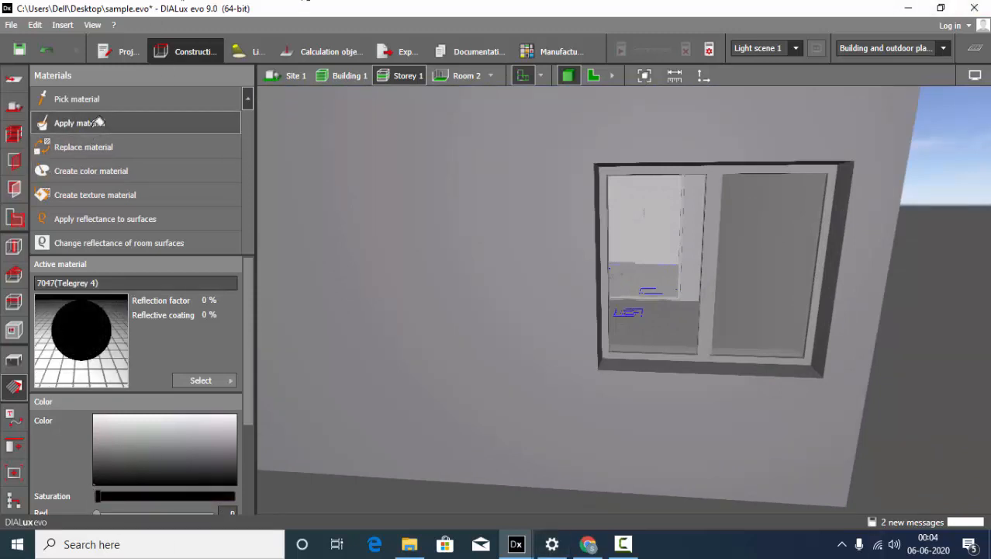
pyautogui.moveTo(783, 317)
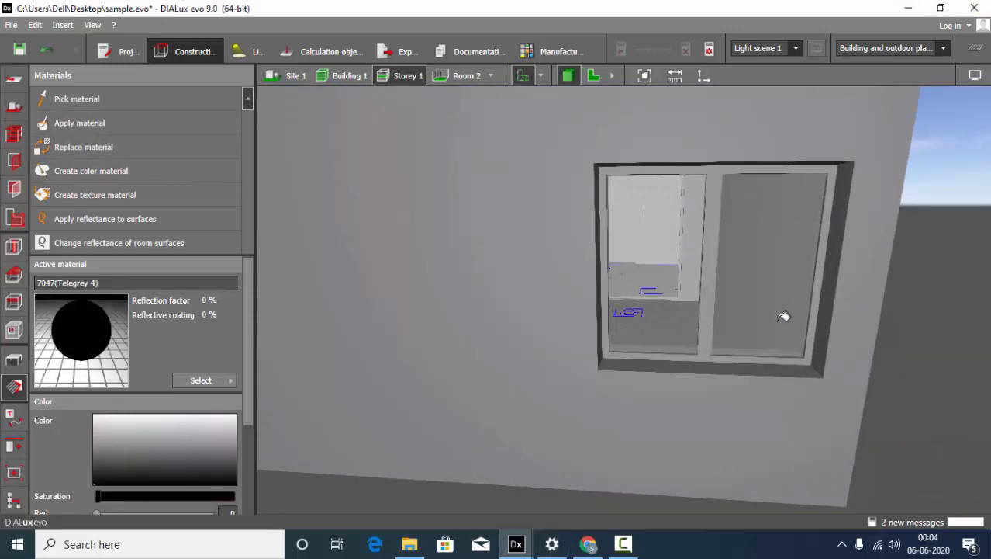
pyautogui.moveTo(784, 317); pyautogui.dragTo(565, 343)
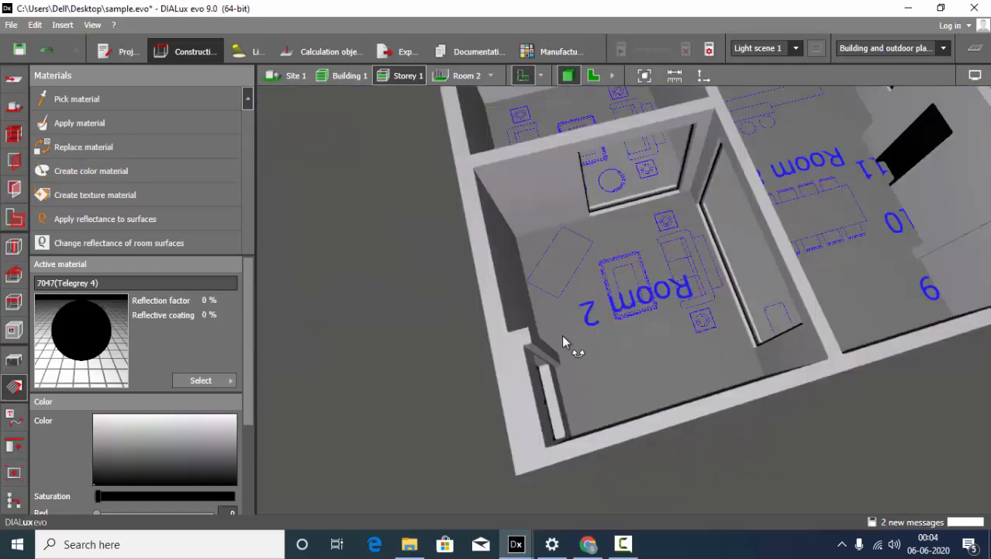
pyautogui.moveTo(565, 341); pyautogui.dragTo(773, 195)
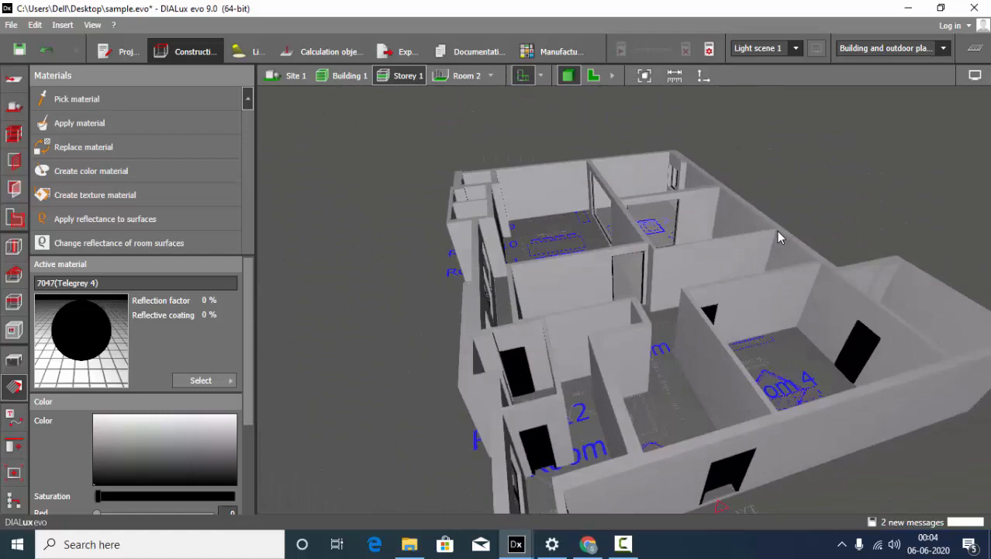
pyautogui.moveTo(778, 236); pyautogui.dragTo(807, 280)
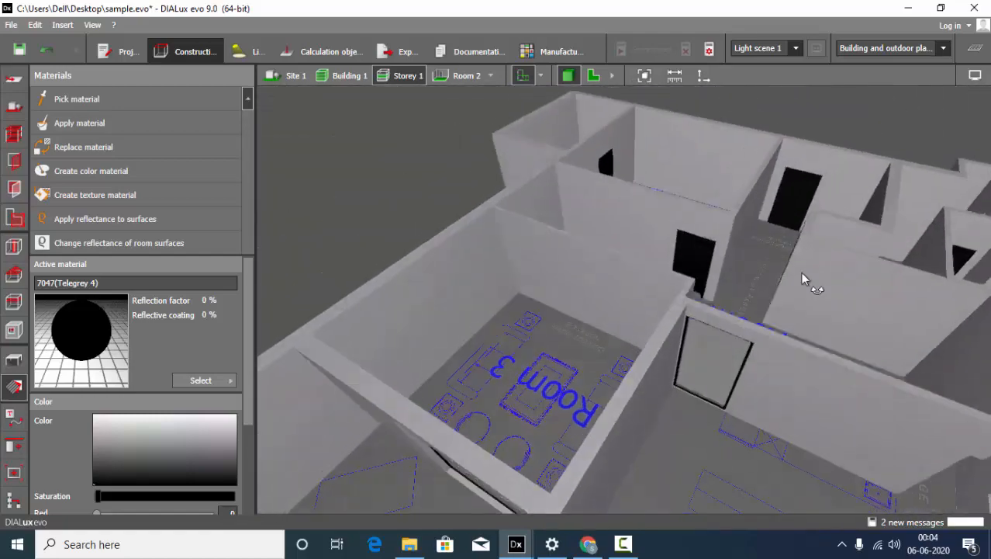
pyautogui.moveTo(807, 279); pyautogui.dragTo(737, 362)
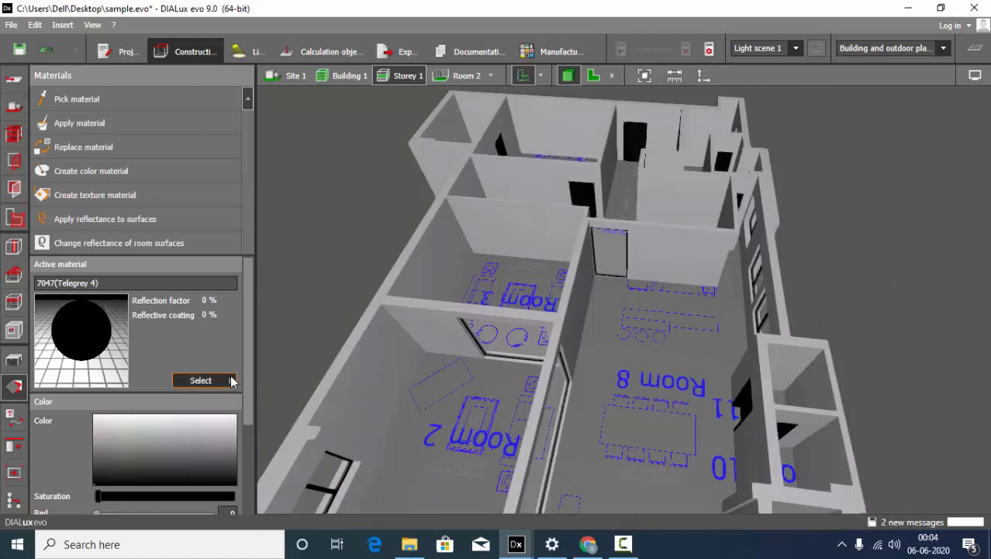
# In the Material catalog, show the Indoor texture categories for floor textures.
pyautogui.click(200, 379)
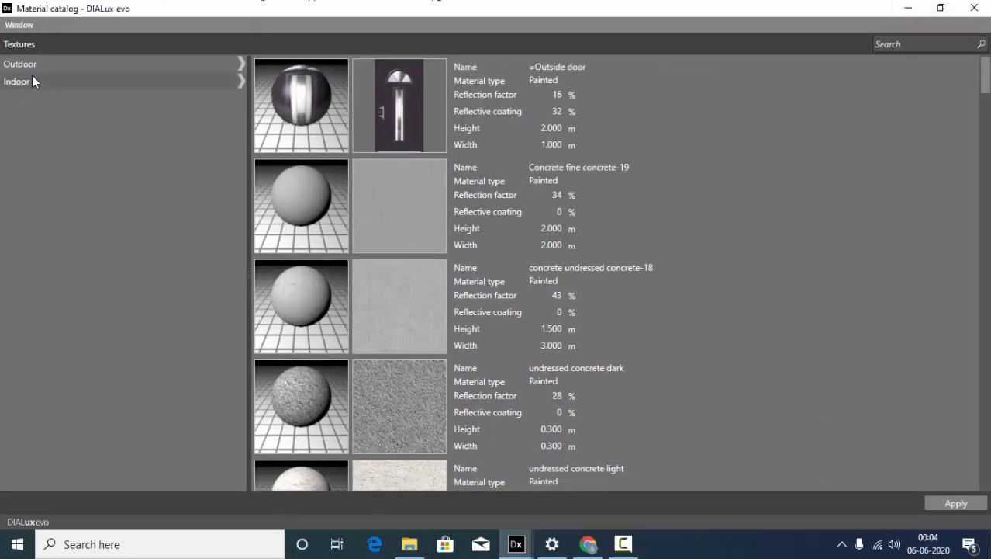
pyautogui.scroll(-3)
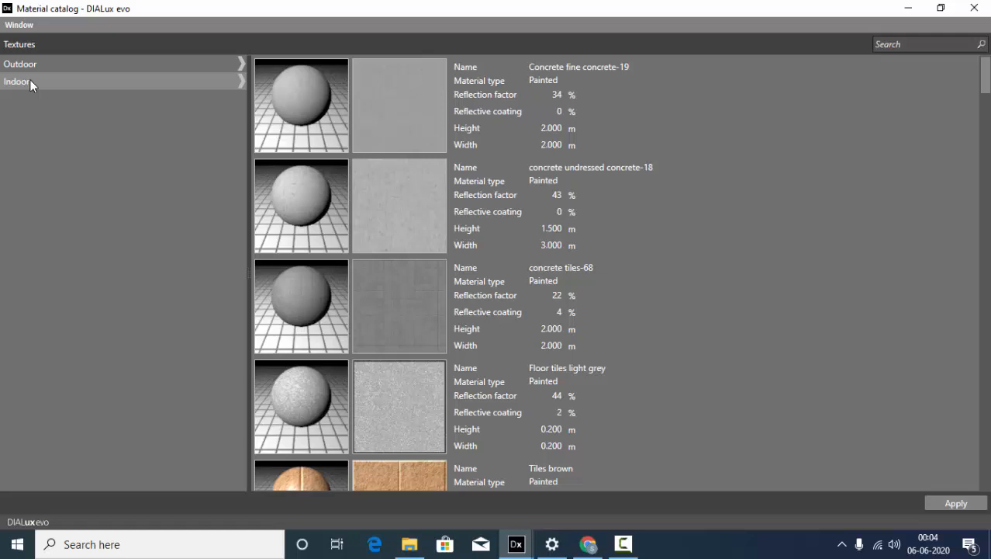
pyautogui.moveTo(21, 86)
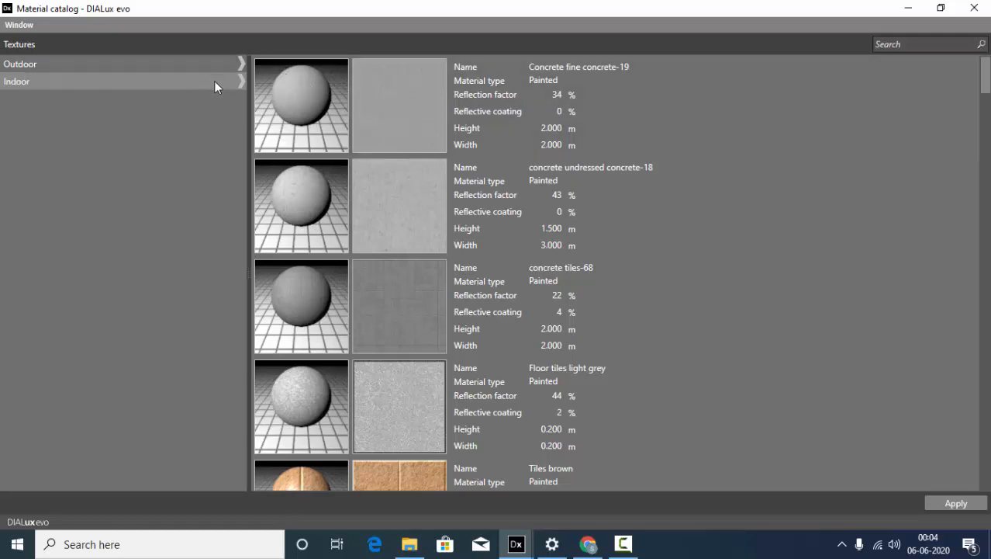
pyautogui.moveTo(121, 84)
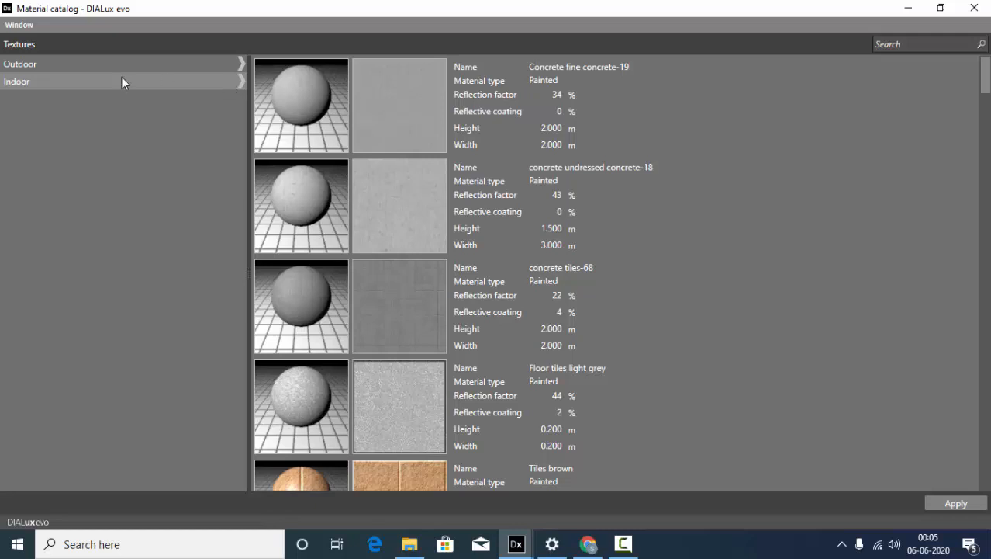
pyautogui.click(15, 81)
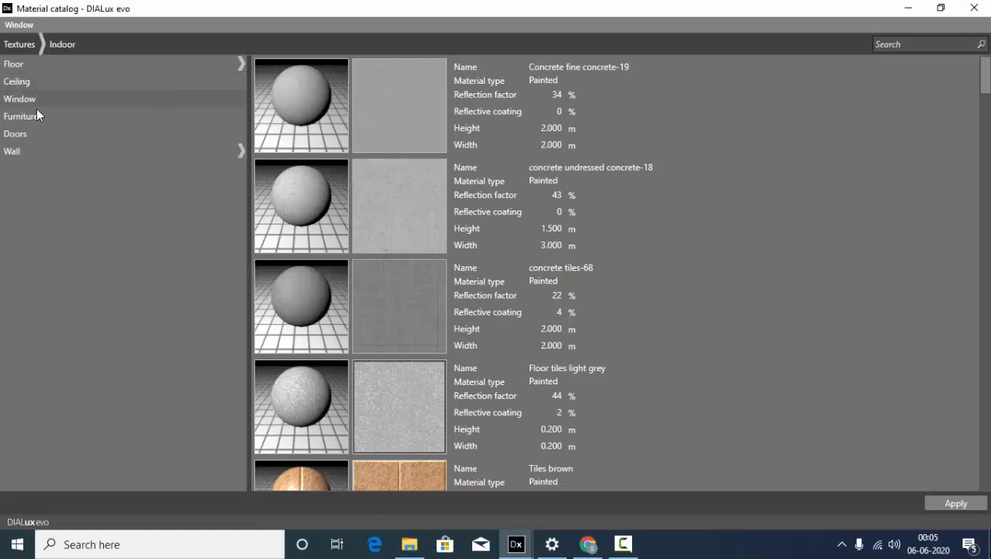
pyautogui.moveTo(31, 141)
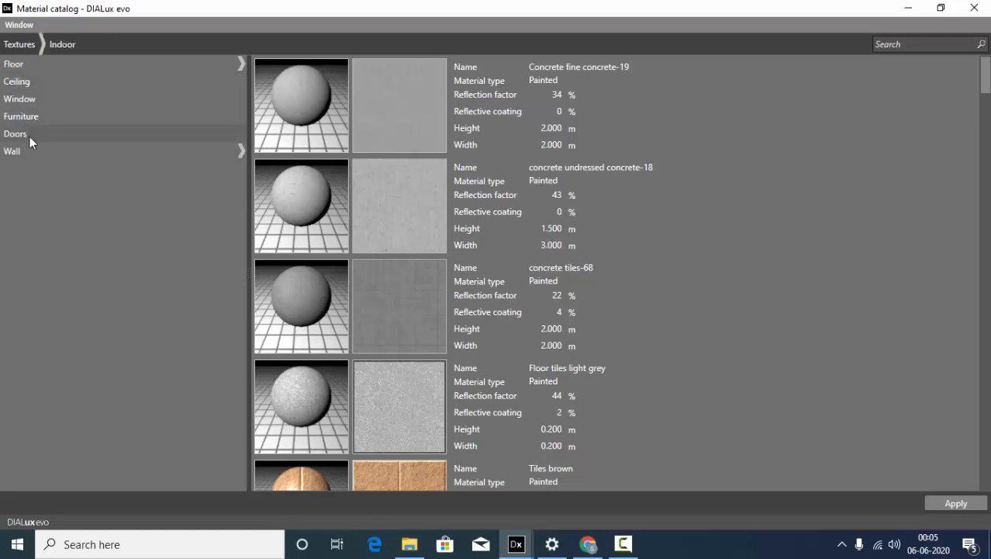
pyautogui.moveTo(46, 71)
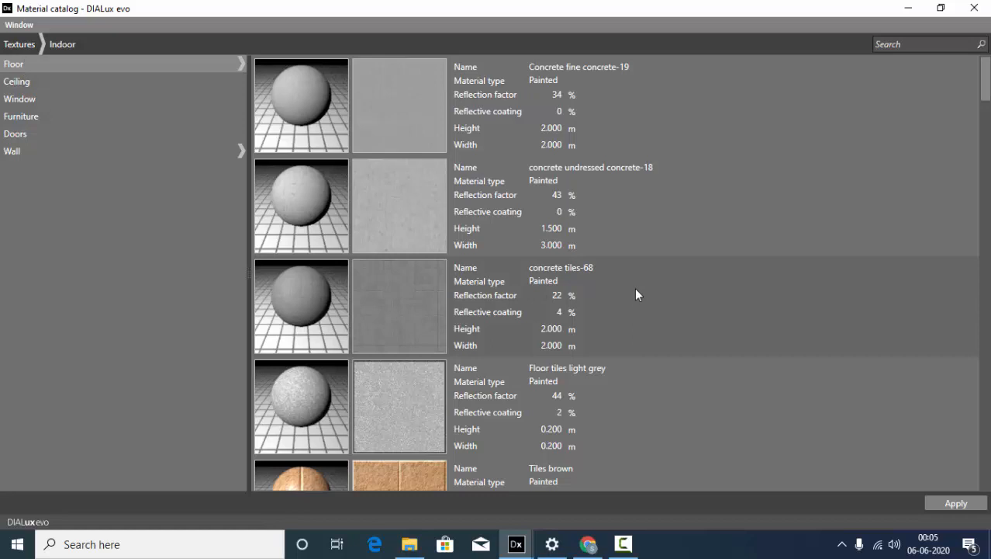
pyautogui.moveTo(633, 345)
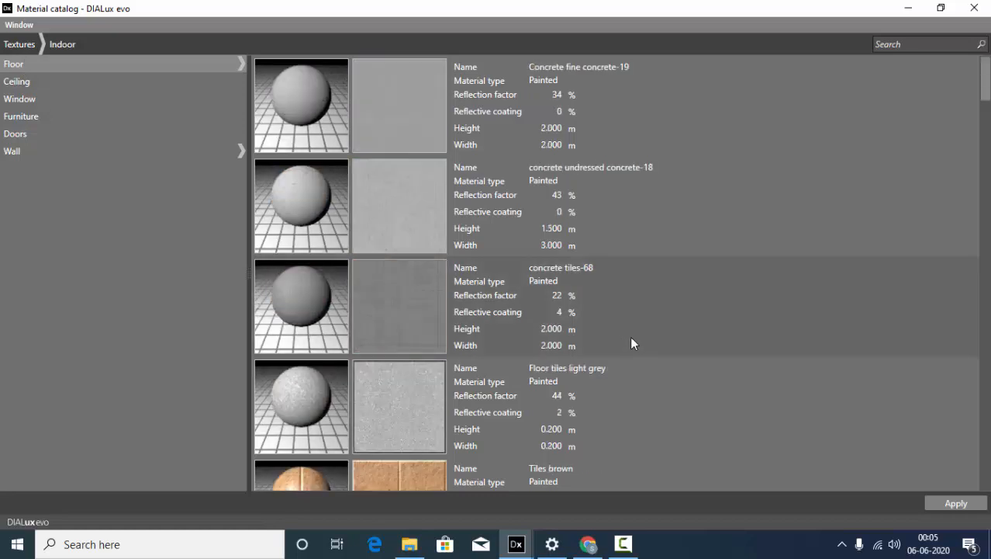
pyautogui.moveTo(369, 303)
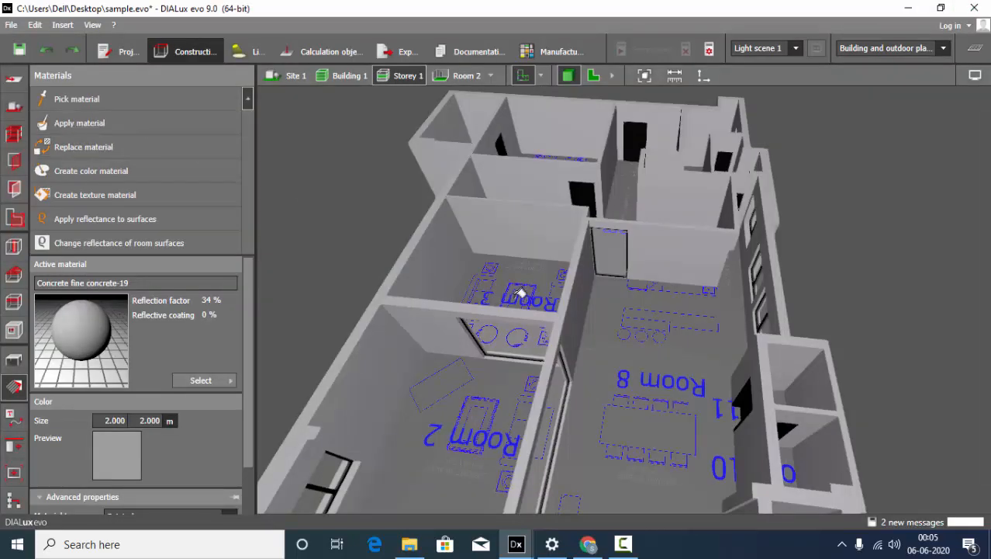
# Move the view down into a room to look at the black door and concrete floor.
pyautogui.moveTo(520, 292); pyautogui.dragTo(683, 388)
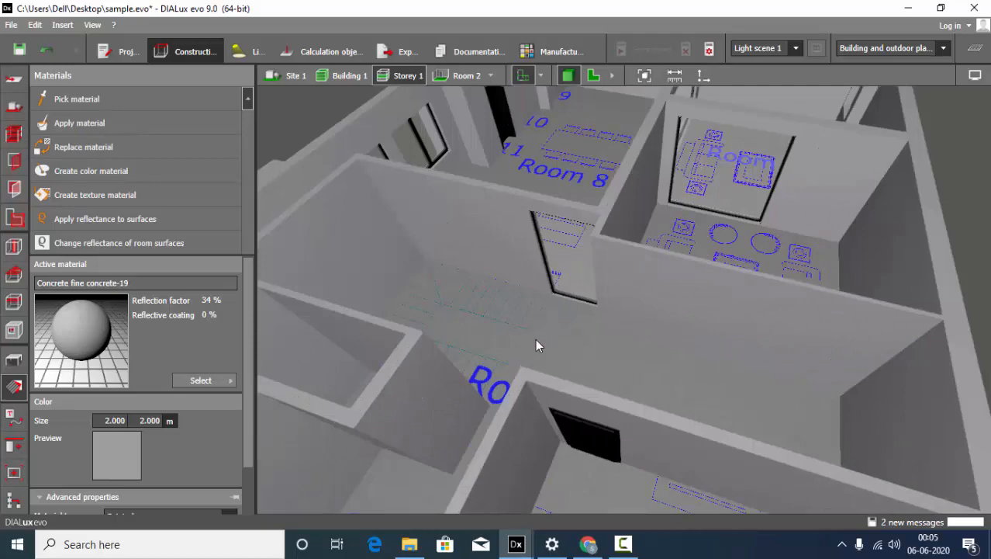
pyautogui.moveTo(540, 344); pyautogui.dragTo(627, 245)
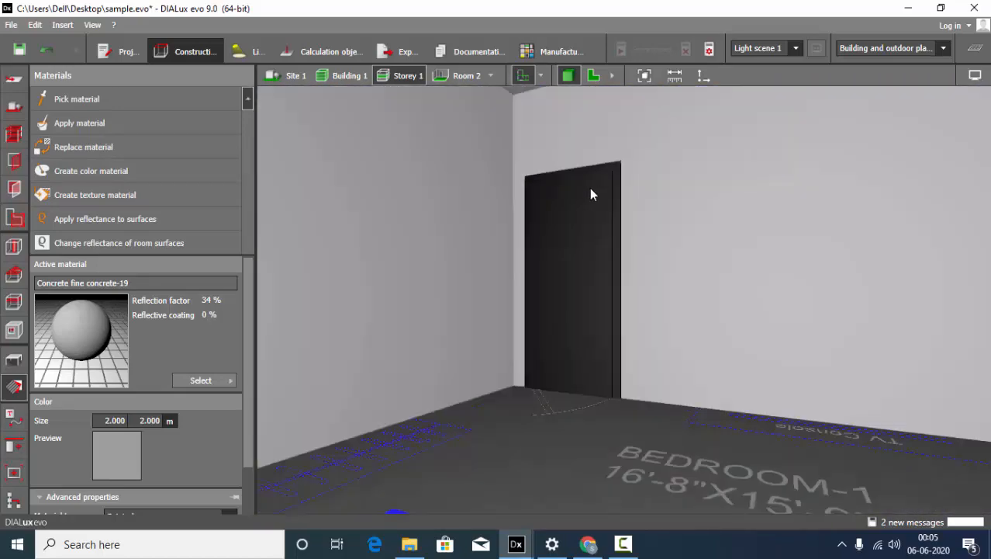
pyautogui.click(200, 380)
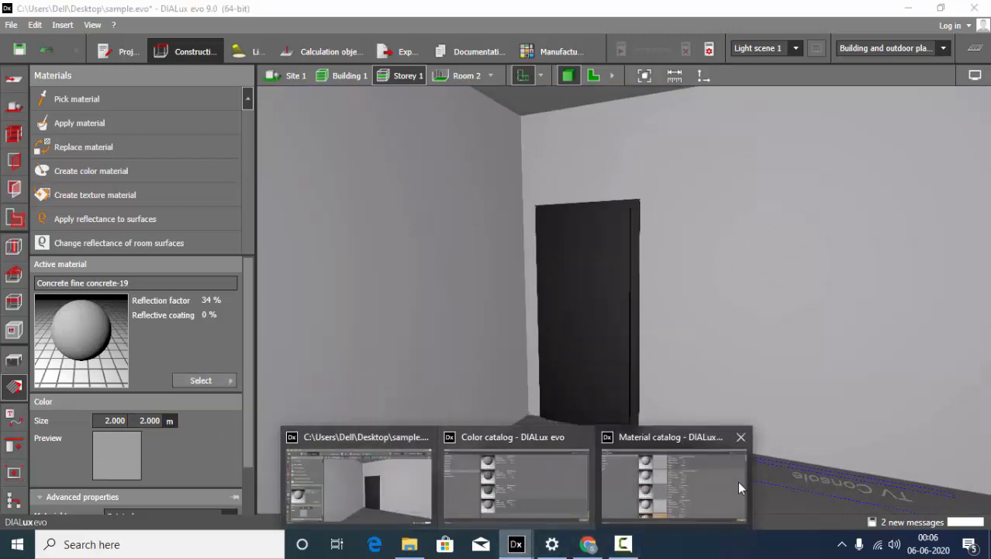
# Look at the Doors textures in the catalog, then return to an overview of the rooms.
pyautogui.click(673, 481)
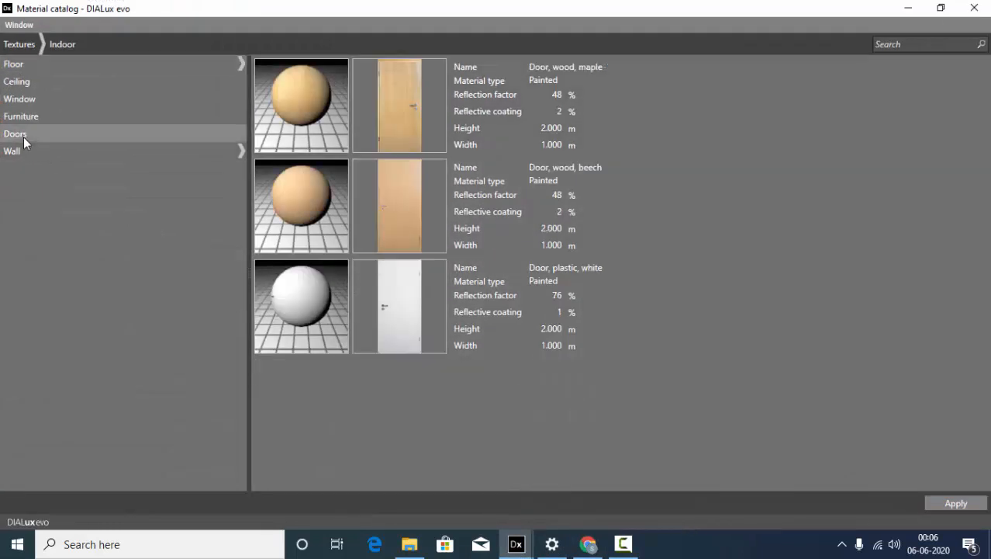
pyautogui.moveTo(431, 372)
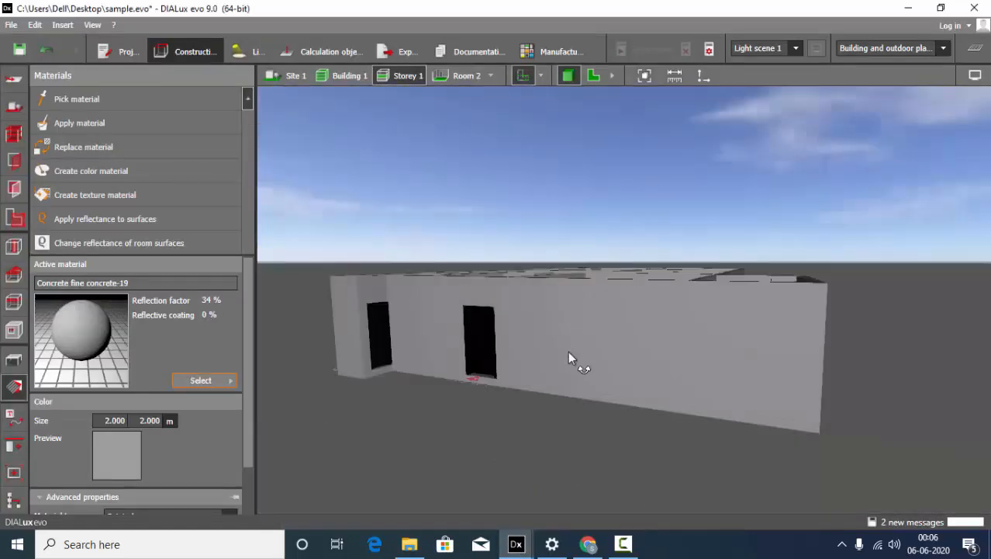
pyautogui.moveTo(571, 357); pyautogui.dragTo(674, 325)
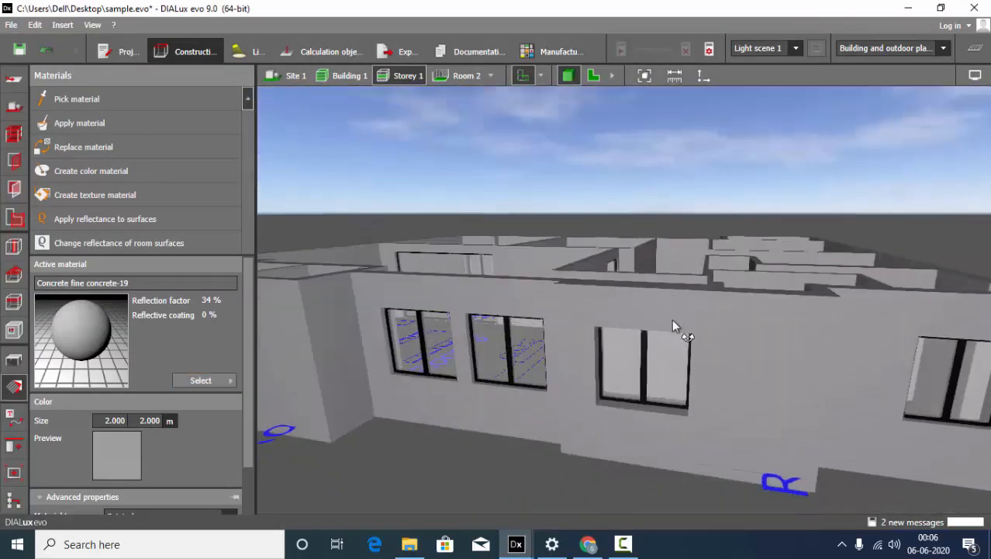
pyautogui.moveTo(675, 326); pyautogui.dragTo(690, 271)
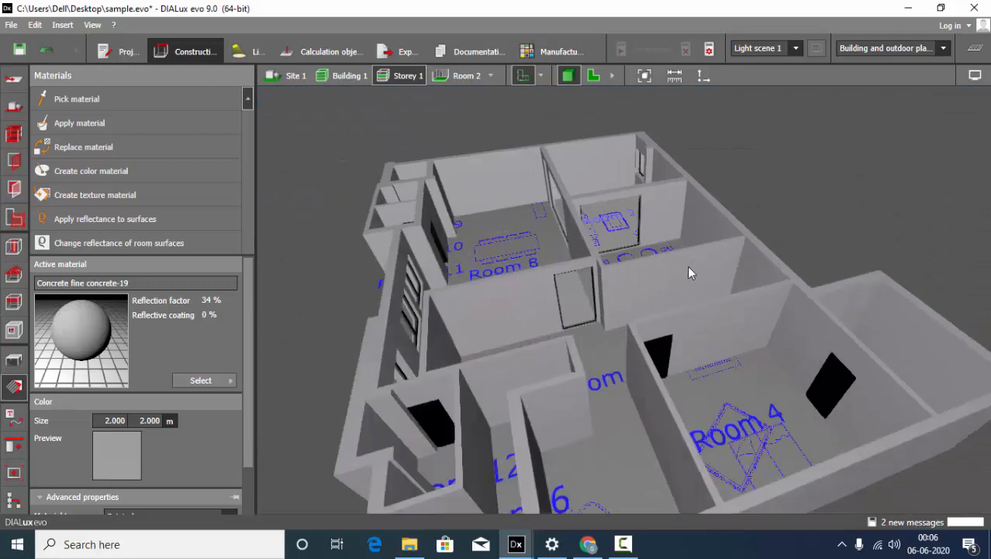
pyautogui.moveTo(3, 90)
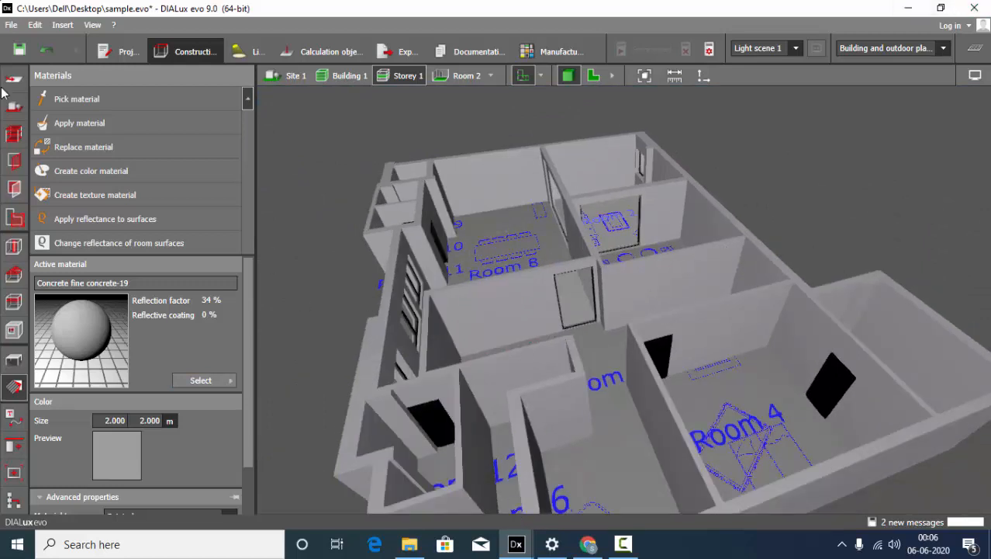
pyautogui.moveTo(457, 175)
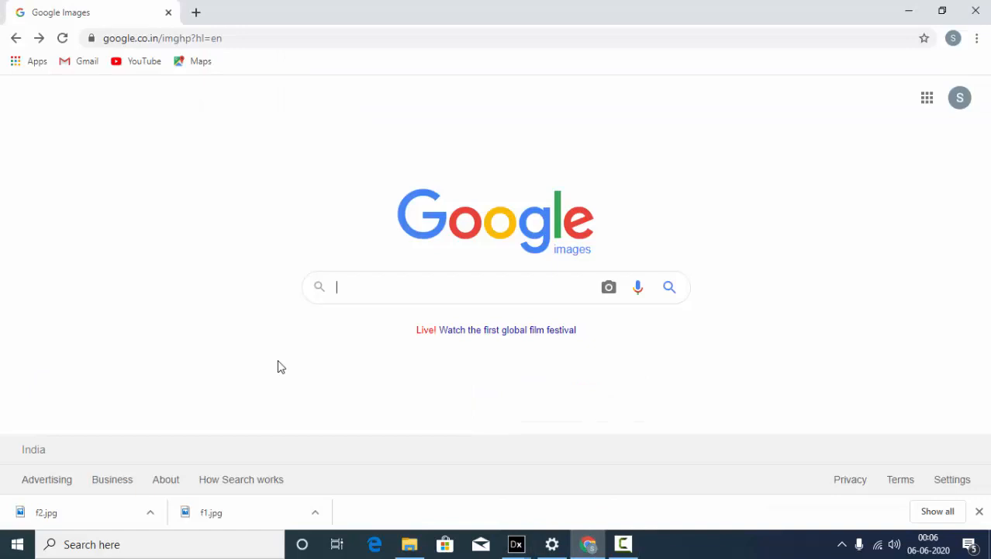
# Search Google Images for 'black door texture'.
pyautogui.write('b')
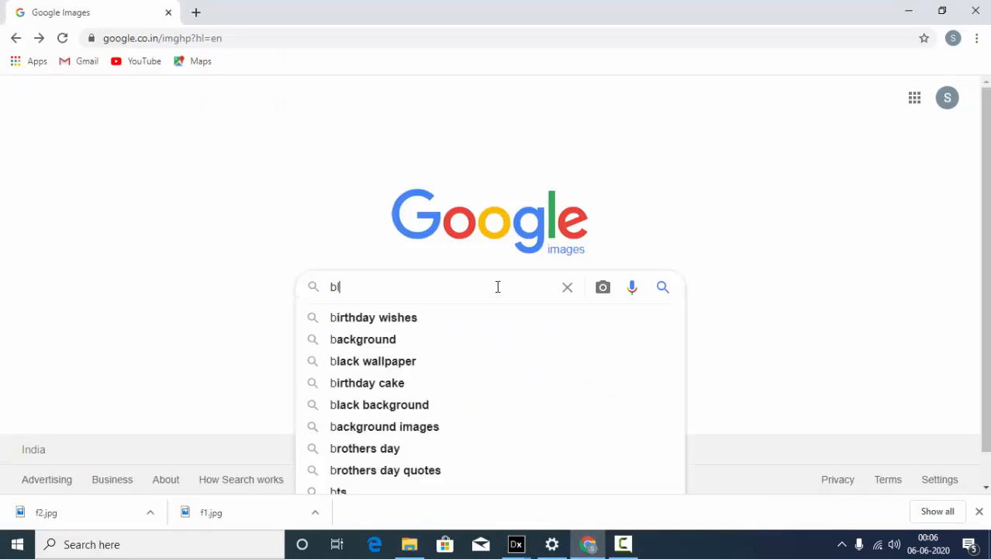
pyautogui.write('ack')
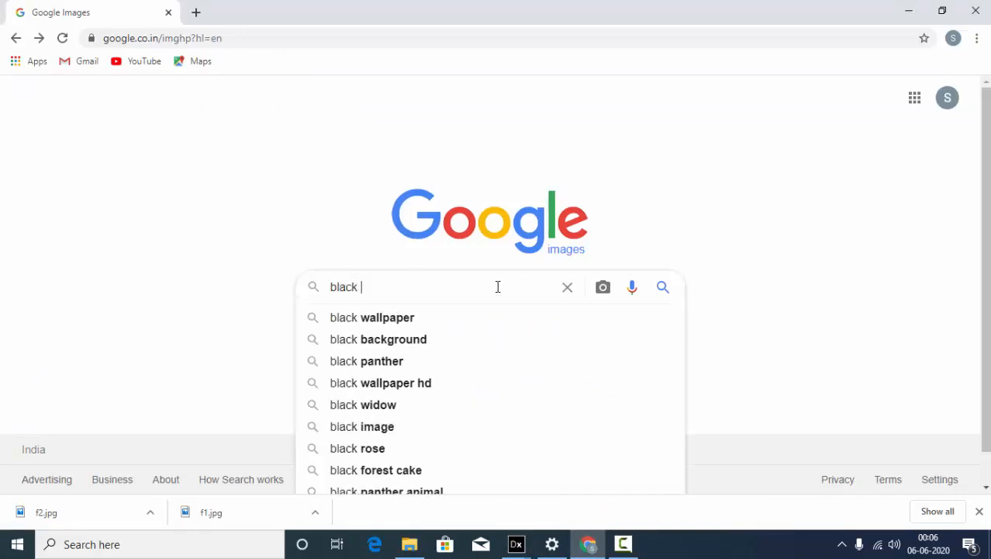
pyautogui.write('door texture')
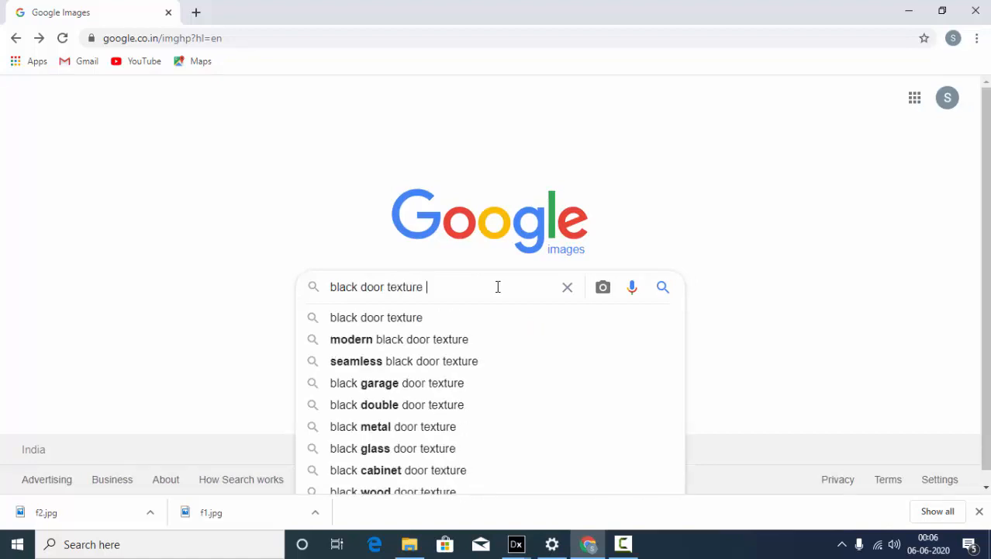
pyautogui.write('sea')
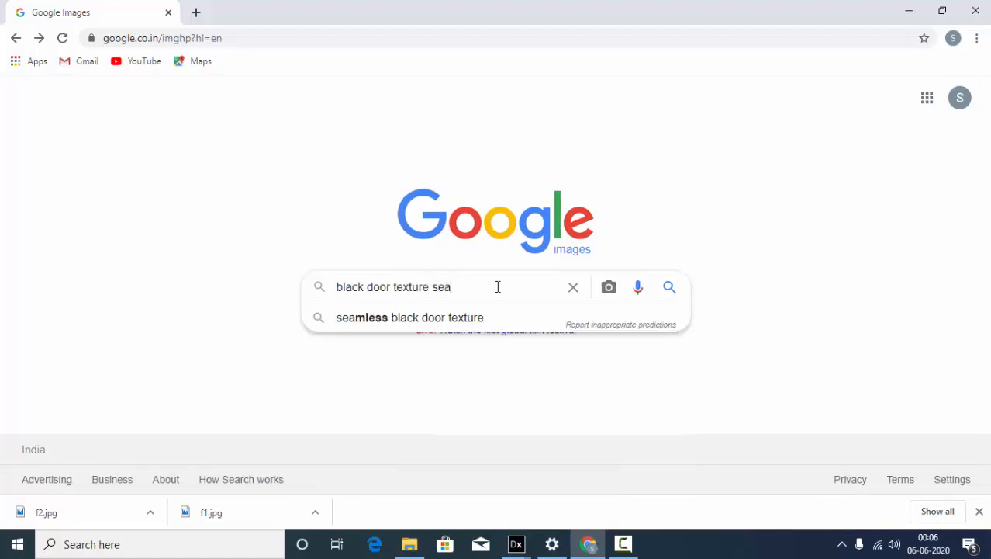
pyautogui.click(410, 316)
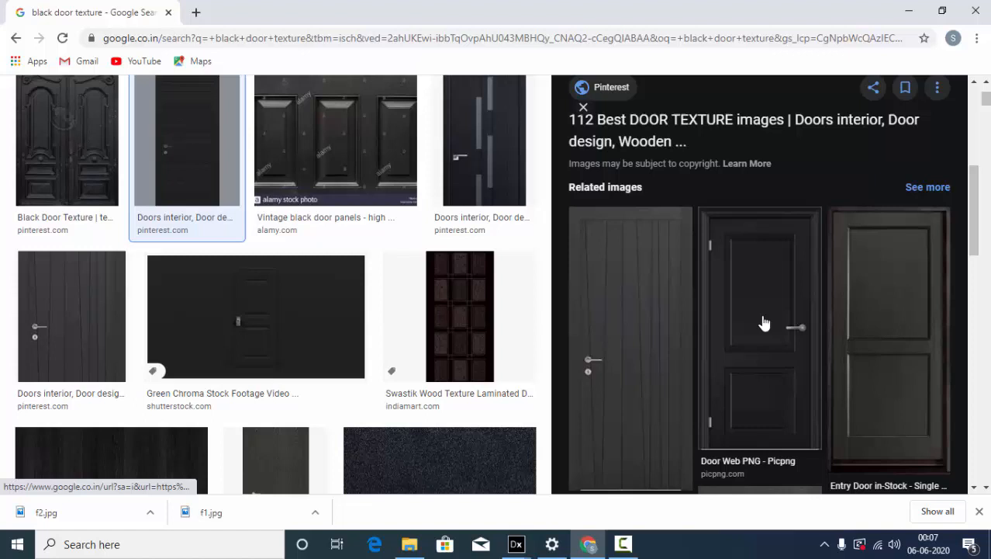
# Save the black vertical-plank door picture to the Desktop as door.jpg.
pyautogui.click(630, 345)
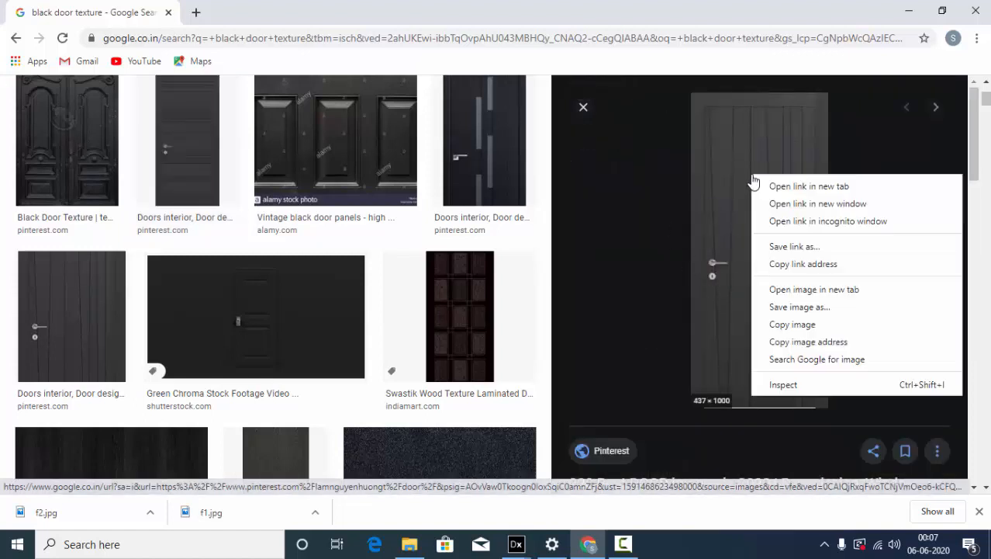
pyautogui.click(800, 307)
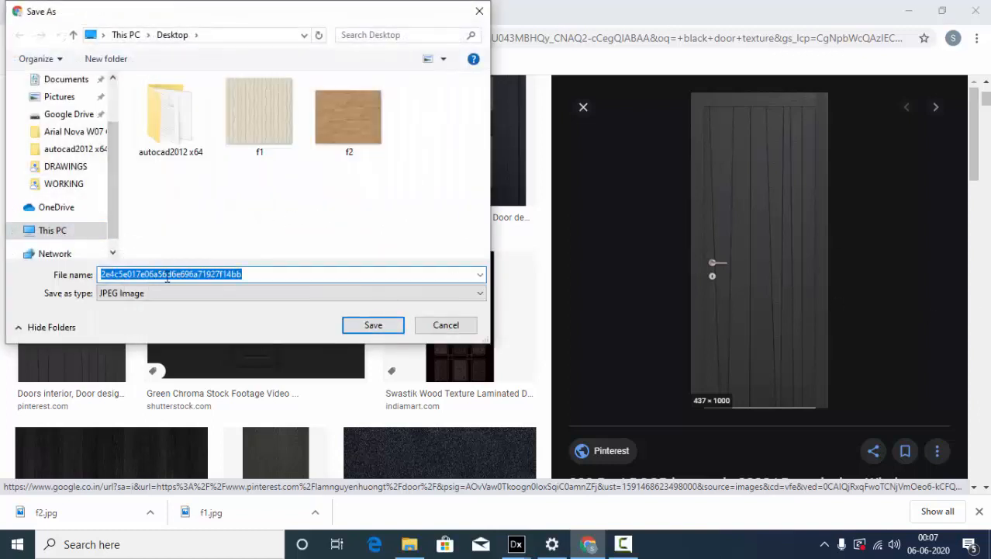
pyautogui.write('door')
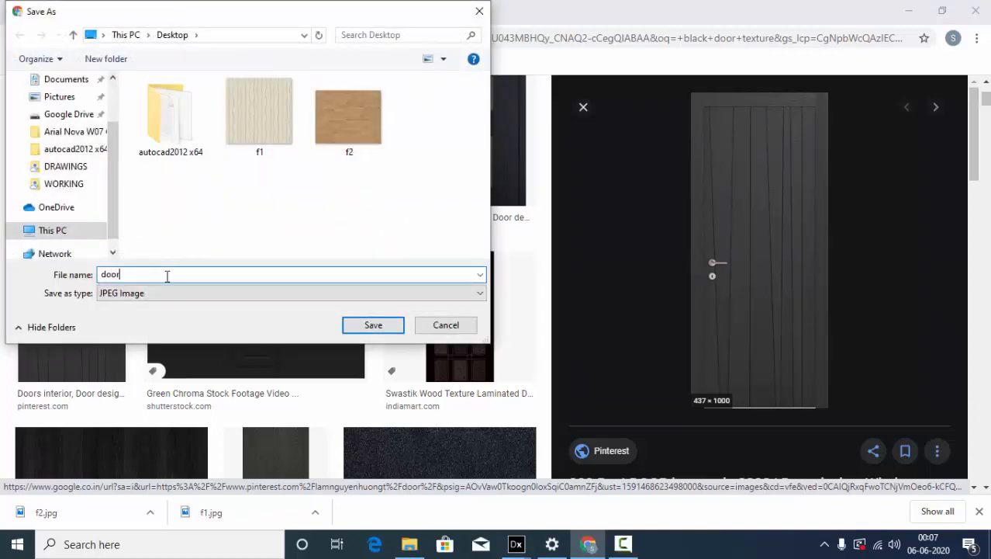
pyautogui.click(372, 324)
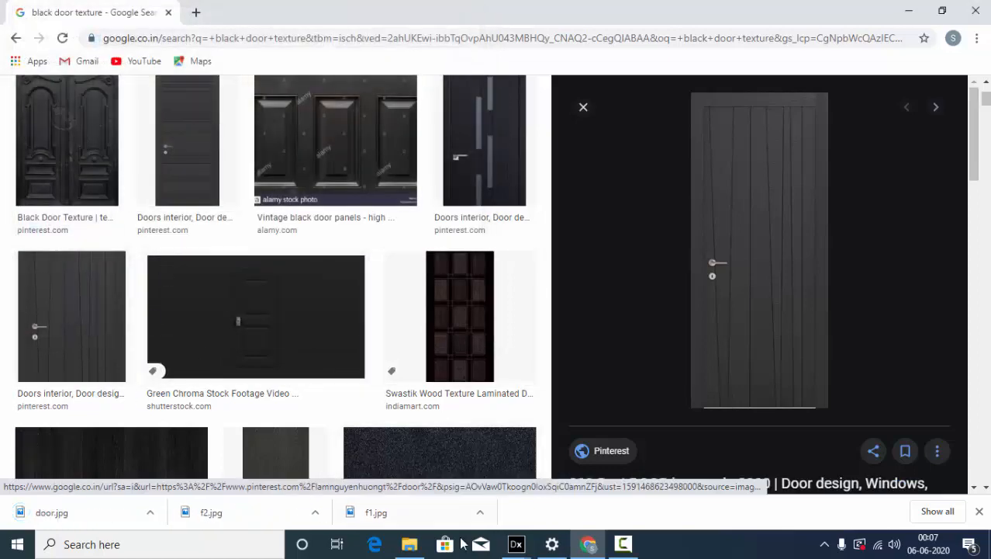
# Create a DIALux texture material from the downloaded door.jpg image (1.000 × 1.000 m).
pyautogui.click(515, 543)
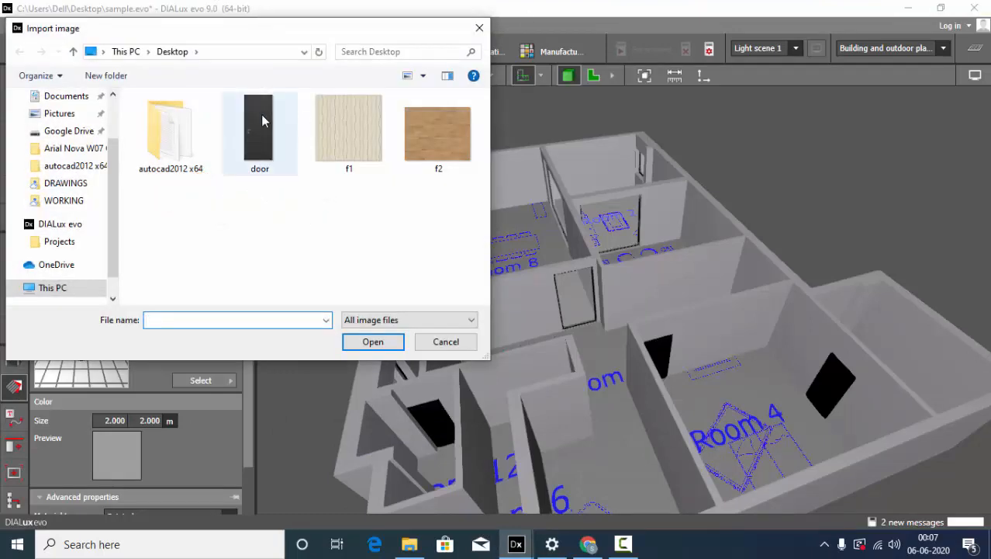
pyautogui.moveTo(261, 127)
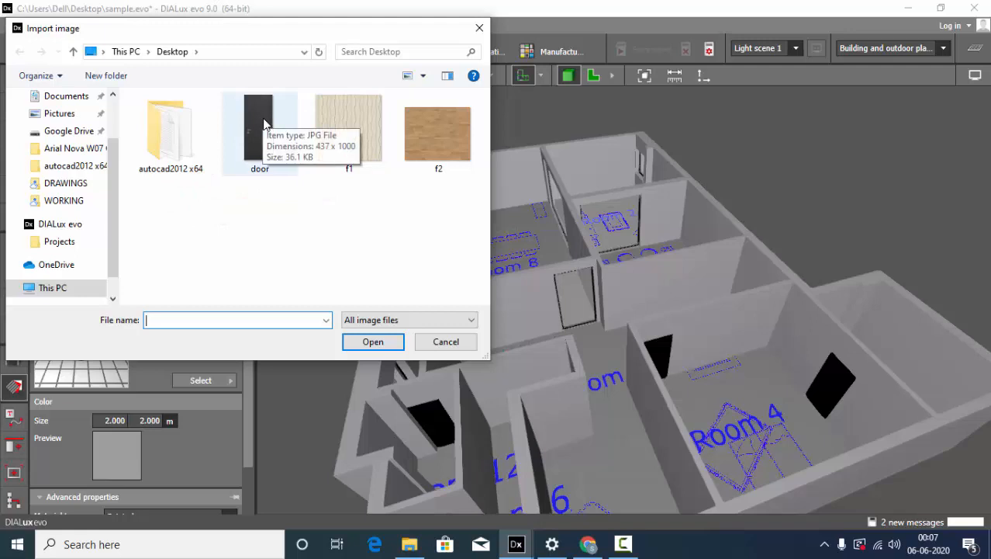
pyautogui.moveTo(256, 123)
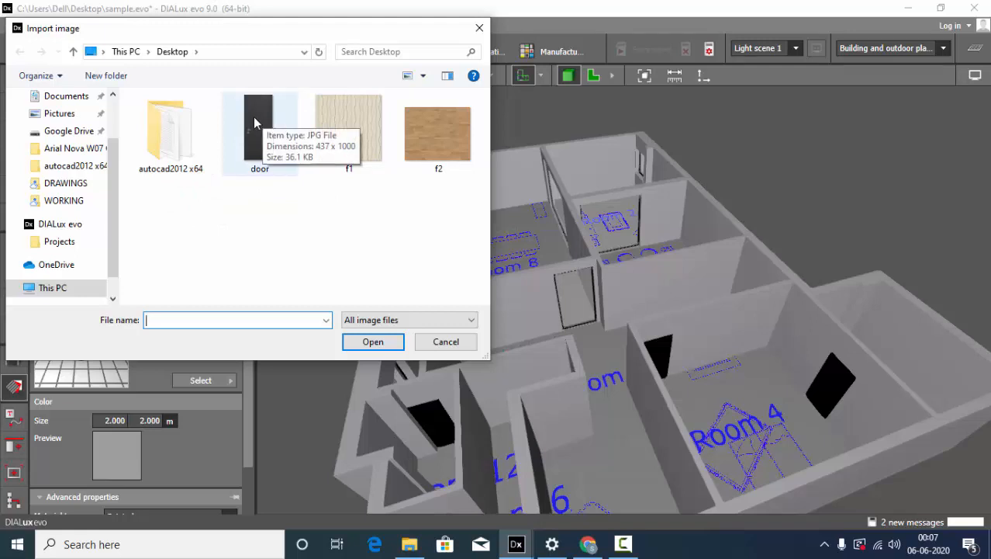
pyautogui.click(261, 132)
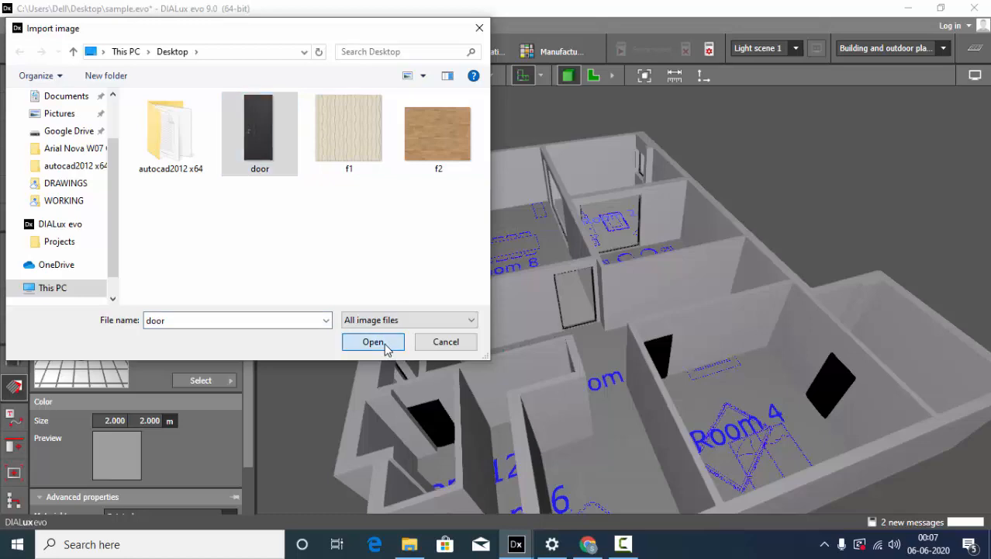
pyautogui.click(372, 341)
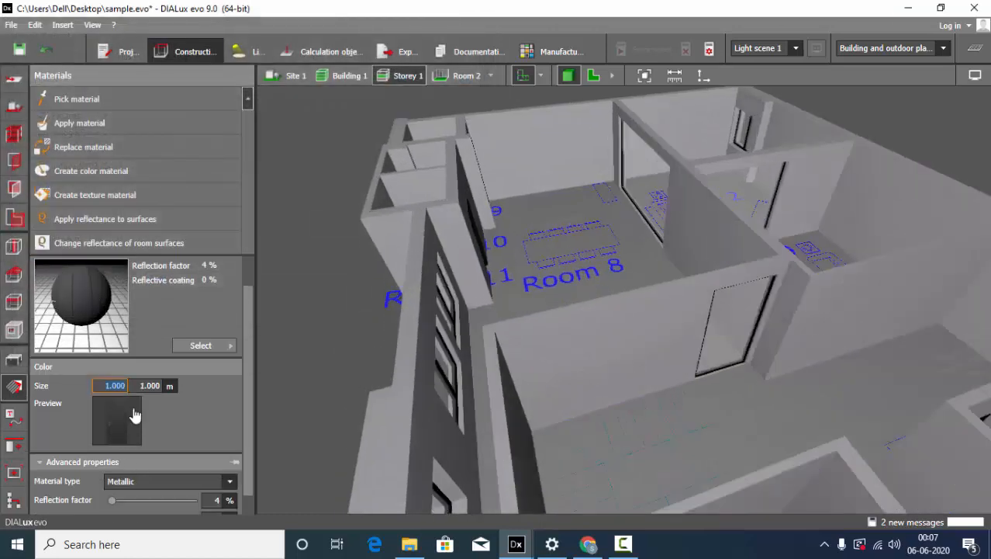
# Set the door material type to Metallic in Advanced properties and move in toward a door.
pyautogui.scroll(-3)
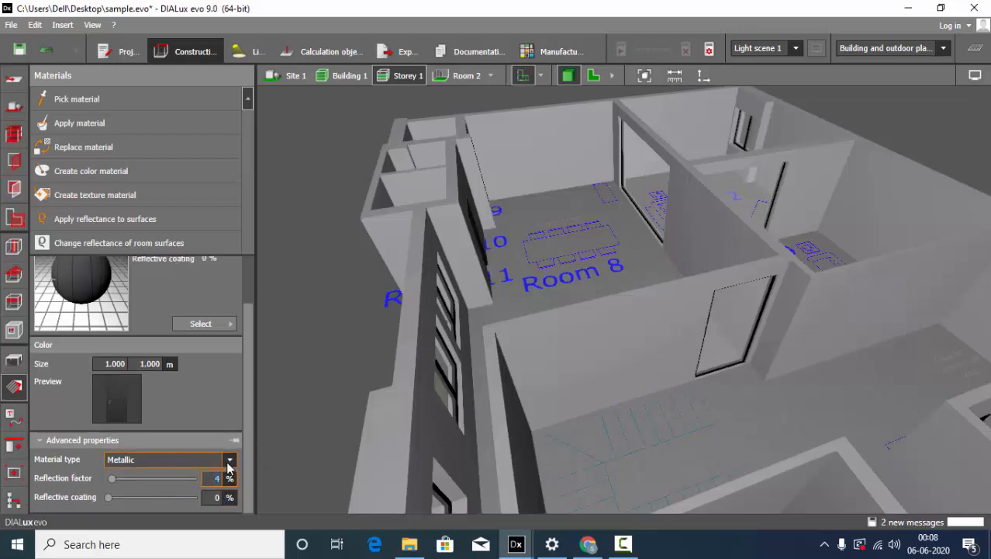
pyautogui.click(229, 459)
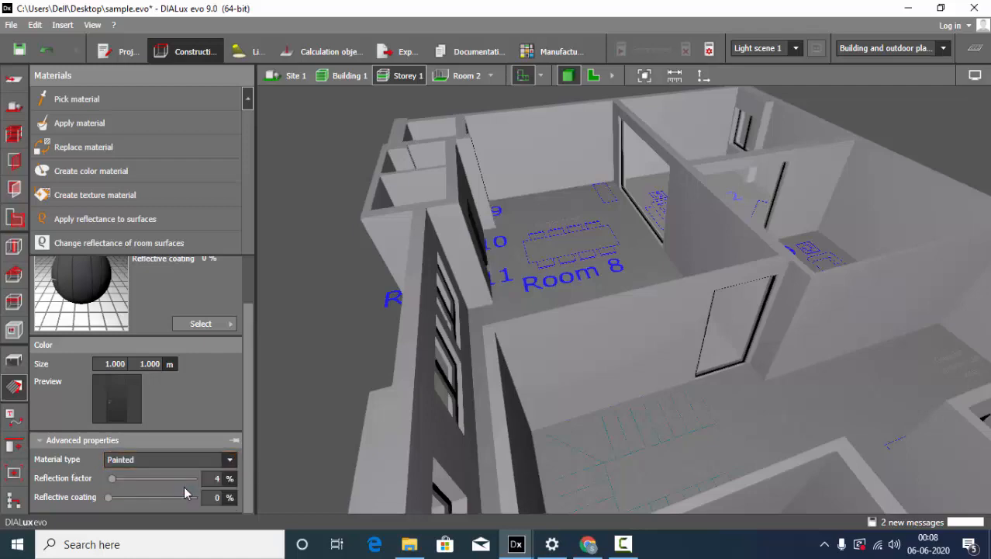
pyautogui.click(168, 459)
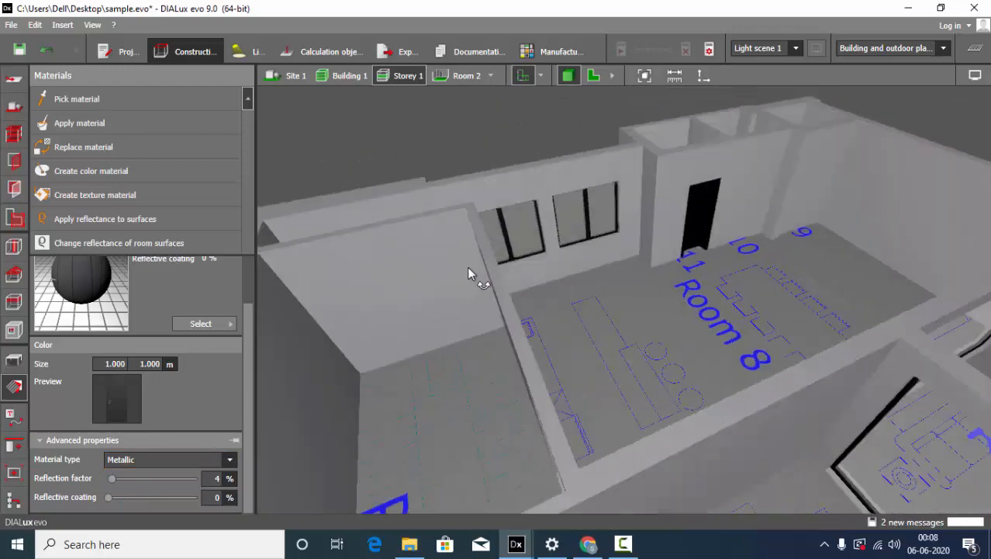
pyautogui.moveTo(469, 273); pyautogui.dragTo(670, 256)
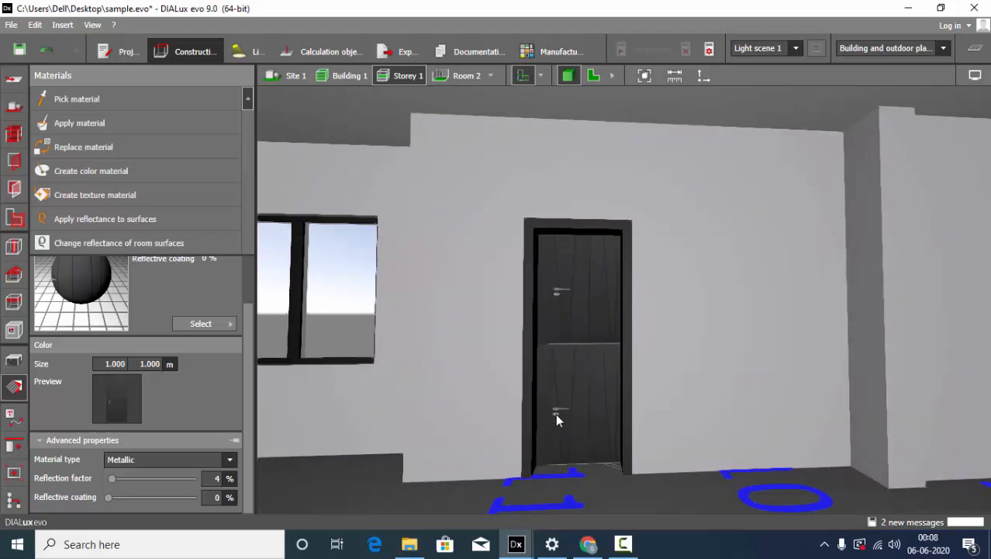
# Scale the door texture to one panel covering the full door, 0.685 × 1.930 m.
pyautogui.click(577, 349)
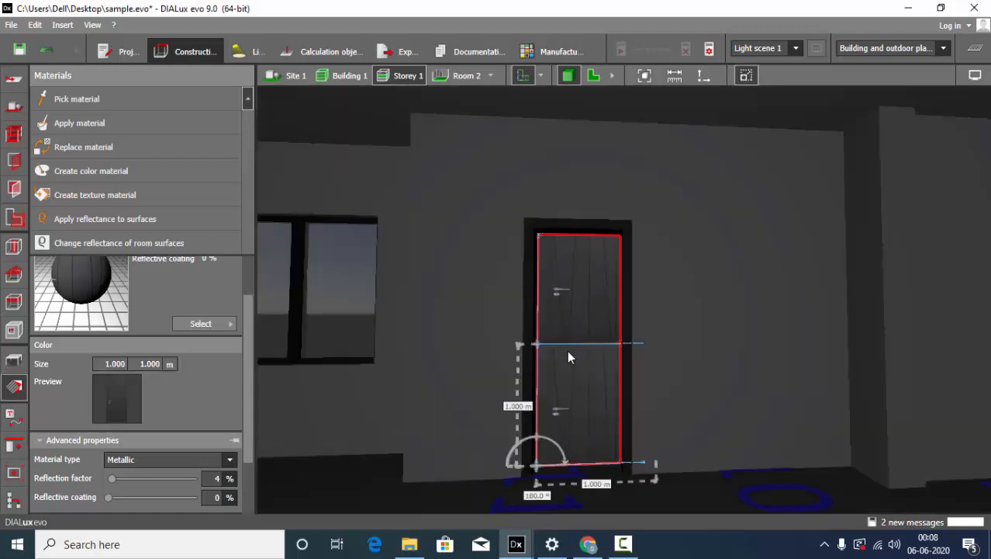
pyautogui.moveTo(530, 210)
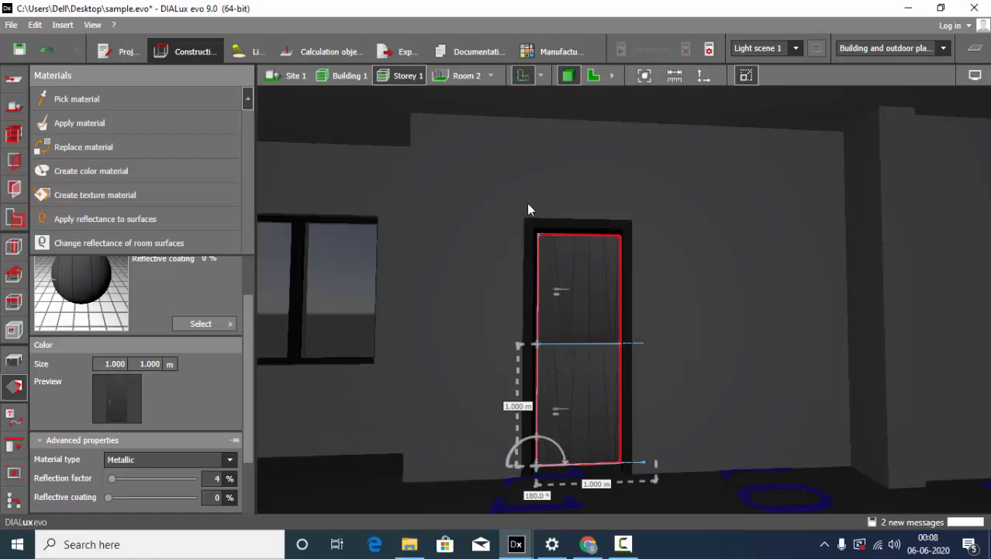
pyautogui.moveTo(540, 351)
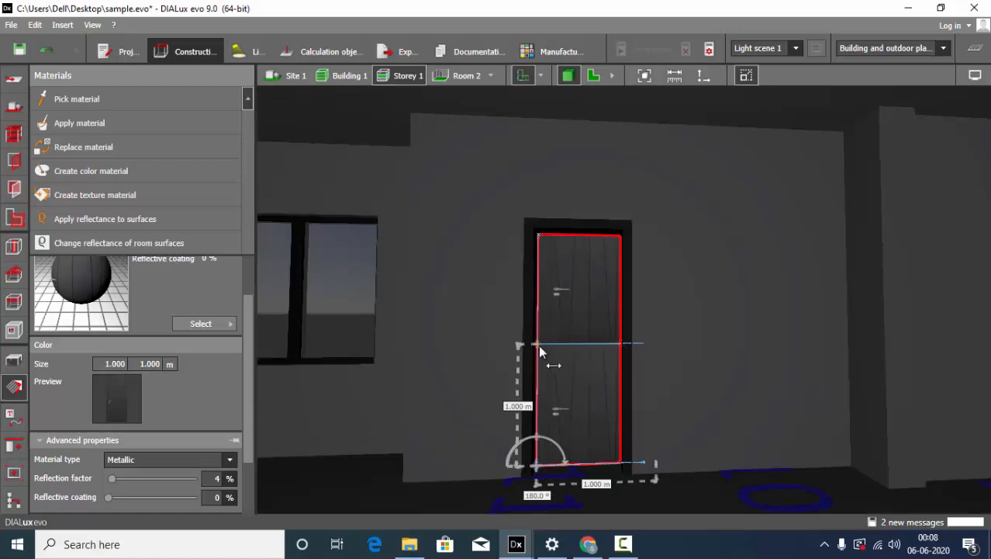
pyautogui.moveTo(540, 360)
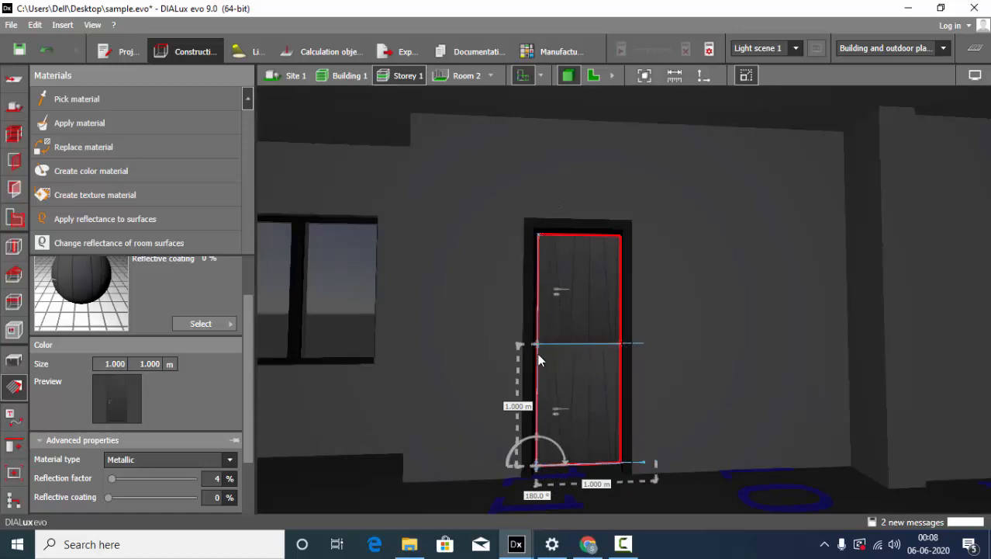
pyautogui.moveTo(540, 344); pyautogui.dragTo(540, 261)
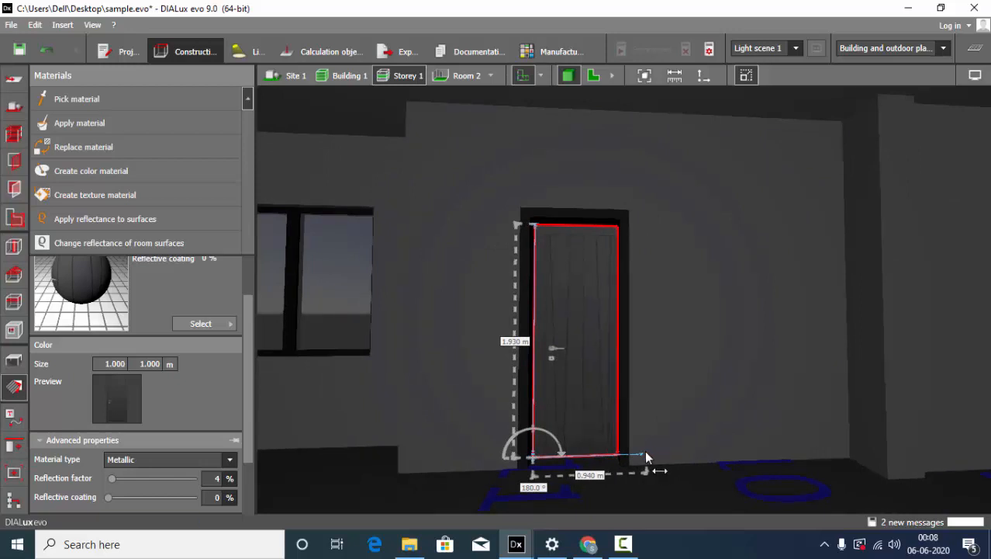
pyautogui.moveTo(649, 456); pyautogui.dragTo(617, 458)
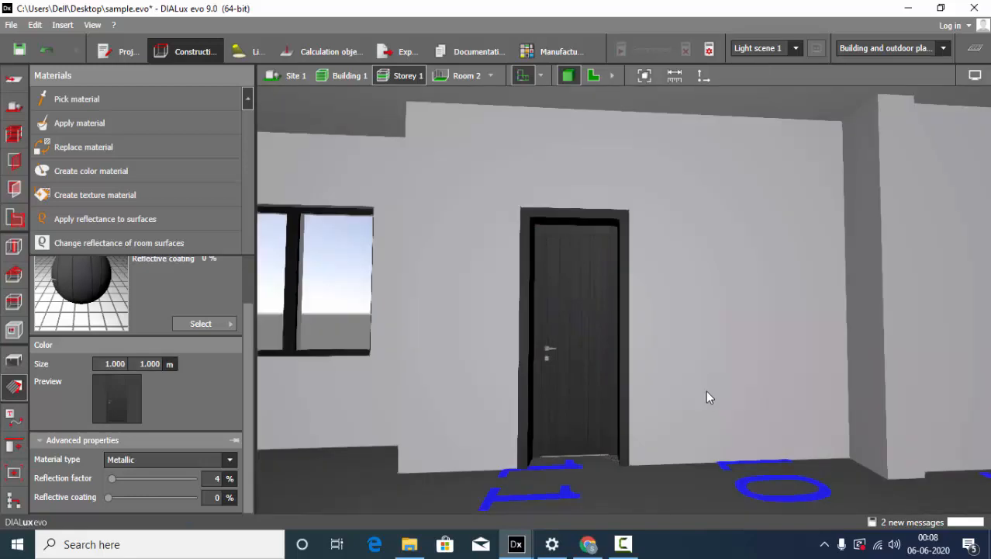
pyautogui.moveTo(706, 395); pyautogui.dragTo(652, 241)
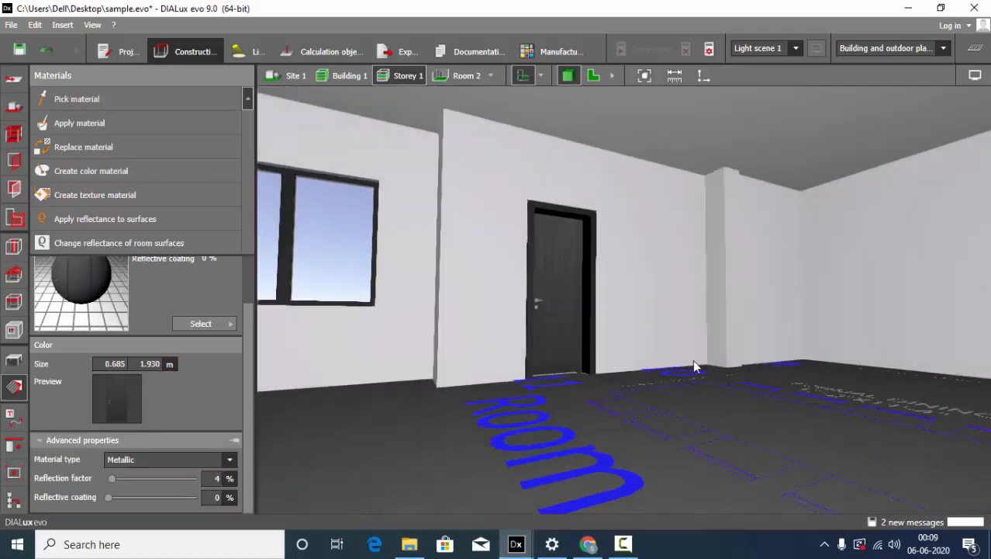
# Orbit and zoom around the floor plan to inspect the black doors in the rooms.
pyautogui.moveTo(695, 364); pyautogui.dragTo(773, 426)
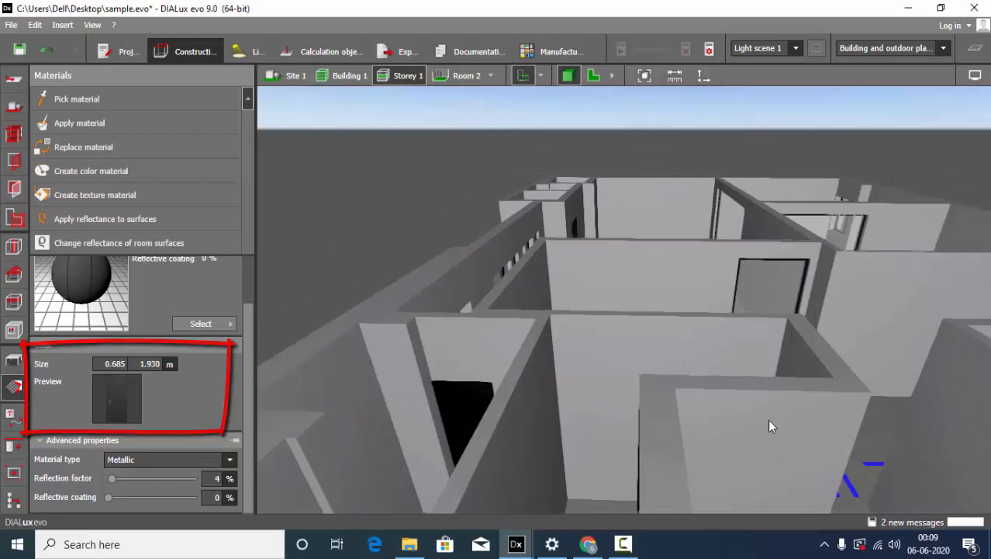
pyautogui.click(79, 123)
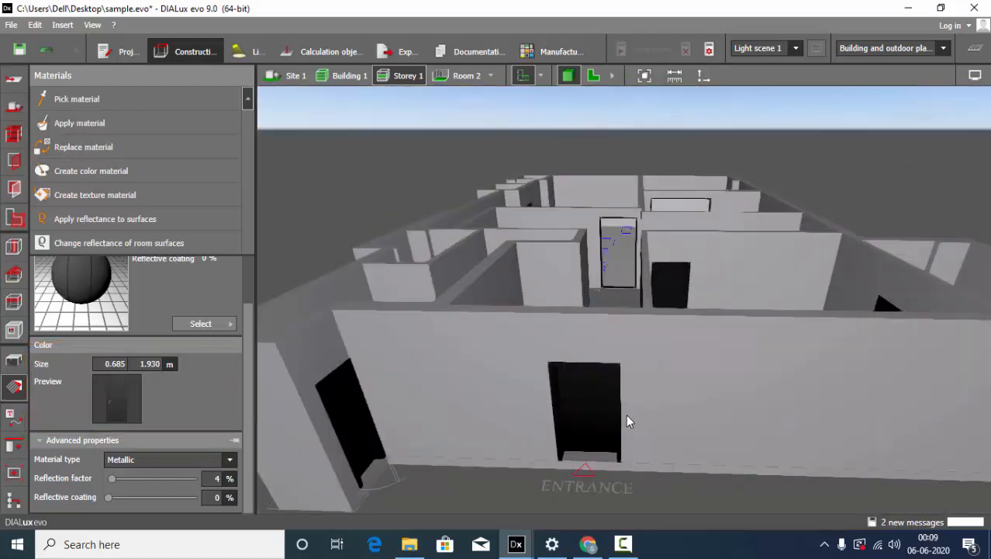
pyautogui.moveTo(629, 422); pyautogui.dragTo(614, 226)
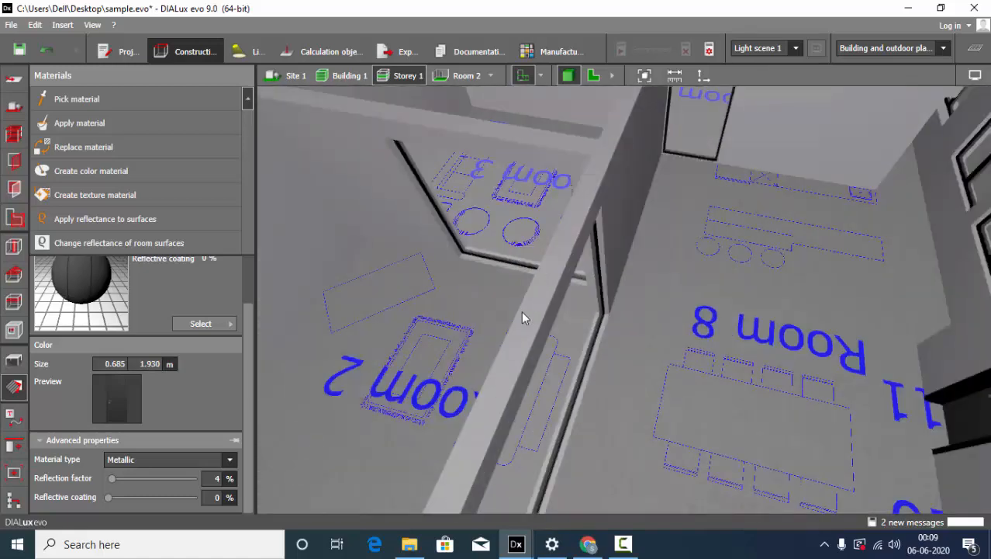
pyautogui.moveTo(524, 318); pyautogui.dragTo(690, 153)
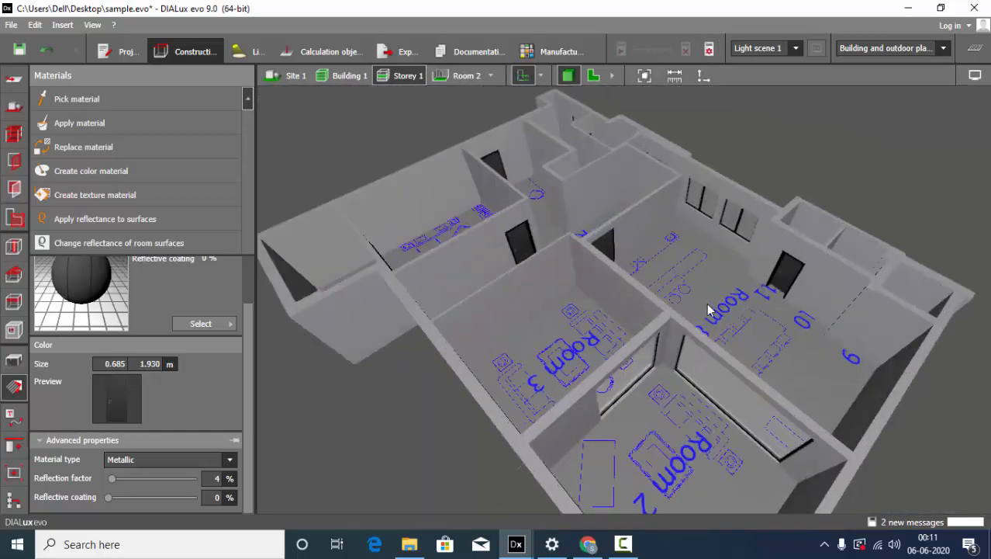
pyautogui.moveTo(706, 311); pyautogui.dragTo(640, 349)
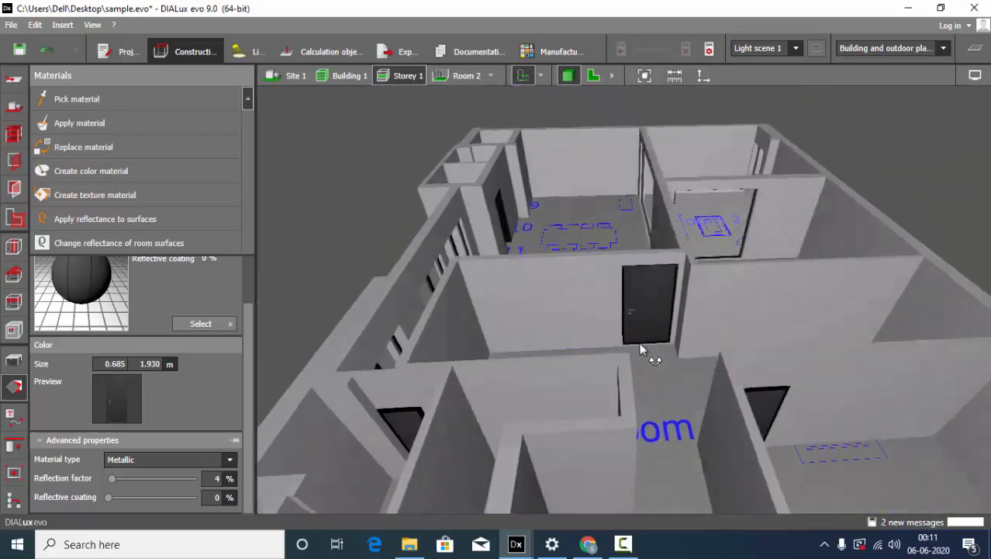
pyautogui.moveTo(639, 349); pyautogui.dragTo(745, 372)
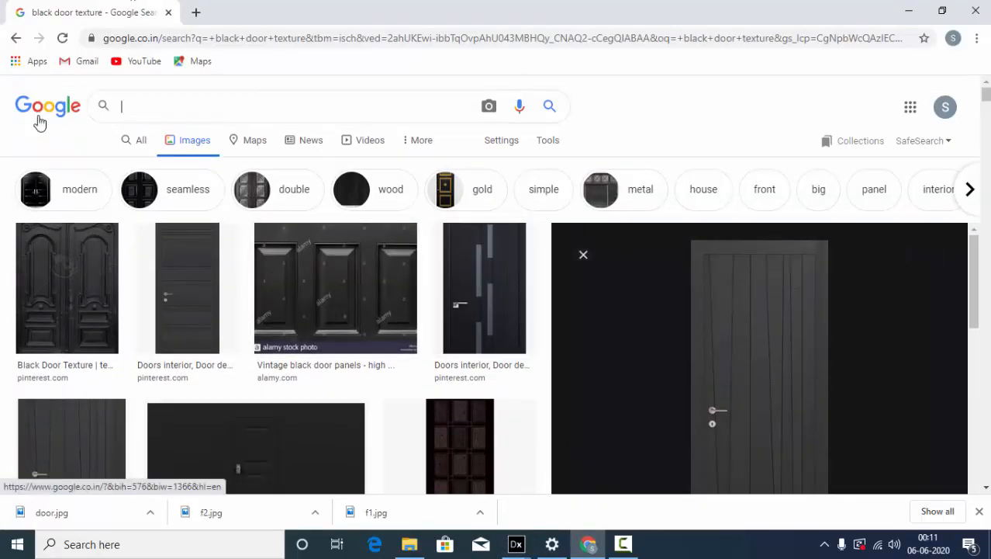
# Search Google Images for 'wood paneling texture seamless' and preview the wood walls panels image.
pyautogui.write('wood')
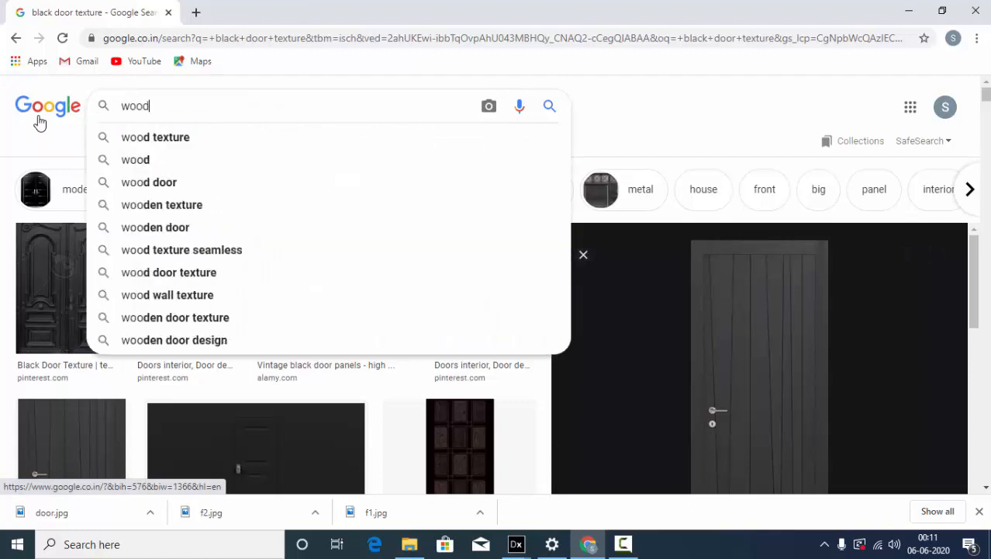
pyautogui.write('pa')
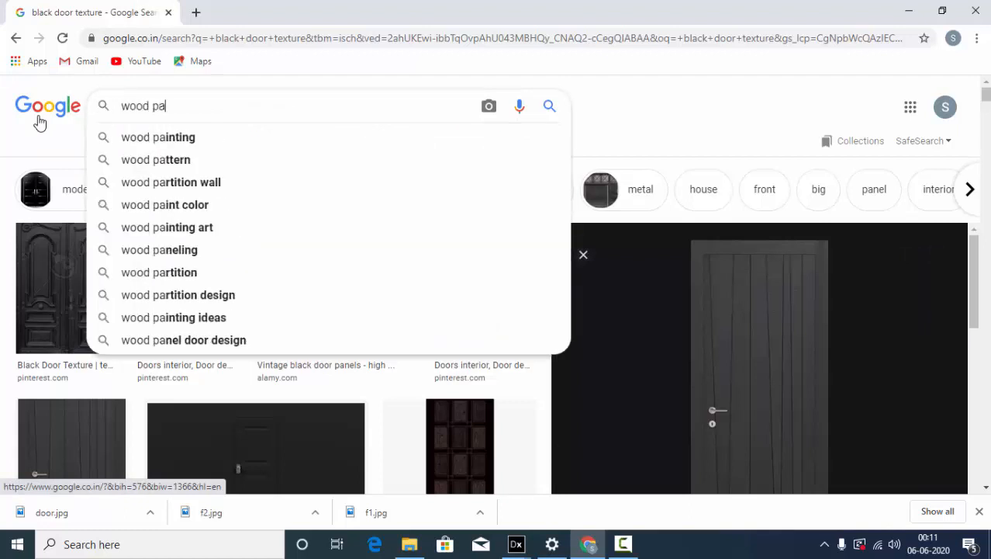
pyautogui.write('neling texture seamless')
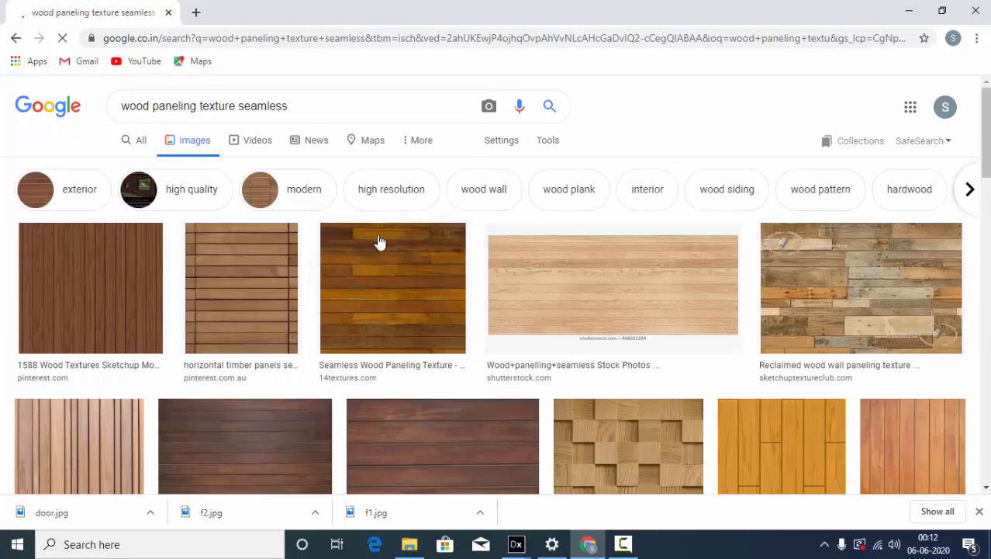
pyautogui.scroll(-3)
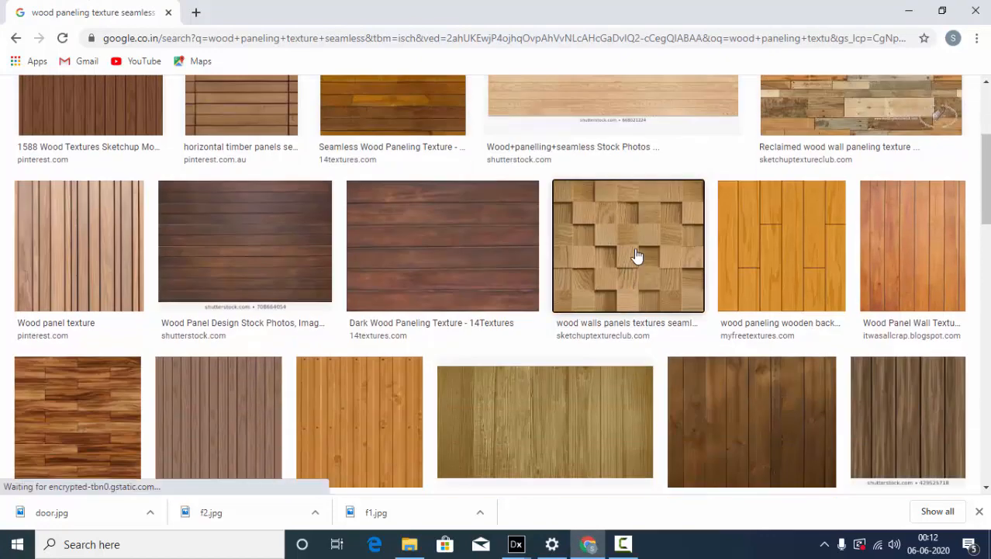
pyautogui.click(629, 245)
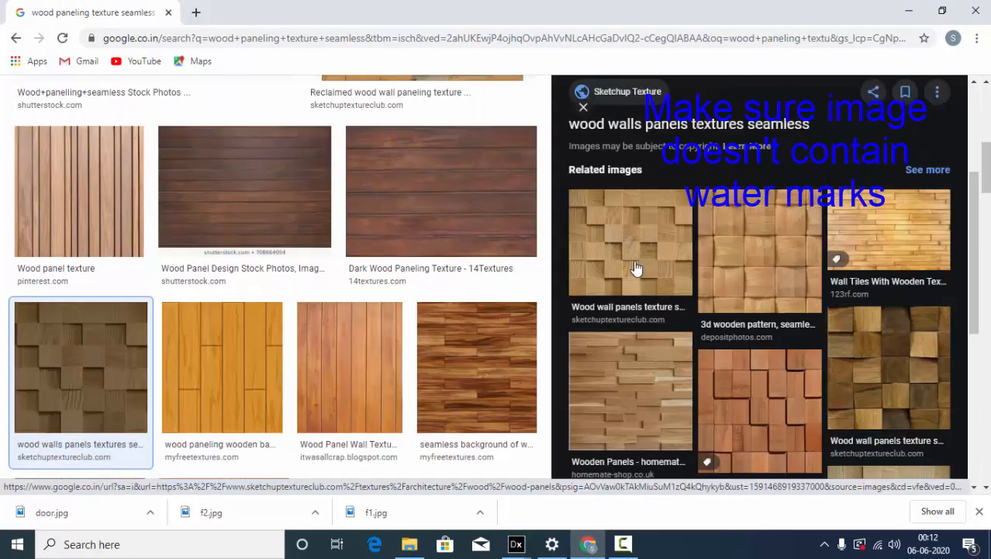
# Save the wood wall panel image to the Desktop and return to DIALux evo.
pyautogui.scroll(-3)
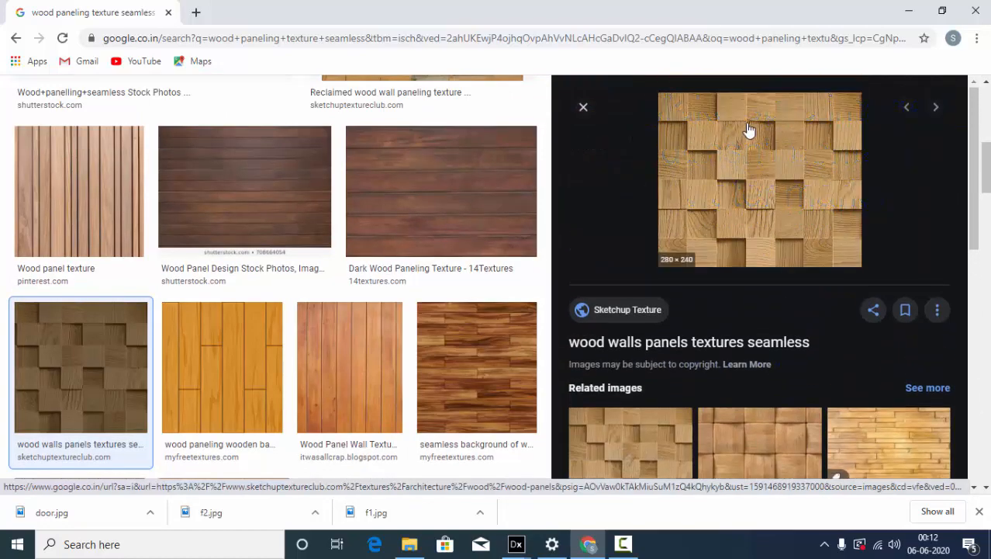
pyautogui.rightClick(748, 178)
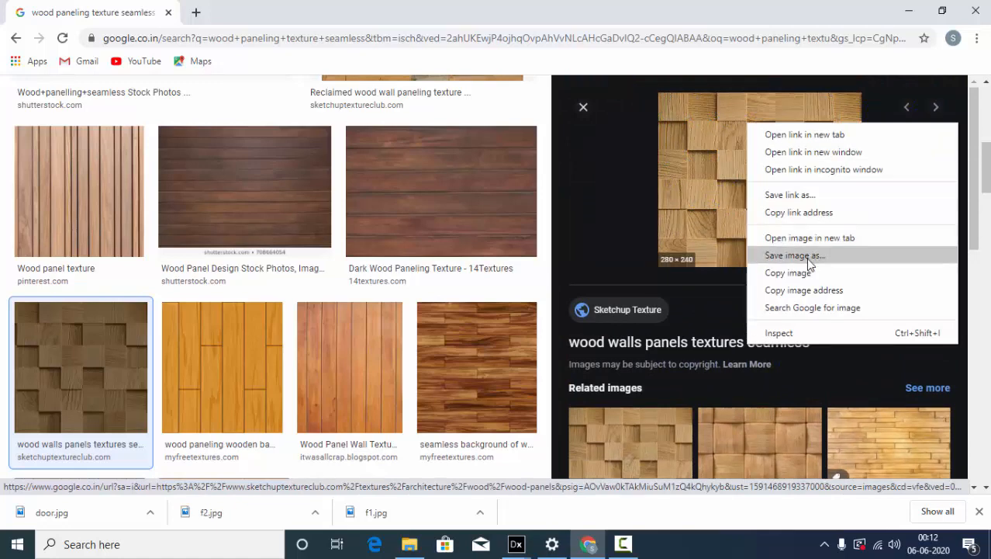
pyautogui.click(795, 254)
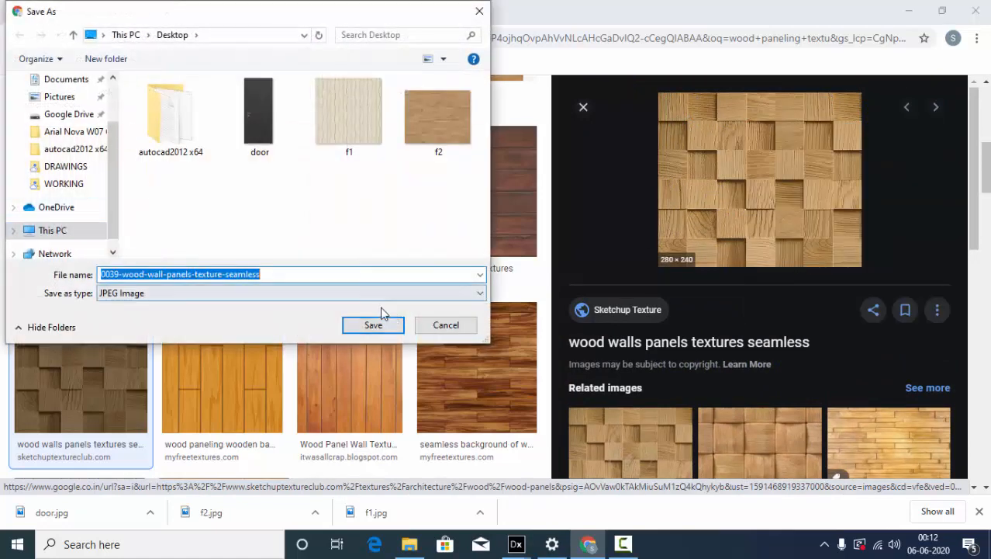
pyautogui.click(372, 324)
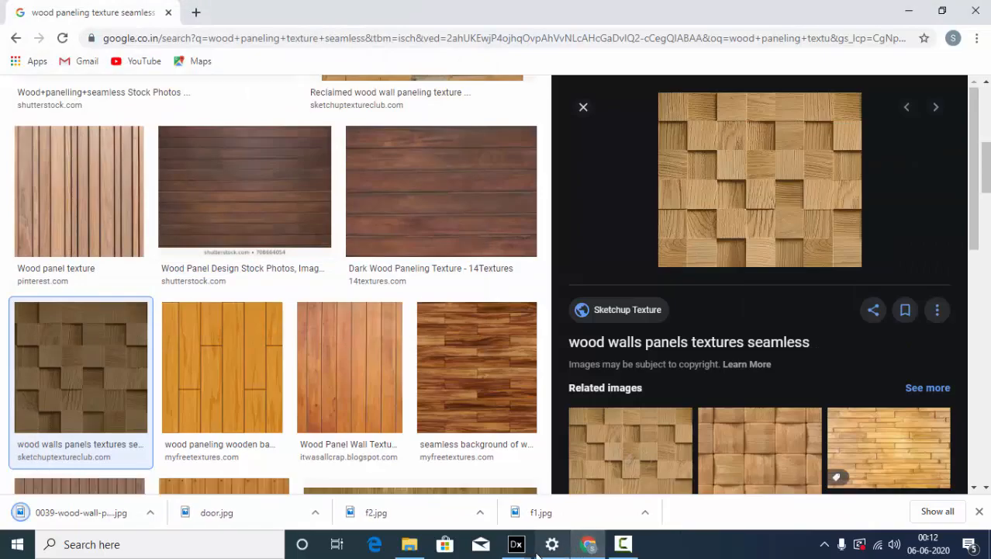
pyautogui.click(515, 543)
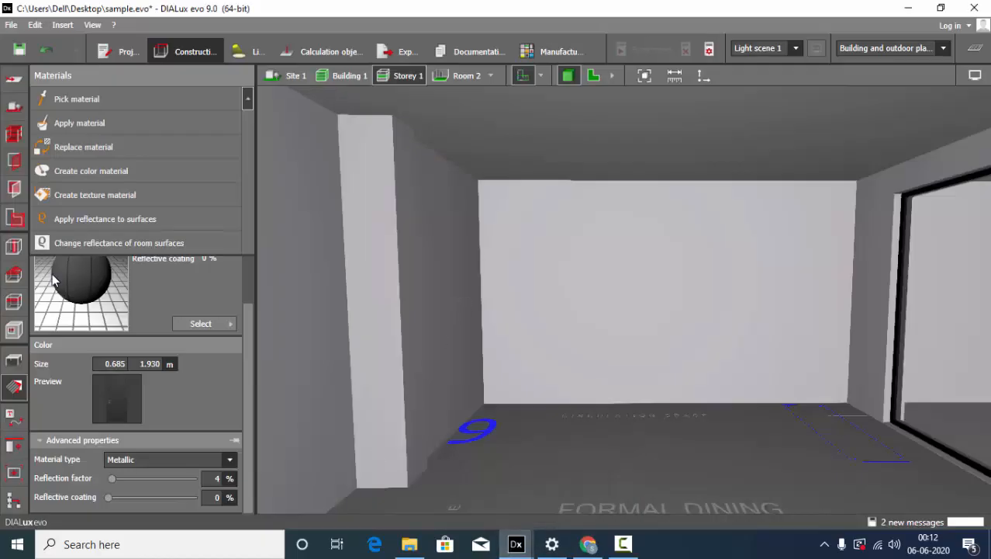
# Create a texture material from the wood panel image and apply it to one wall.
pyautogui.click(200, 323)
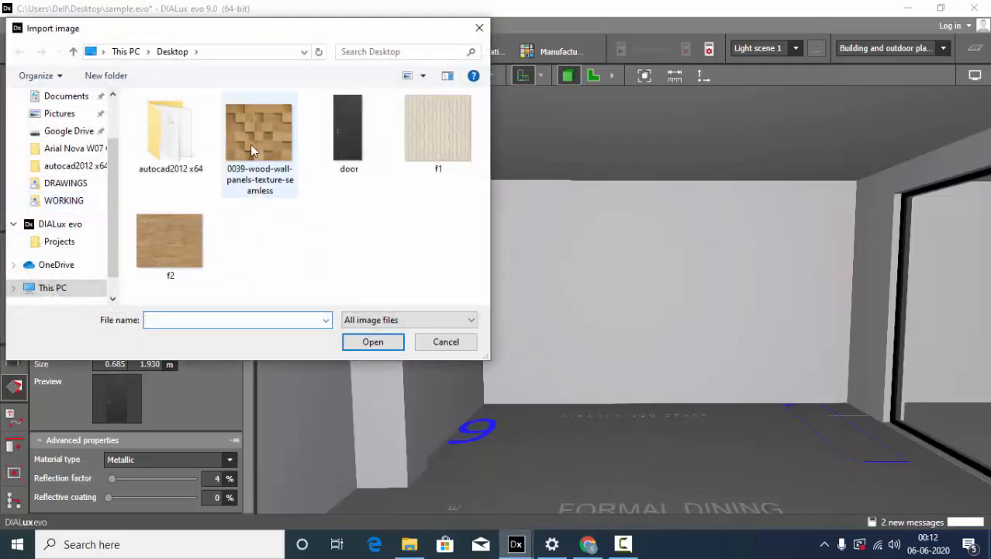
pyautogui.click(373, 341)
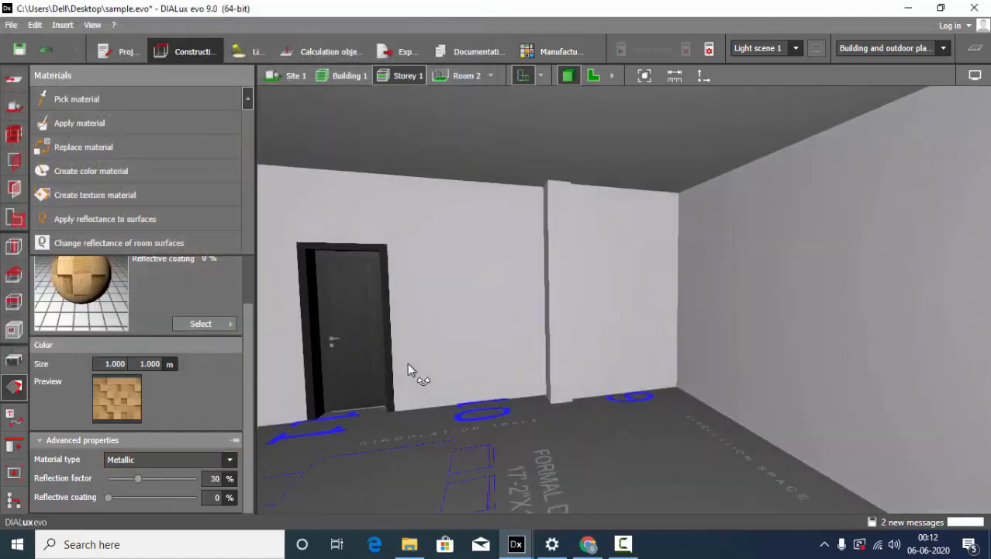
pyautogui.moveTo(411, 369); pyautogui.dragTo(450, 391)
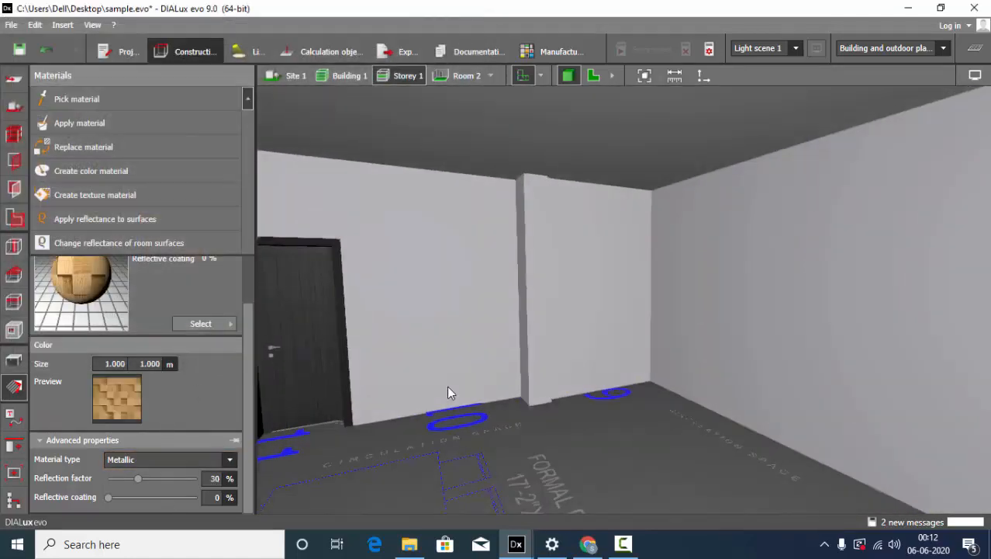
pyautogui.moveTo(454, 391); pyautogui.dragTo(604, 250)
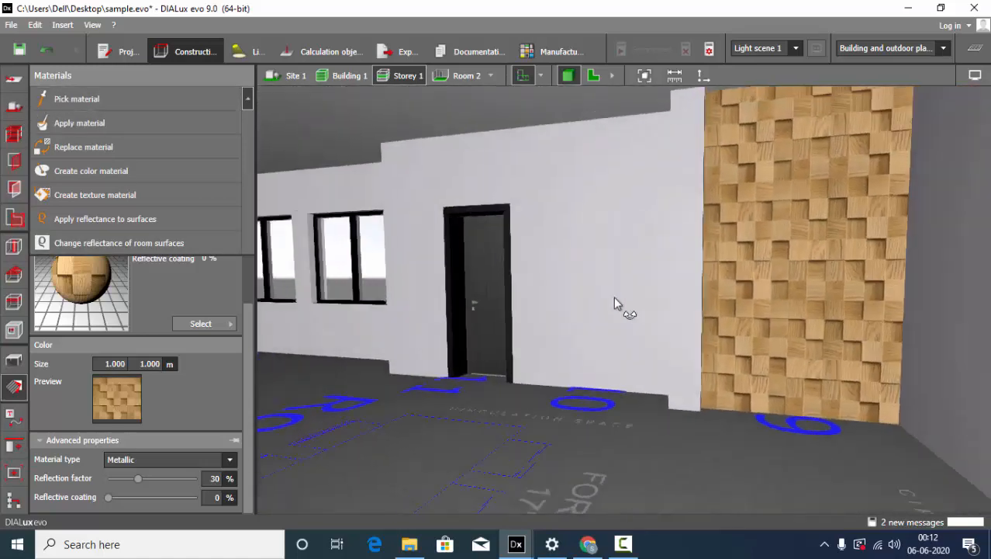
# Orbit and zoom out to review the wood-panelled wall and the whole building.
pyautogui.moveTo(618, 303); pyautogui.dragTo(791, 334)
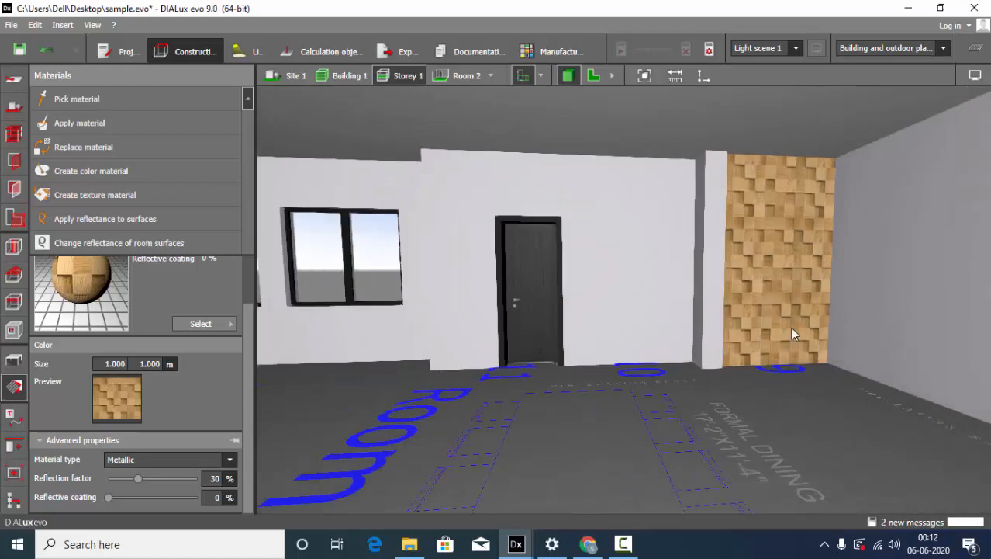
pyautogui.moveTo(795, 334); pyautogui.dragTo(717, 350)
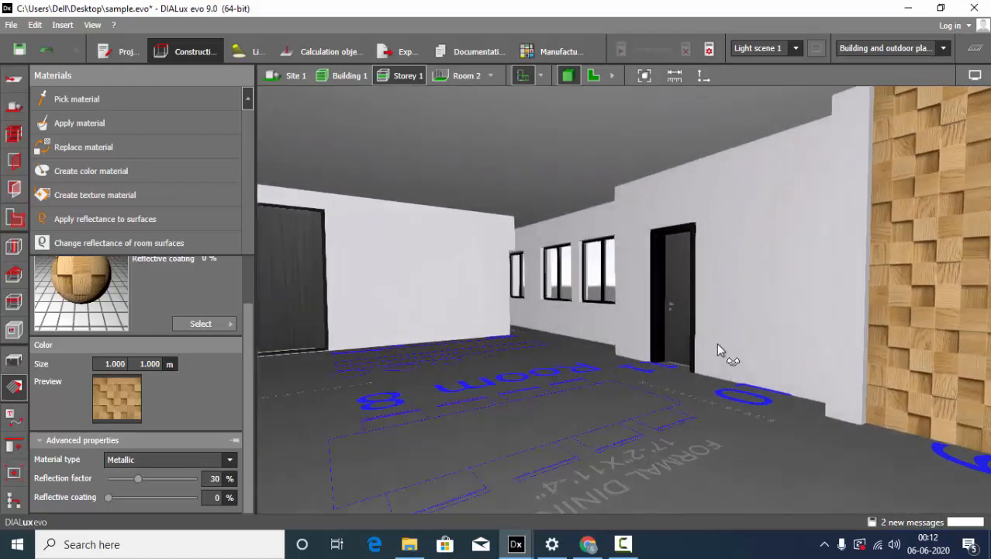
pyautogui.moveTo(717, 349); pyautogui.dragTo(768, 325)
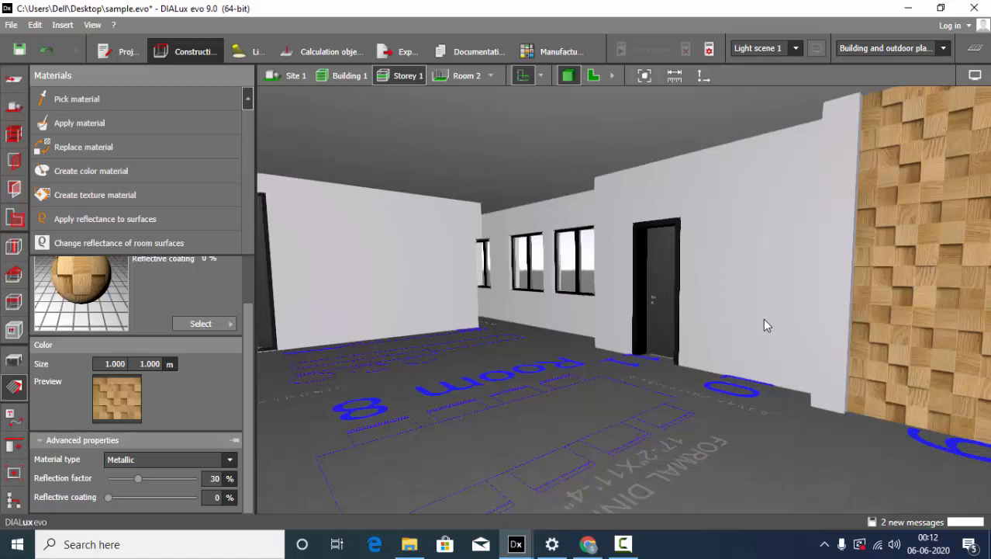
pyautogui.moveTo(768, 326); pyautogui.dragTo(685, 271)
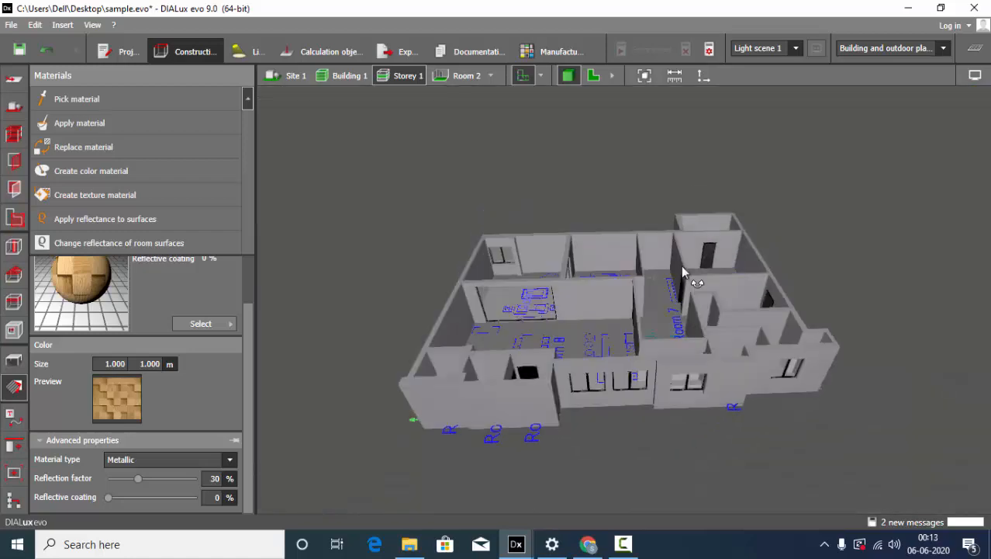